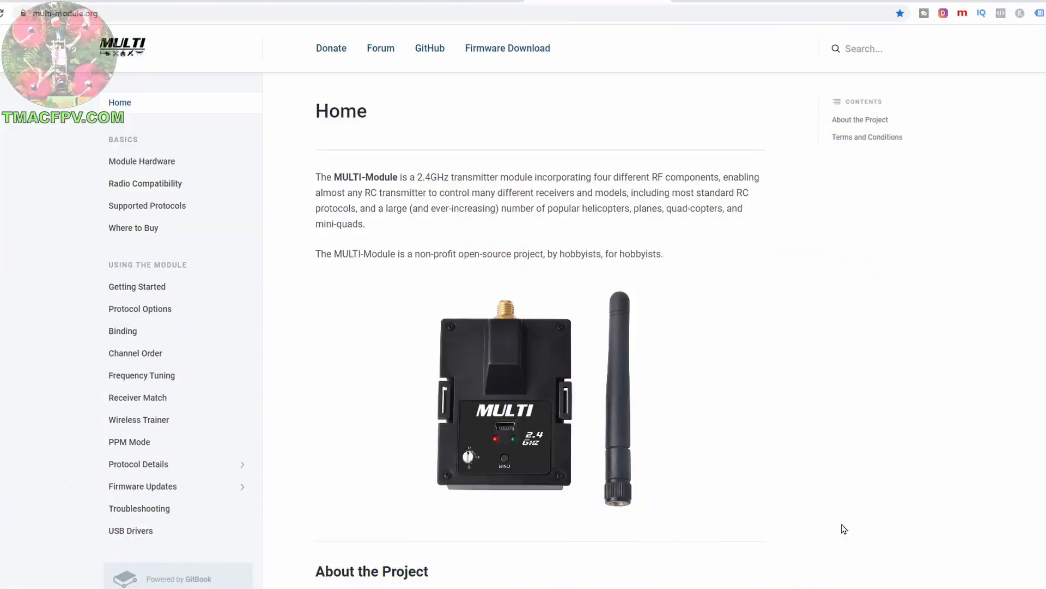
pyautogui.moveTo(864, 522)
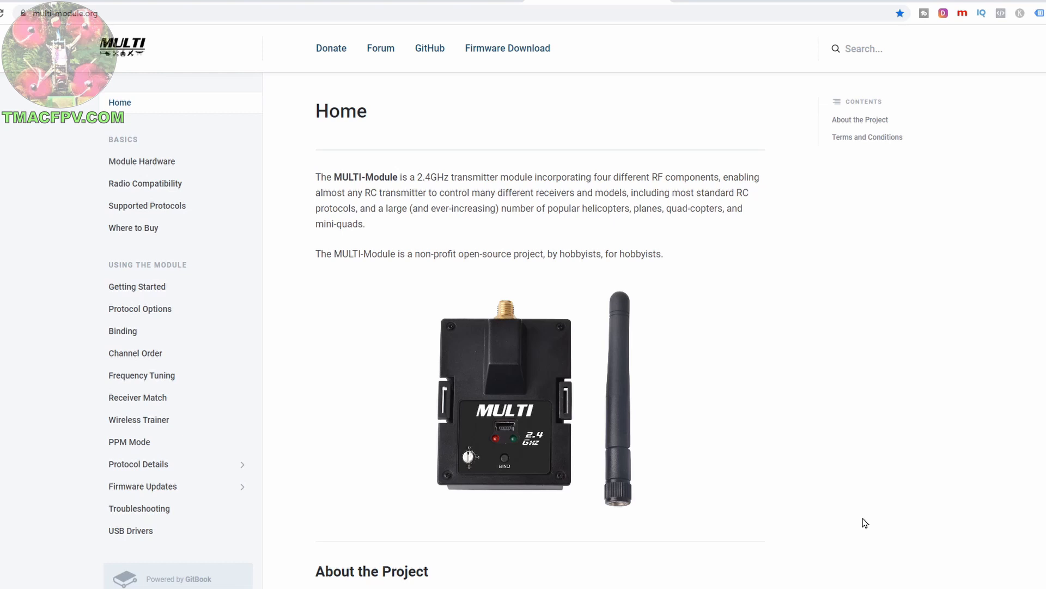
pyautogui.moveTo(40, 27)
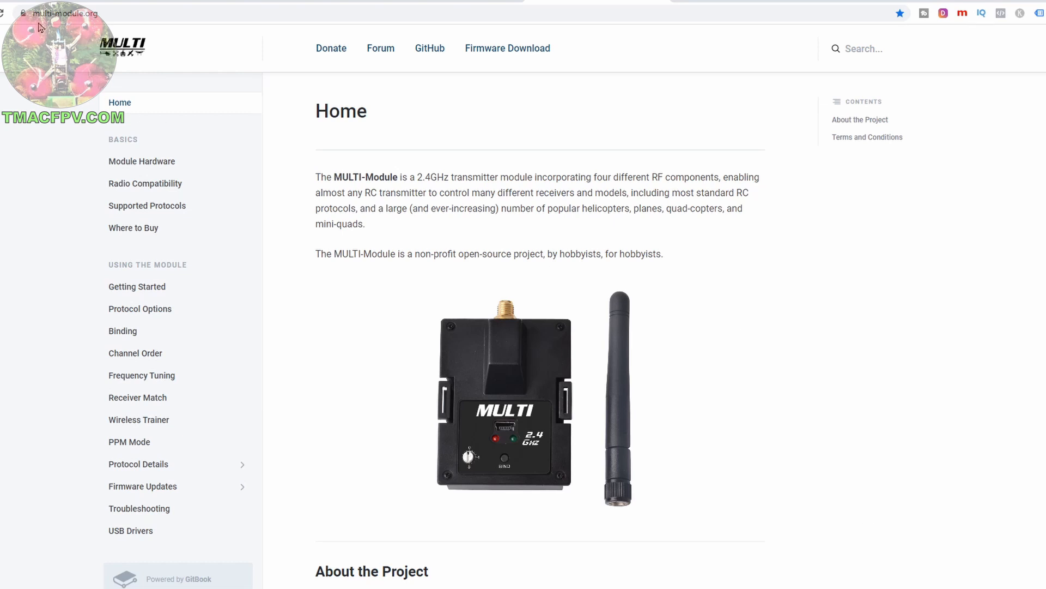
# Browse the MULTI-Module documentation home and the Donations page, then return home
pyautogui.click(63, 13)
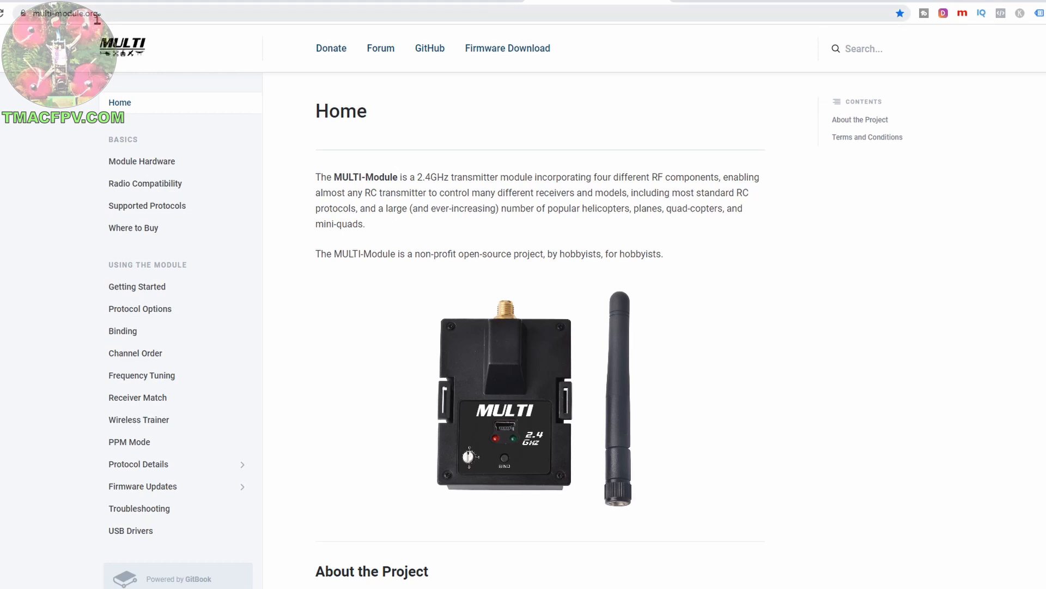
pyautogui.scroll(-3)
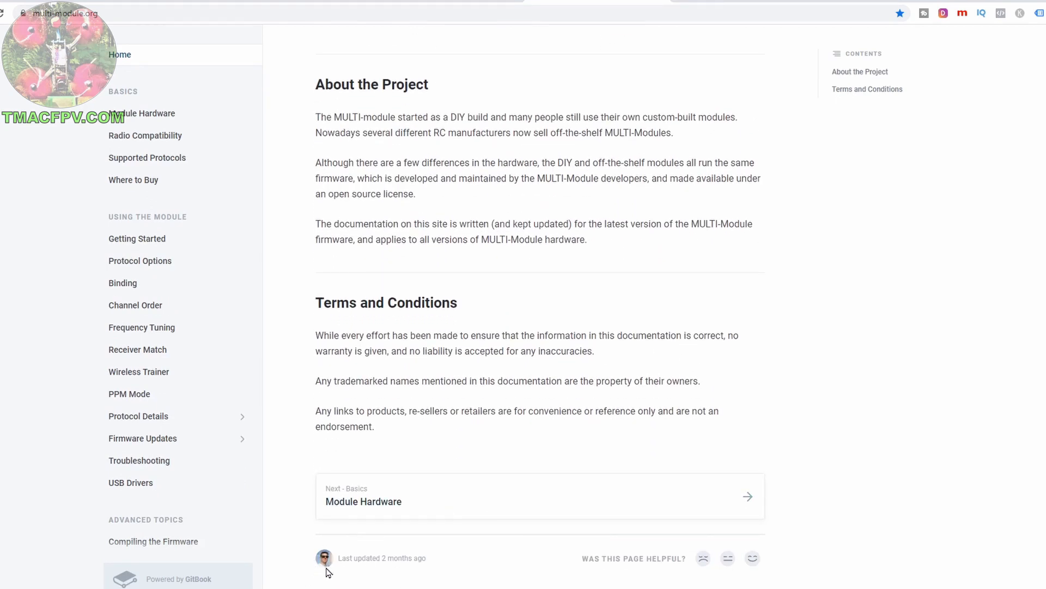
pyautogui.scroll(3)
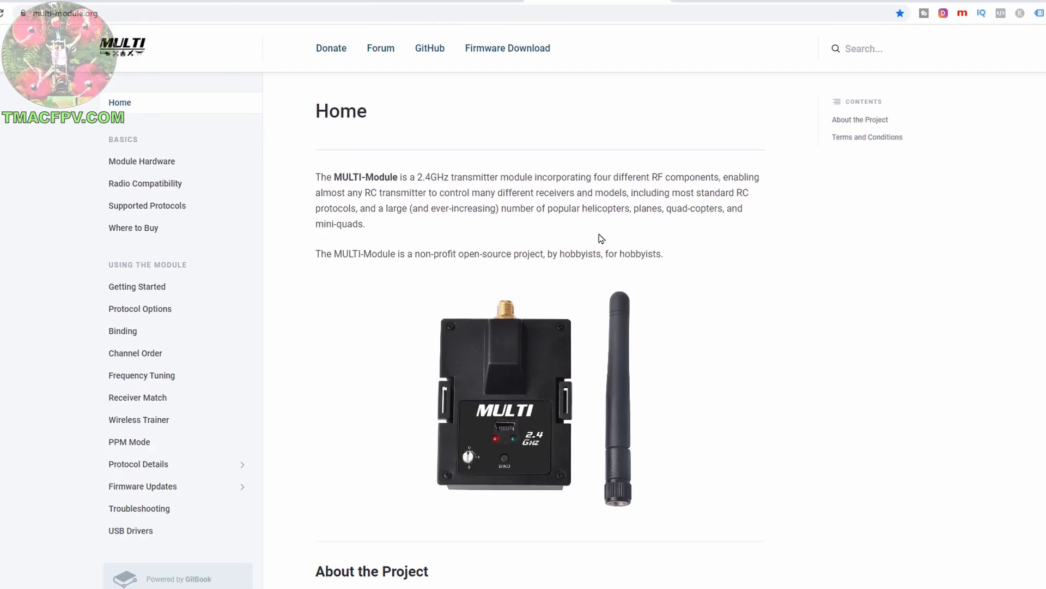
pyautogui.click(332, 47)
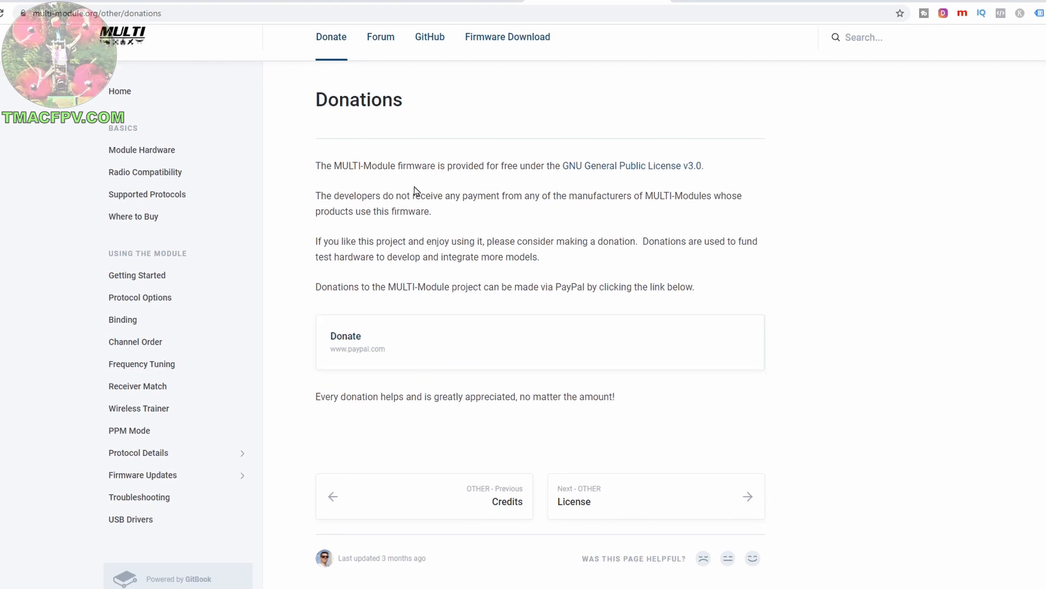
pyautogui.moveTo(490, 225)
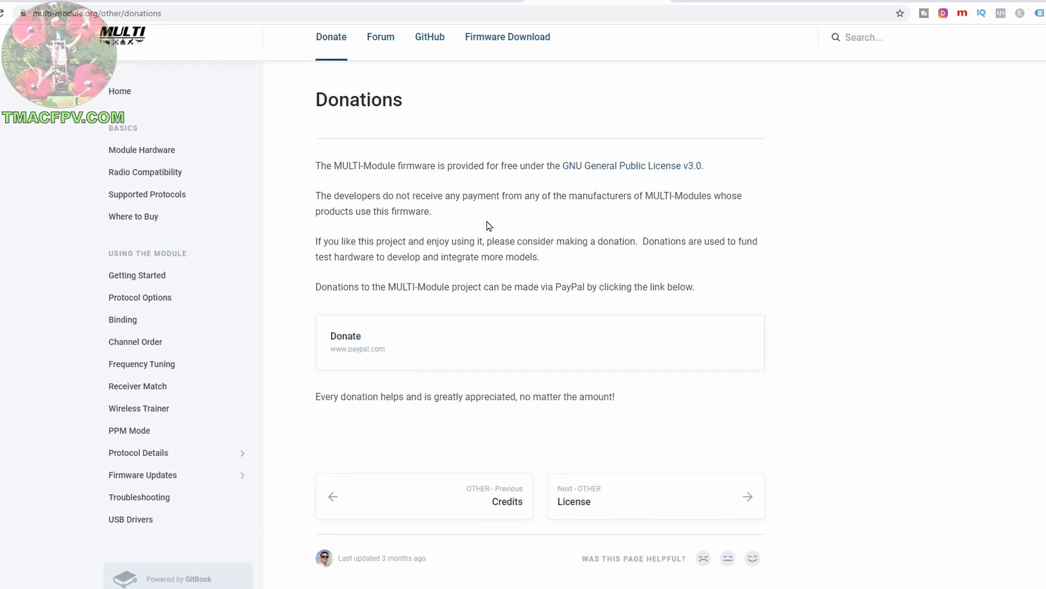
pyautogui.moveTo(406, 505)
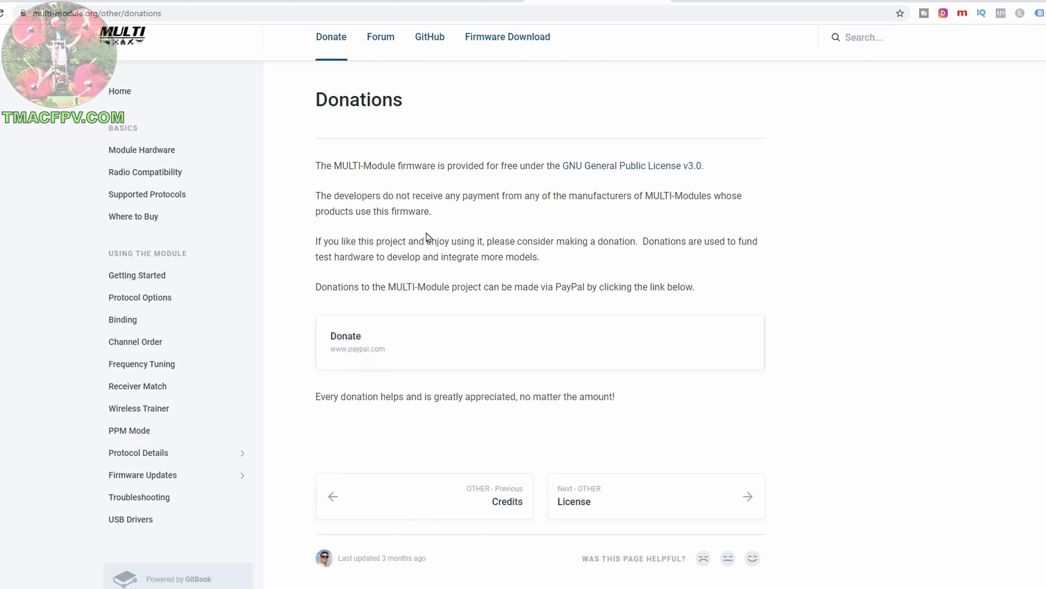
pyautogui.click(120, 90)
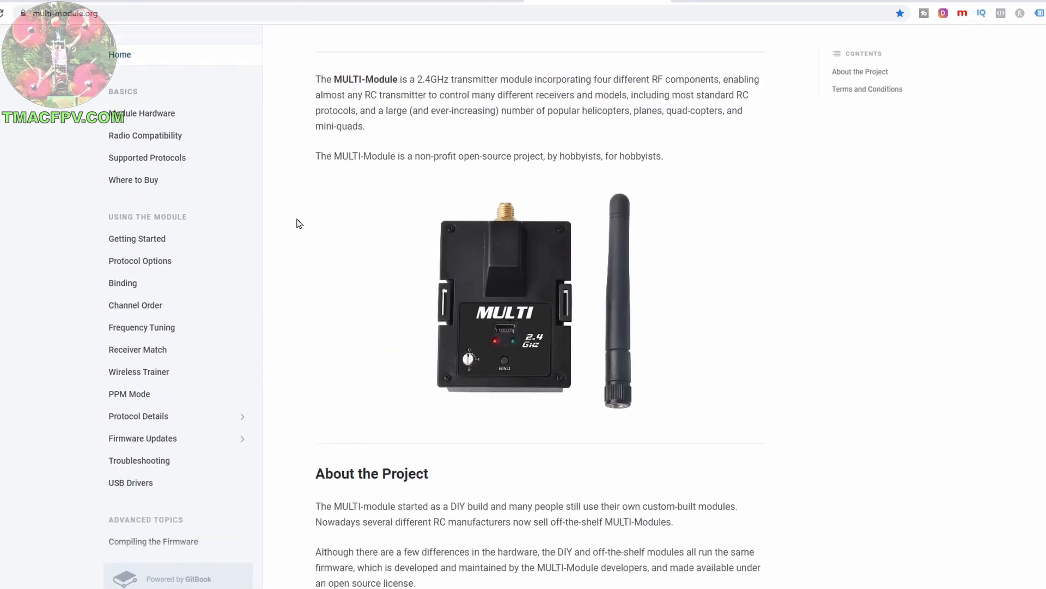
# Read the Firmware Updates guide down to Update Process and follow its Firmware Files link
pyautogui.click(142, 438)
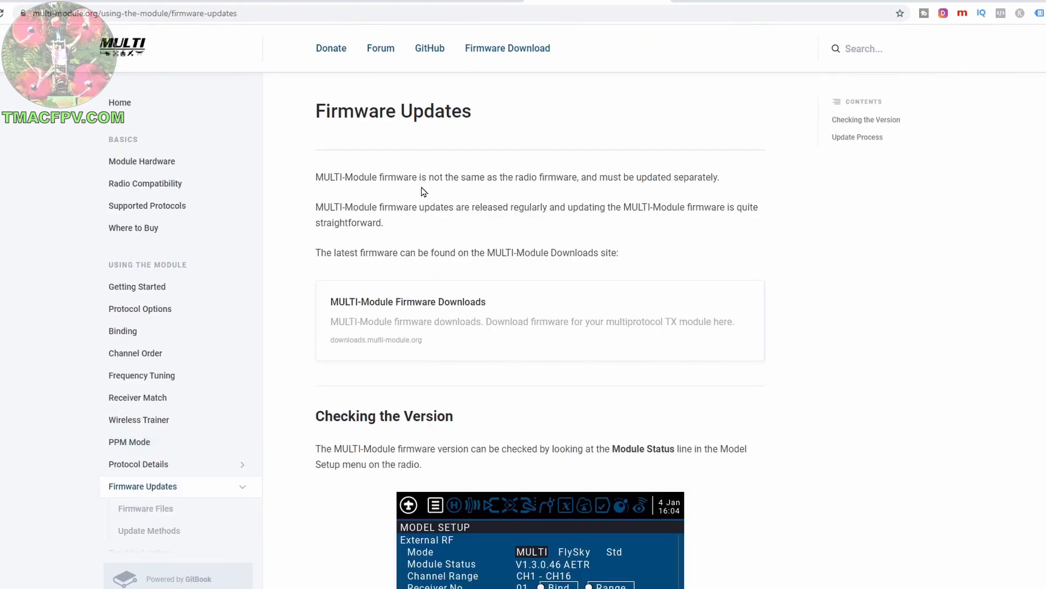
pyautogui.moveTo(565, 194)
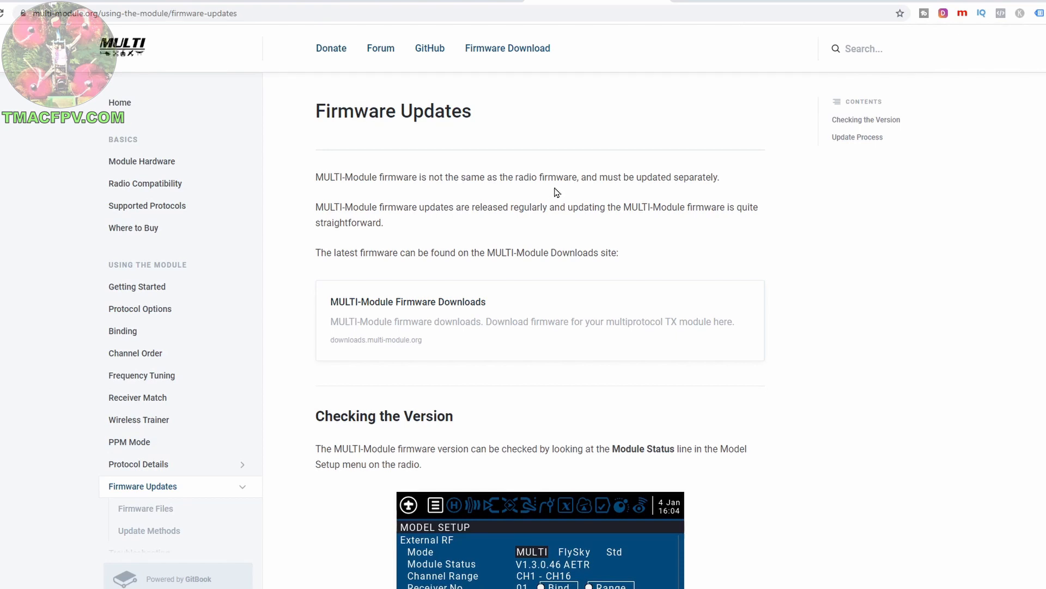
pyautogui.moveTo(361, 177)
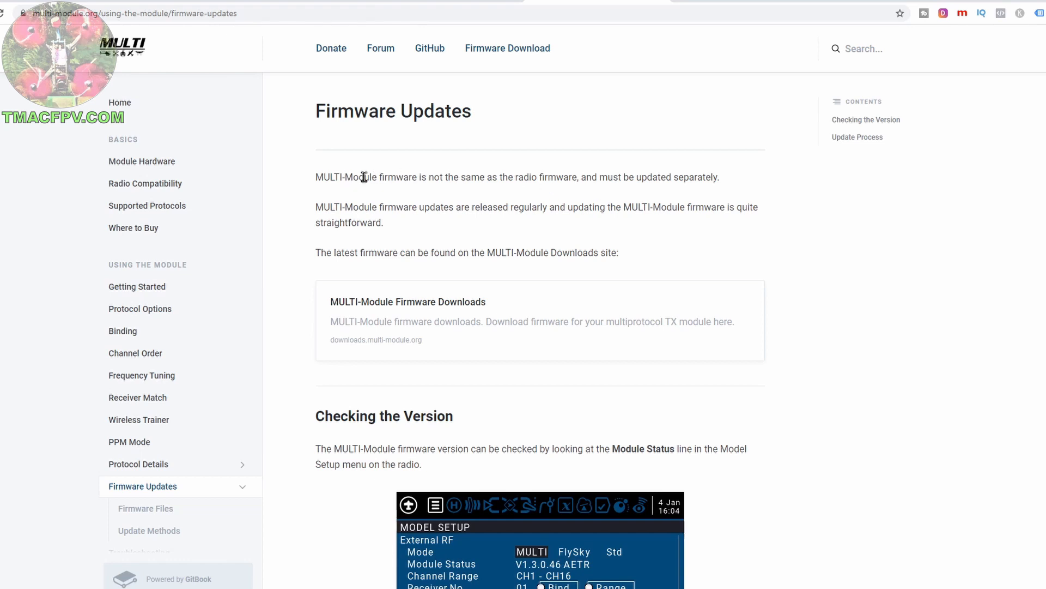
pyautogui.moveTo(733, 192)
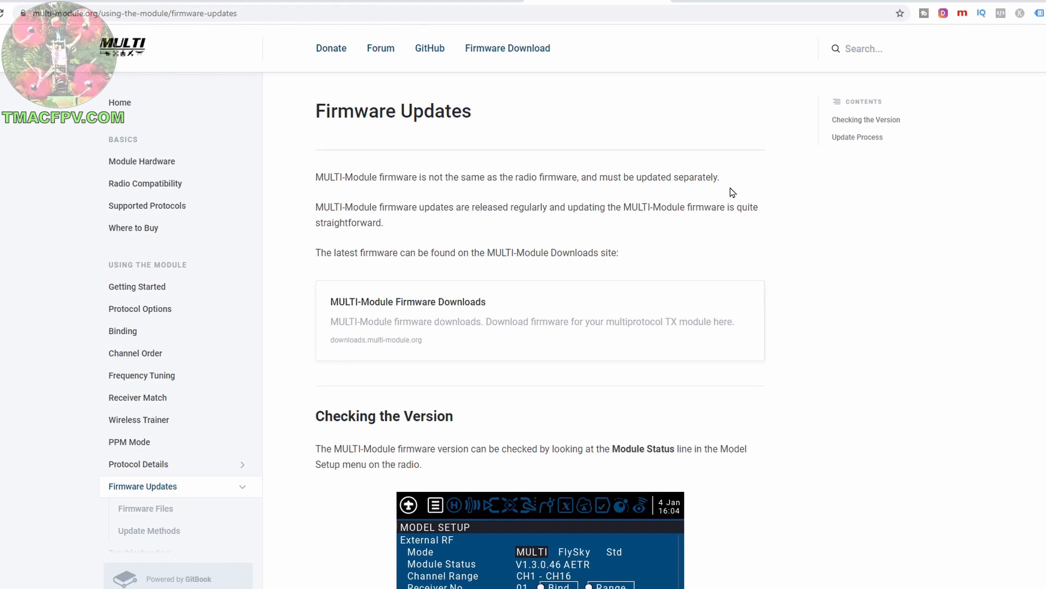
pyautogui.moveTo(749, 181)
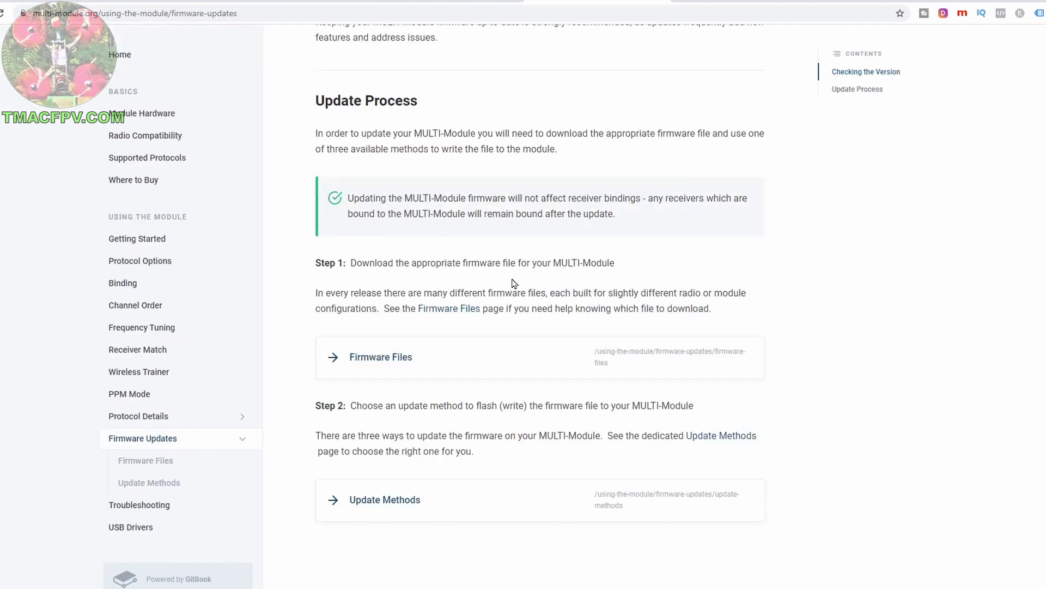
pyautogui.click(380, 357)
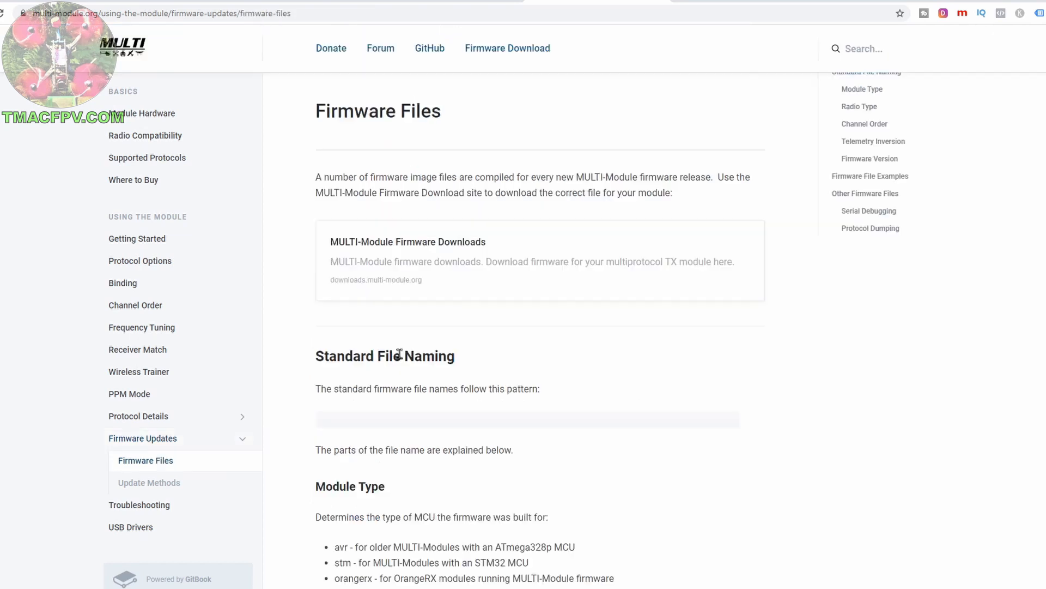
# On the MULTI-Module Firmware Downloads site, filter for the Jumper T16 Pro Internal Module and its channel order
pyautogui.click(407, 242)
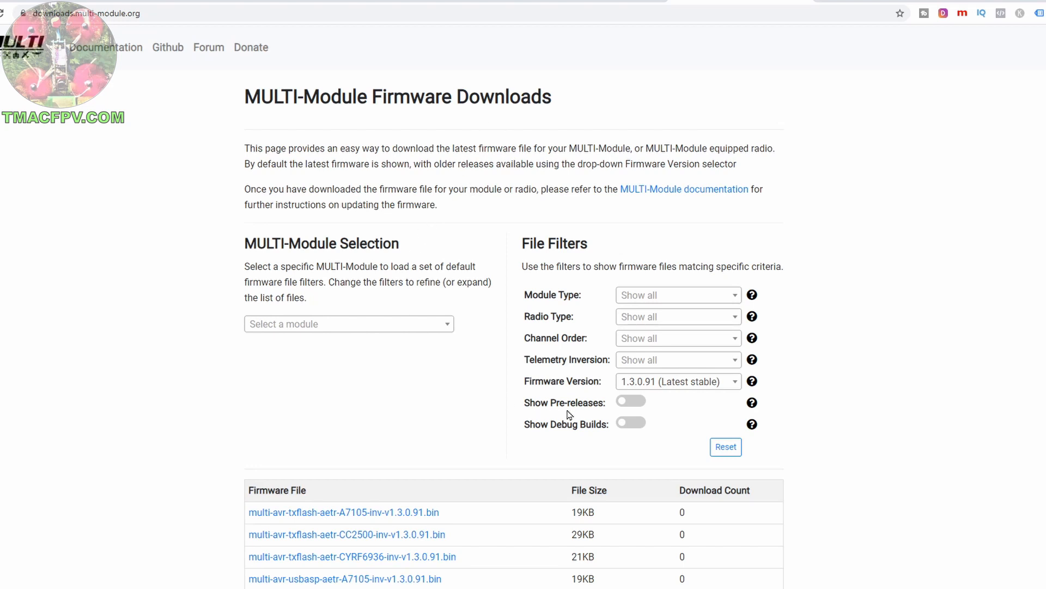
pyautogui.moveTo(486, 274)
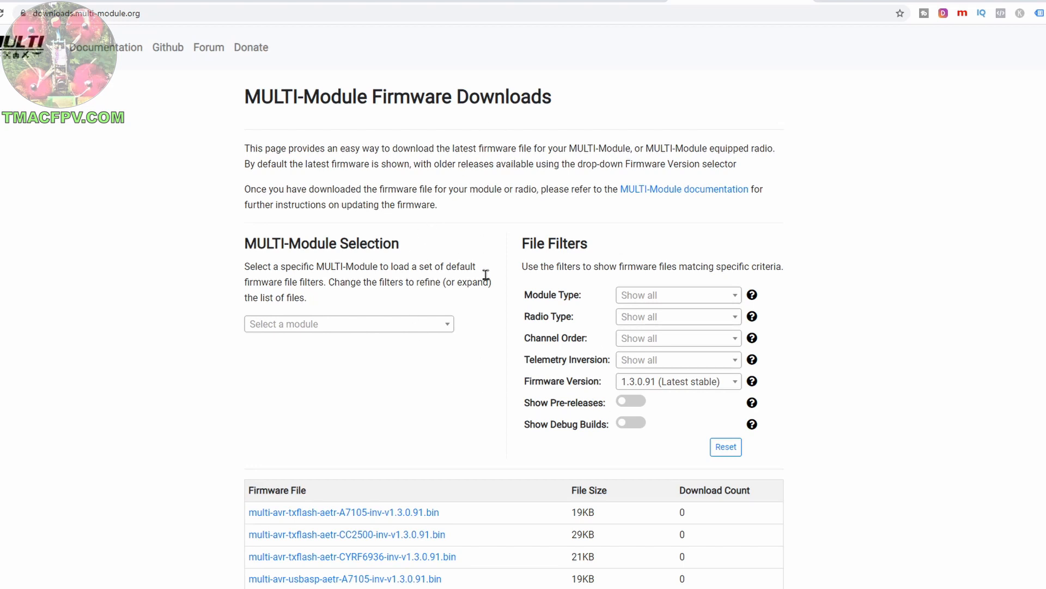
pyautogui.moveTo(471, 265)
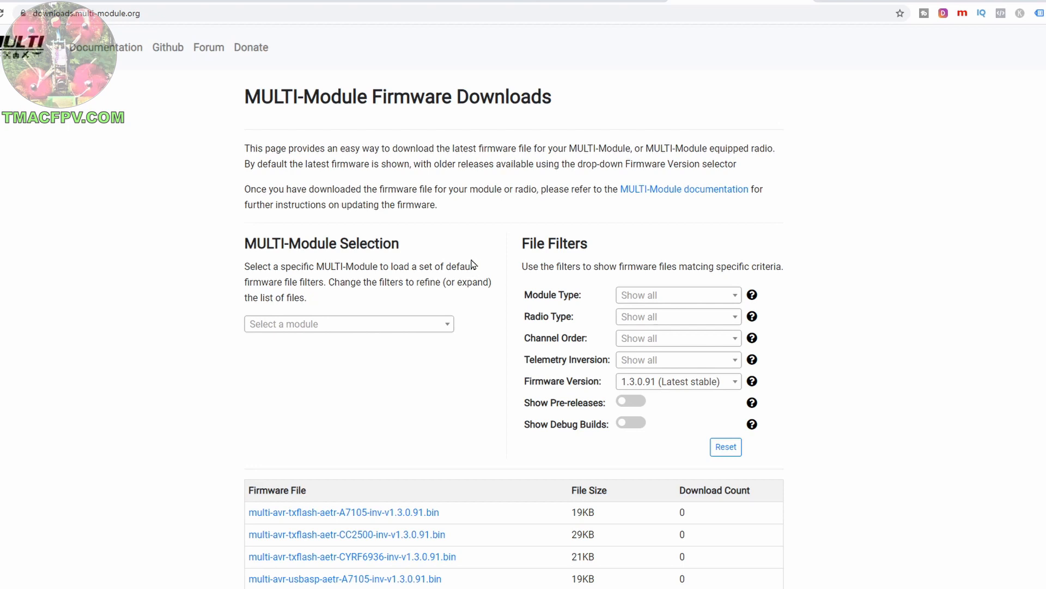
pyautogui.moveTo(460, 266)
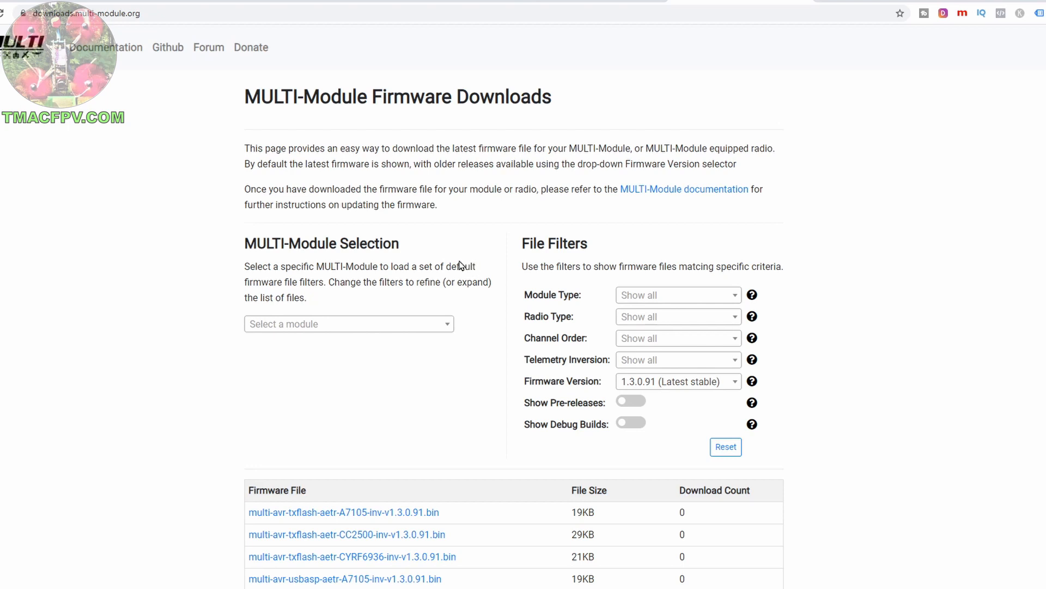
pyautogui.click(349, 324)
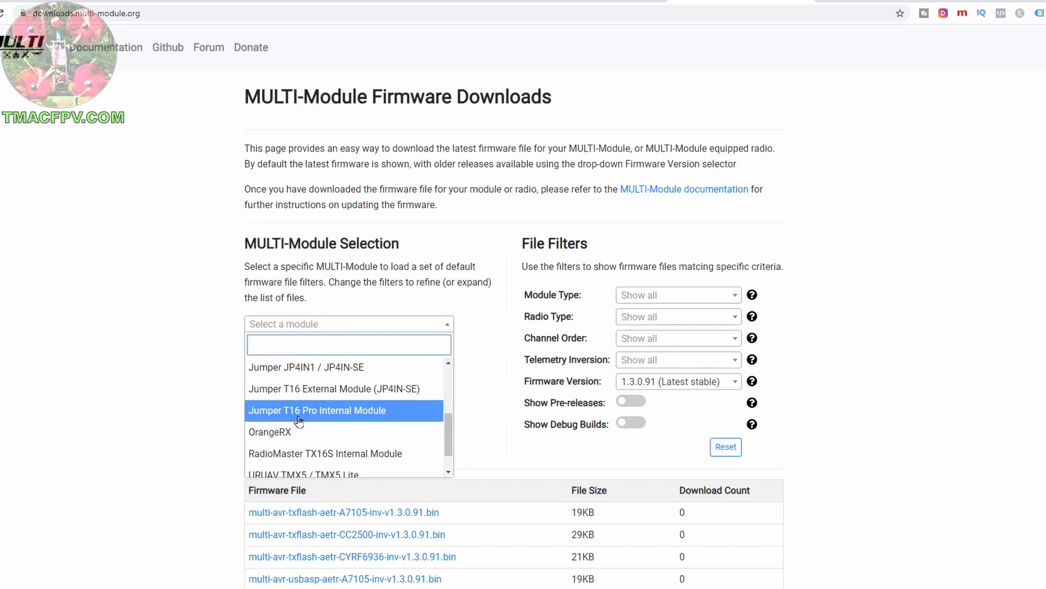
pyautogui.click(316, 410)
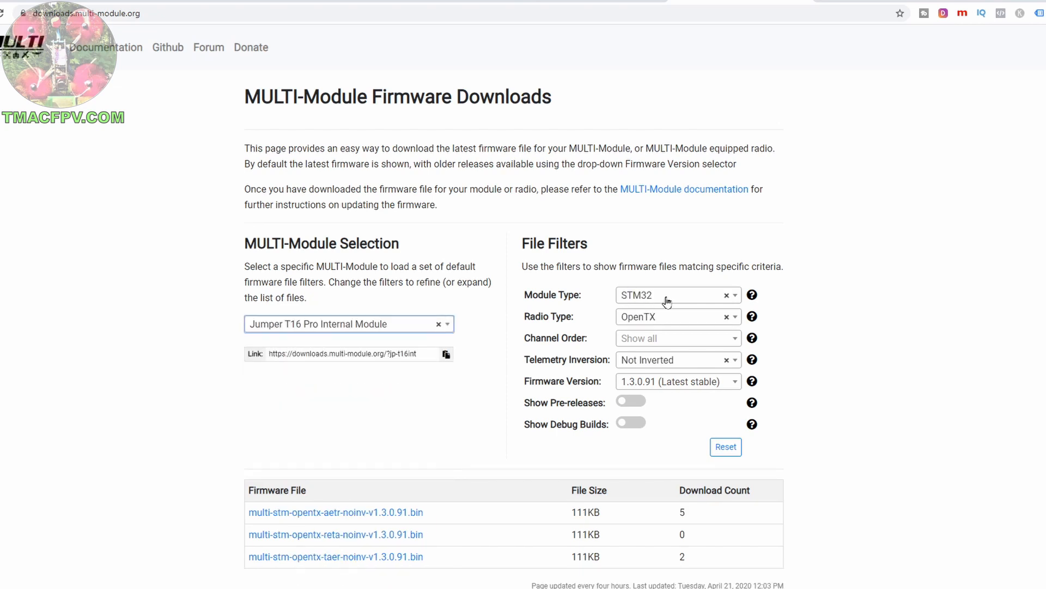
pyautogui.moveTo(692, 341)
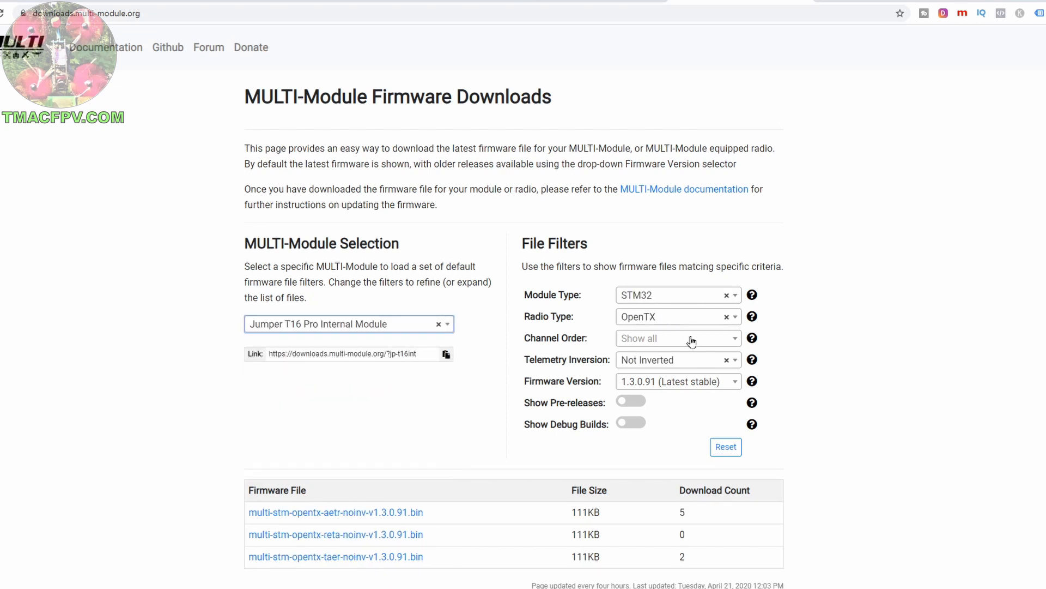
pyautogui.click(674, 338)
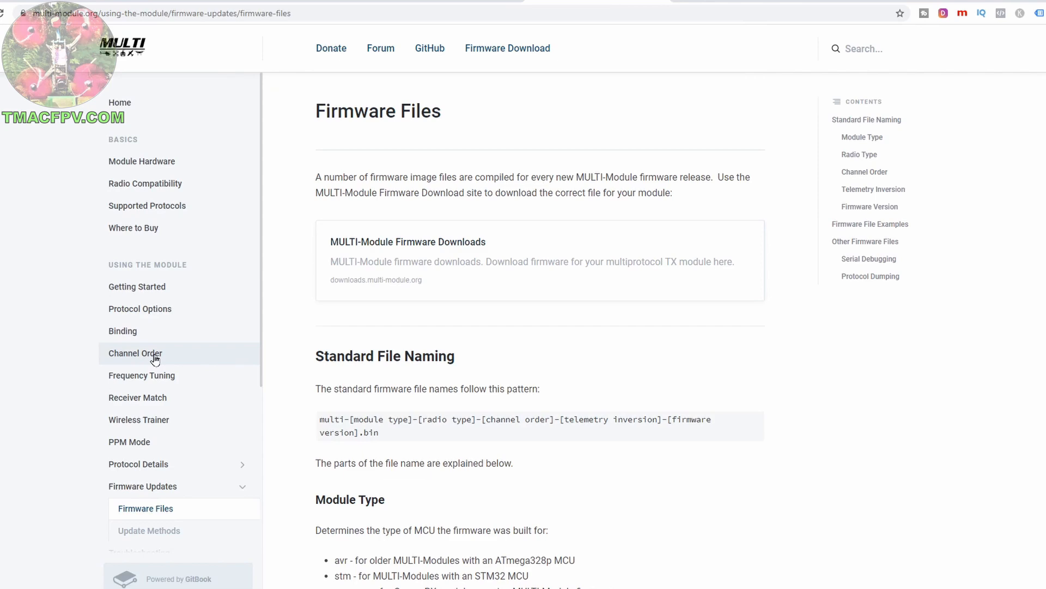
# Read the Channel Order page on automatic channel re-mapping and expected order
pyautogui.click(135, 352)
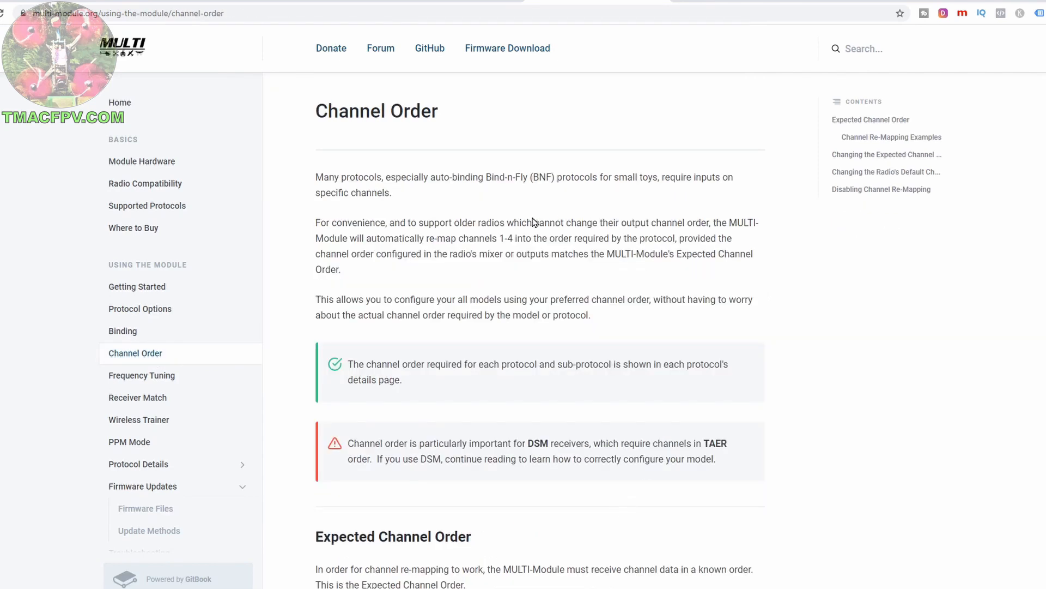
pyautogui.scroll(-3)
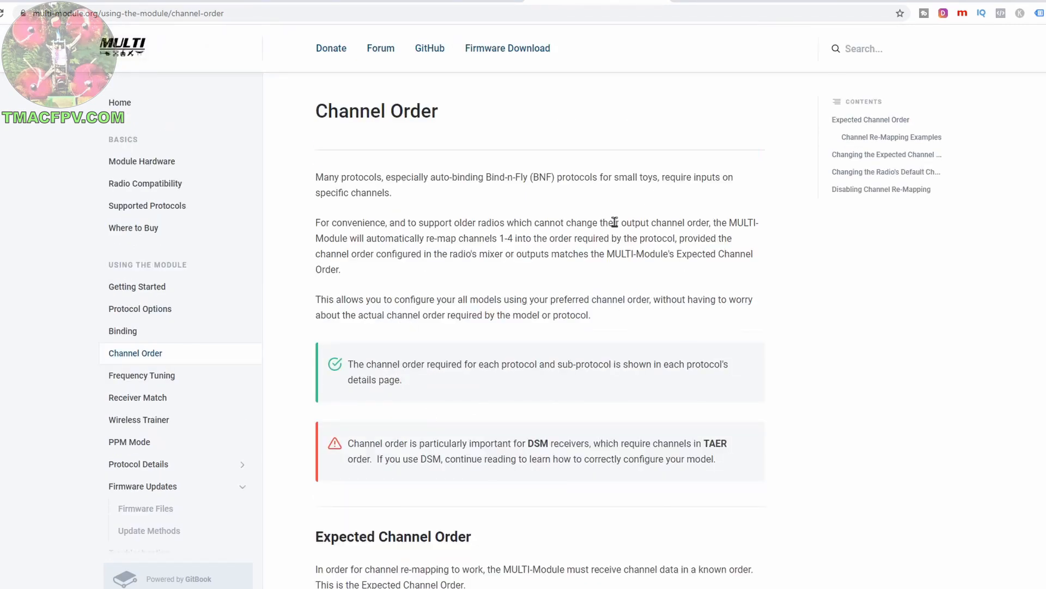
# Download multi-stm-opentx-aetr-noinv-v1.3.0.91.bin for the Jumper T16 Pro internal module
pyautogui.click(507, 48)
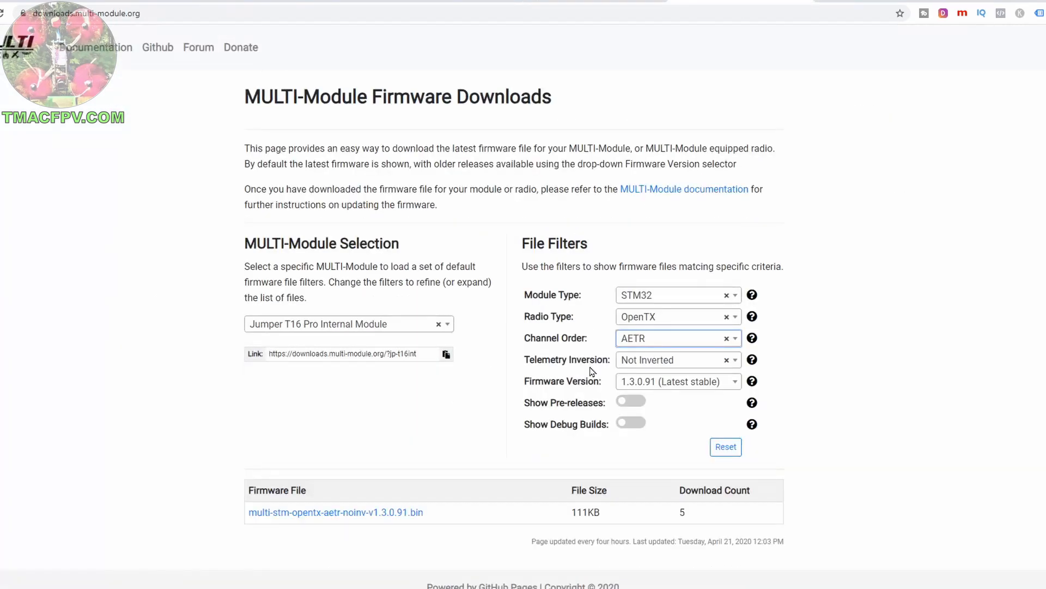
pyautogui.moveTo(751, 359)
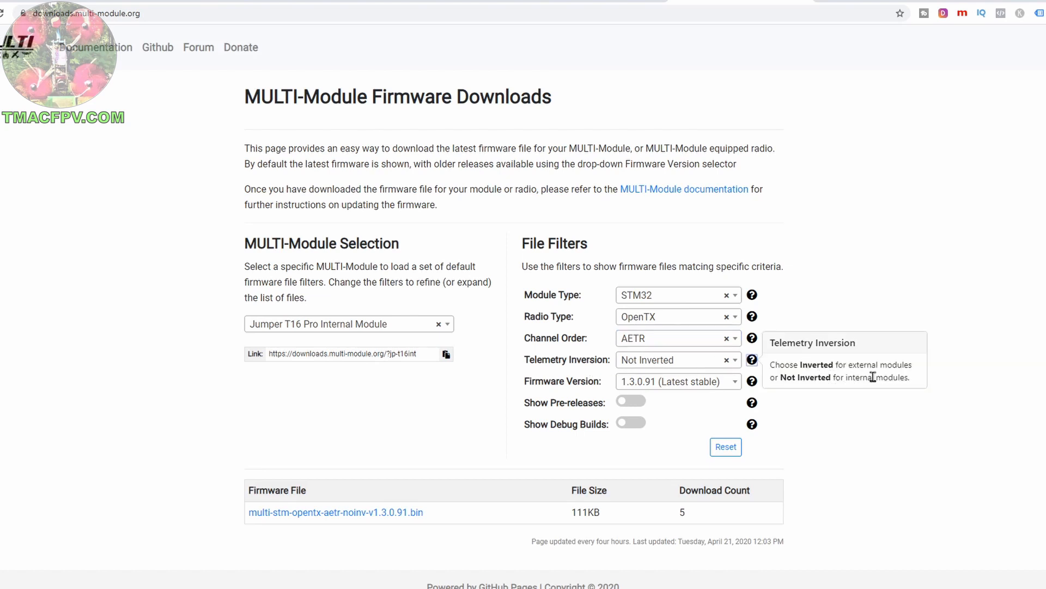
pyautogui.moveTo(846, 389)
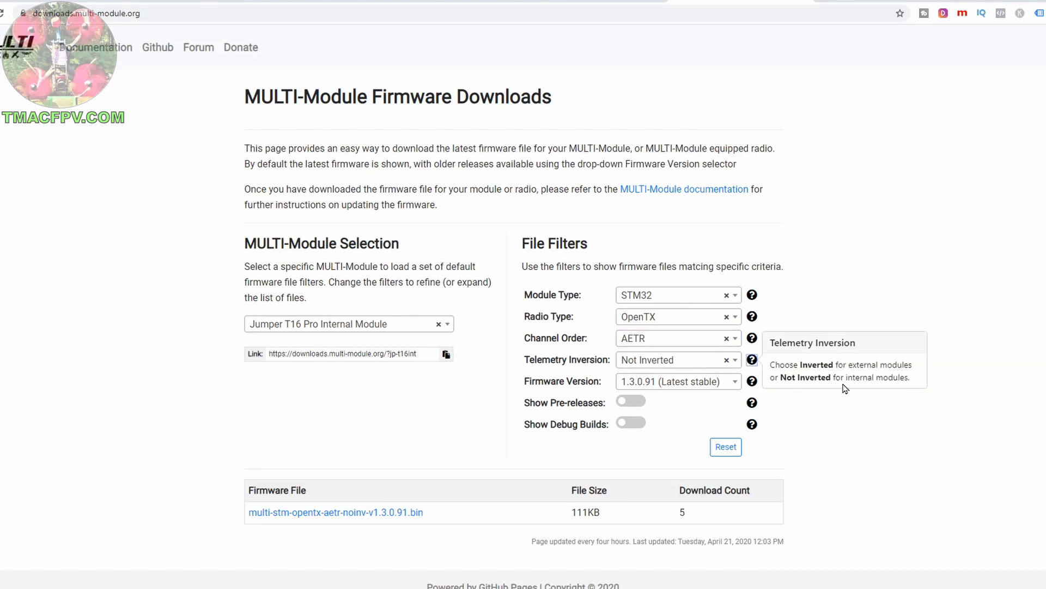
pyautogui.moveTo(733, 354)
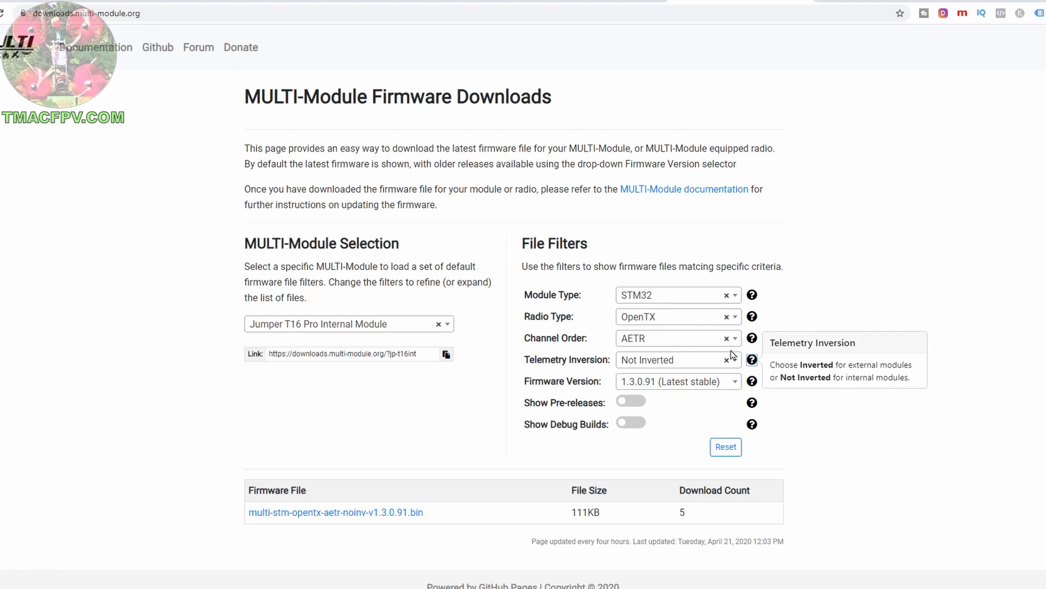
pyautogui.moveTo(804, 388)
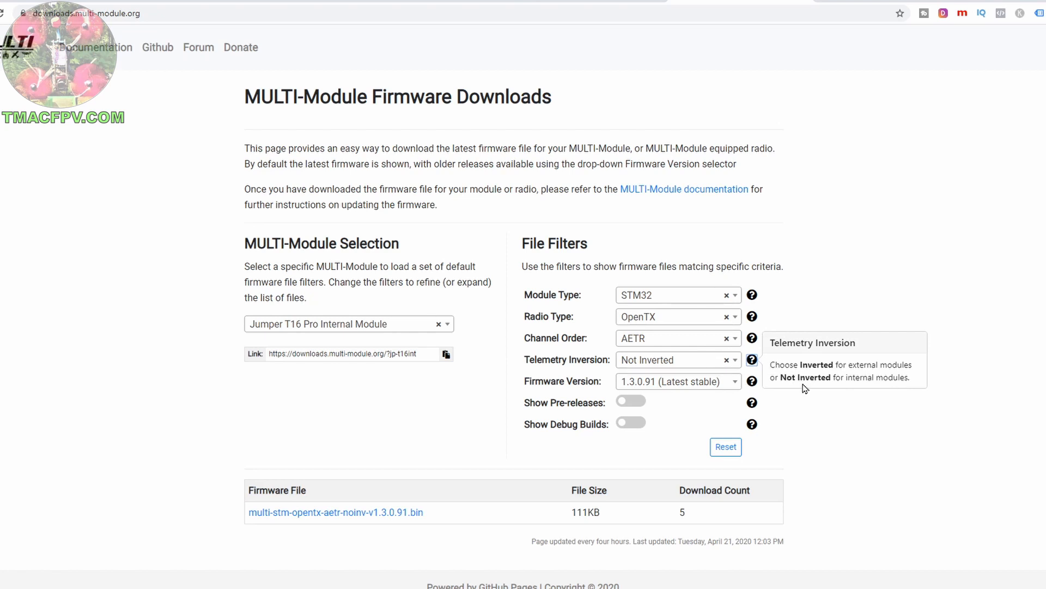
pyautogui.moveTo(804, 416)
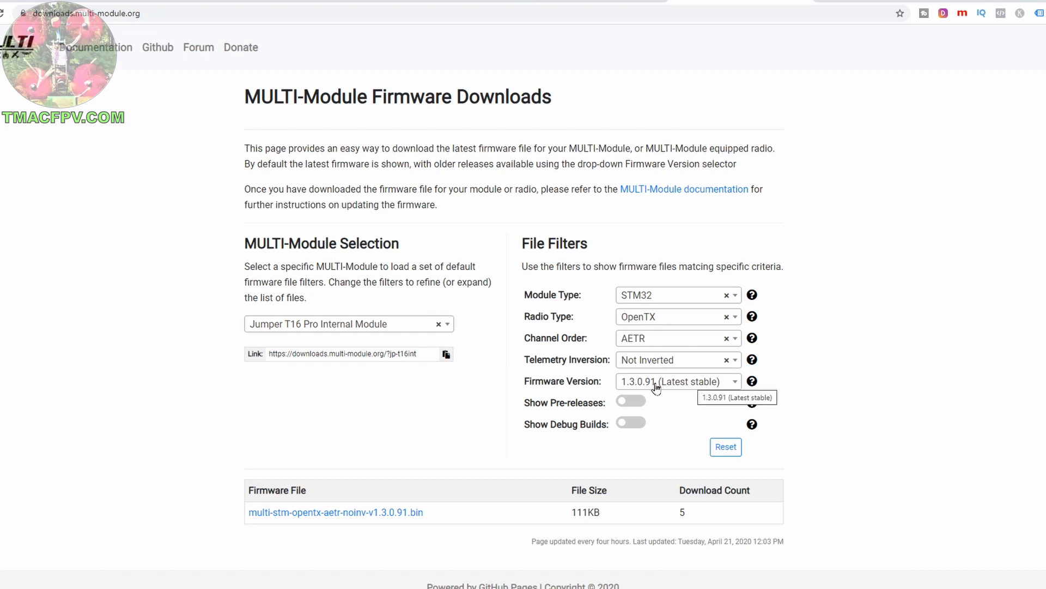
pyautogui.moveTo(367, 488)
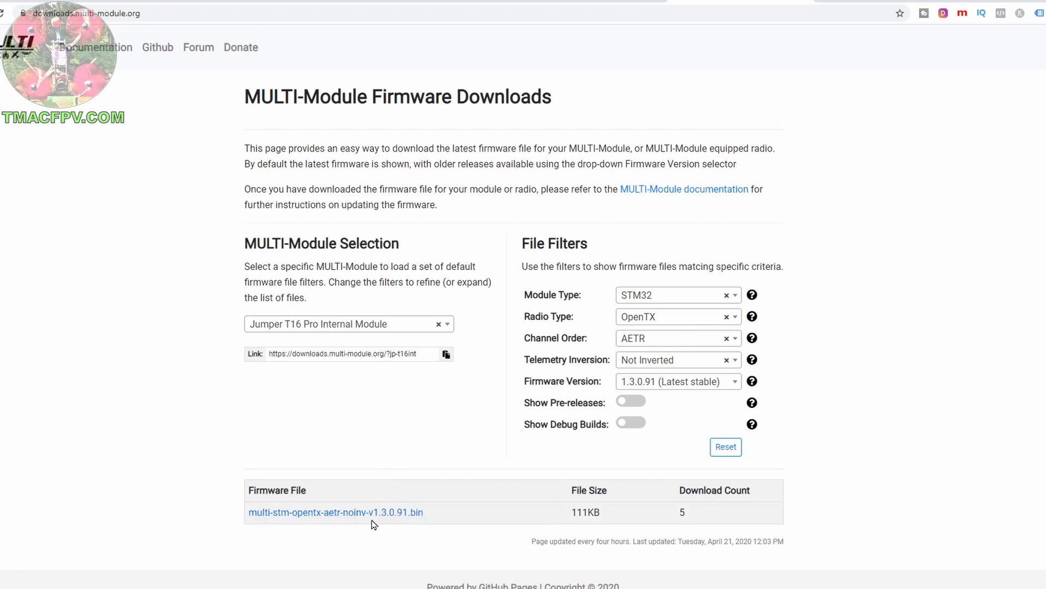
pyautogui.moveTo(336, 527)
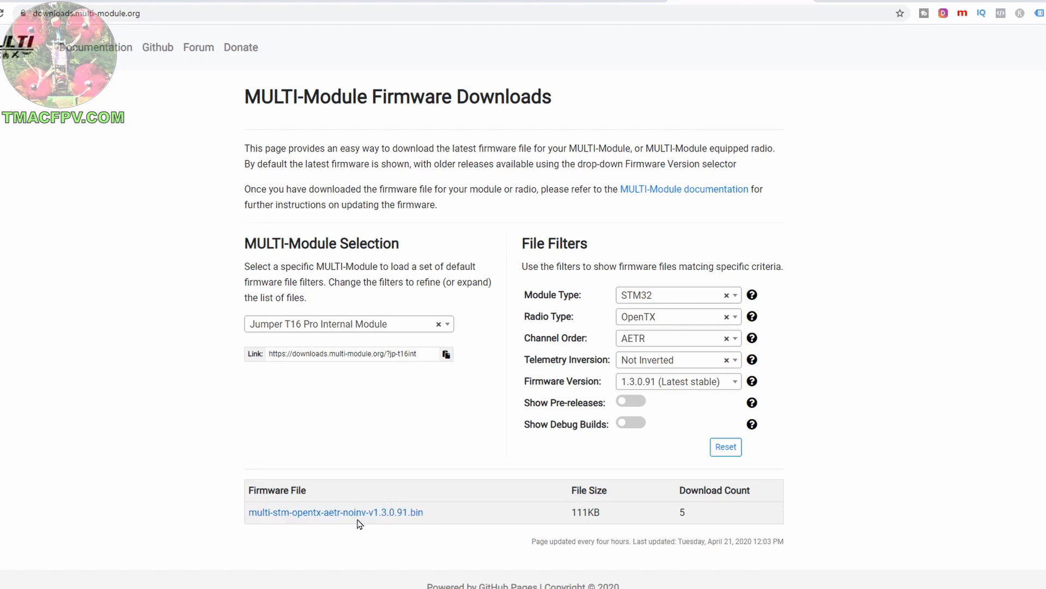
pyautogui.moveTo(365, 525)
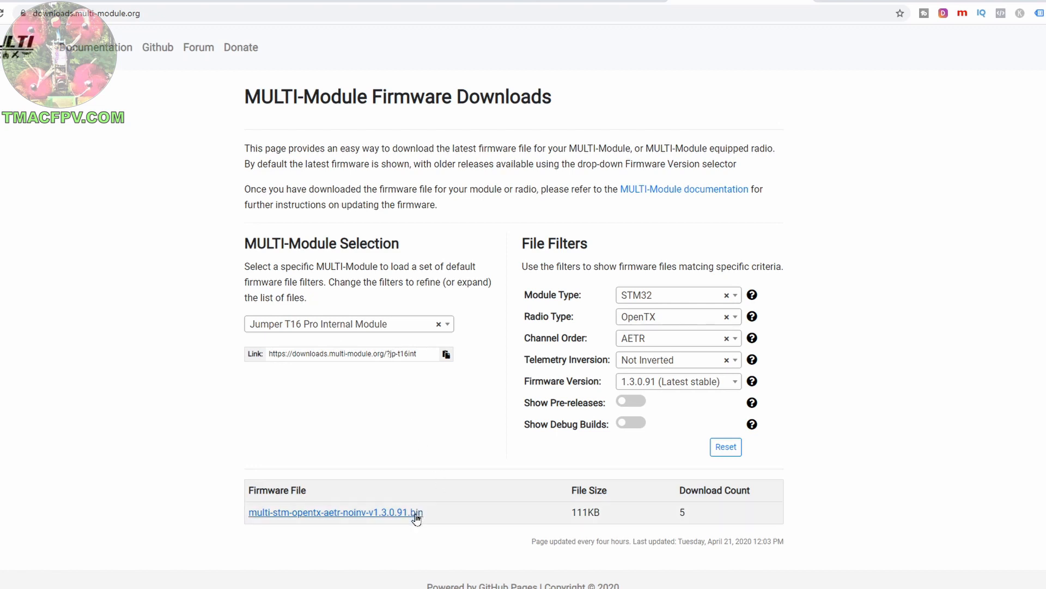
pyautogui.click(334, 512)
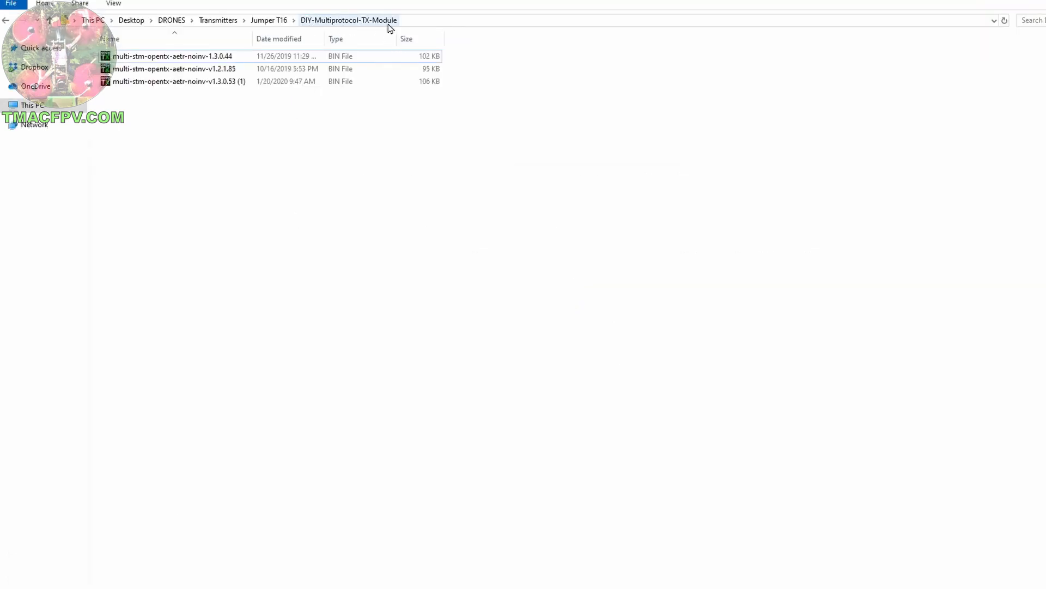
# Refresh the DIY-Multiprotocol-TX-Module folder so the v1.3.0.91 firmware file appears
pyautogui.rightClick(177, 122)
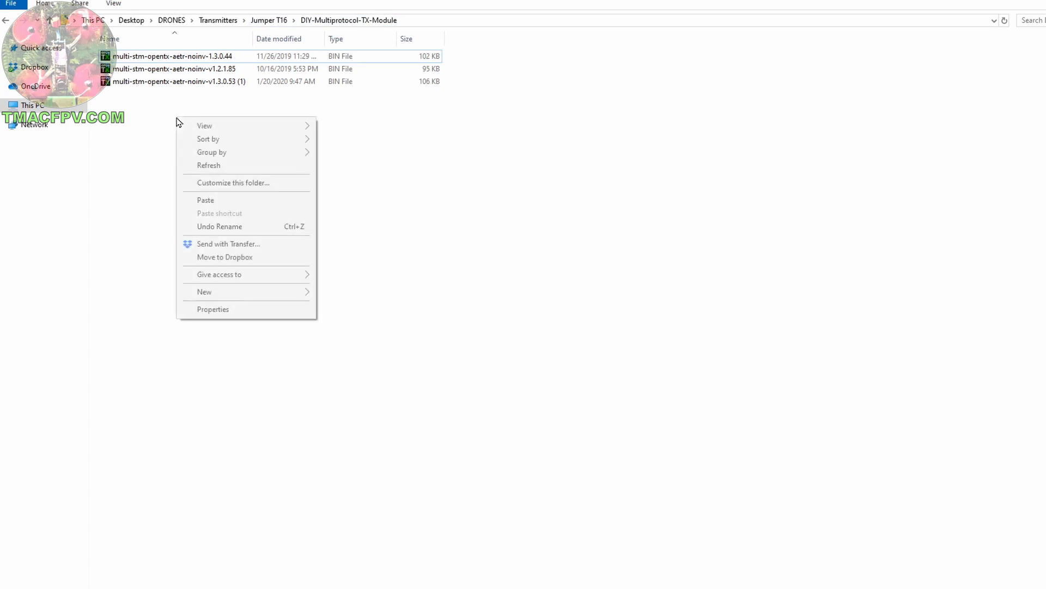
pyautogui.click(206, 200)
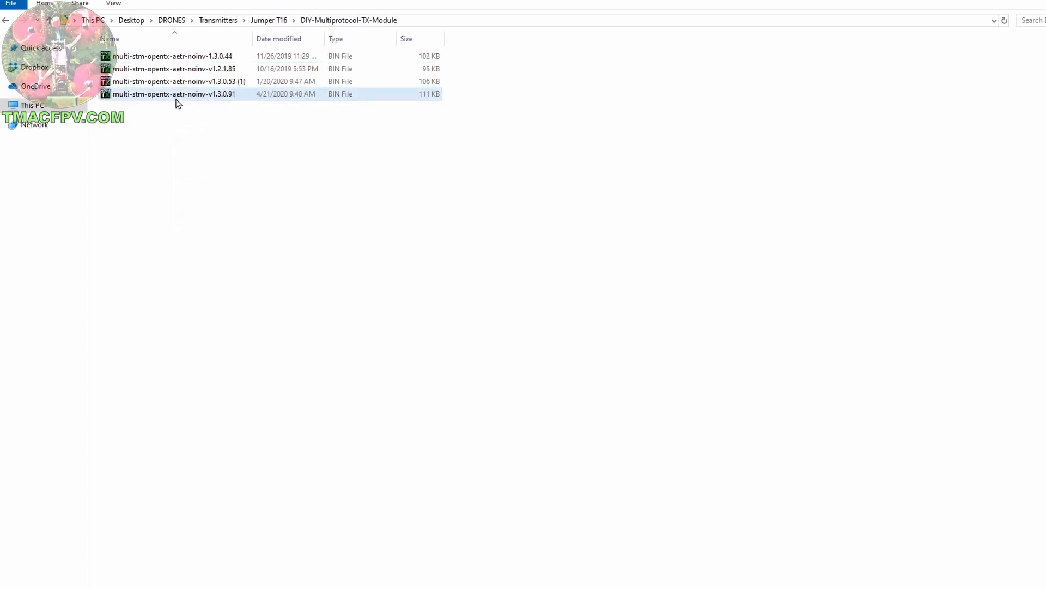
pyautogui.moveTo(173, 93)
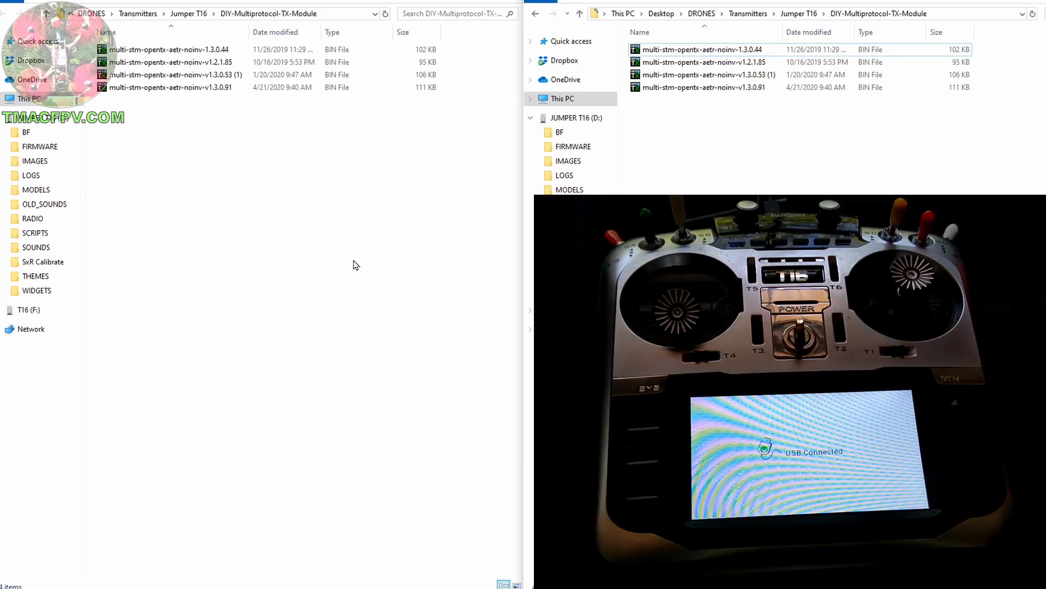
pyautogui.click(704, 87)
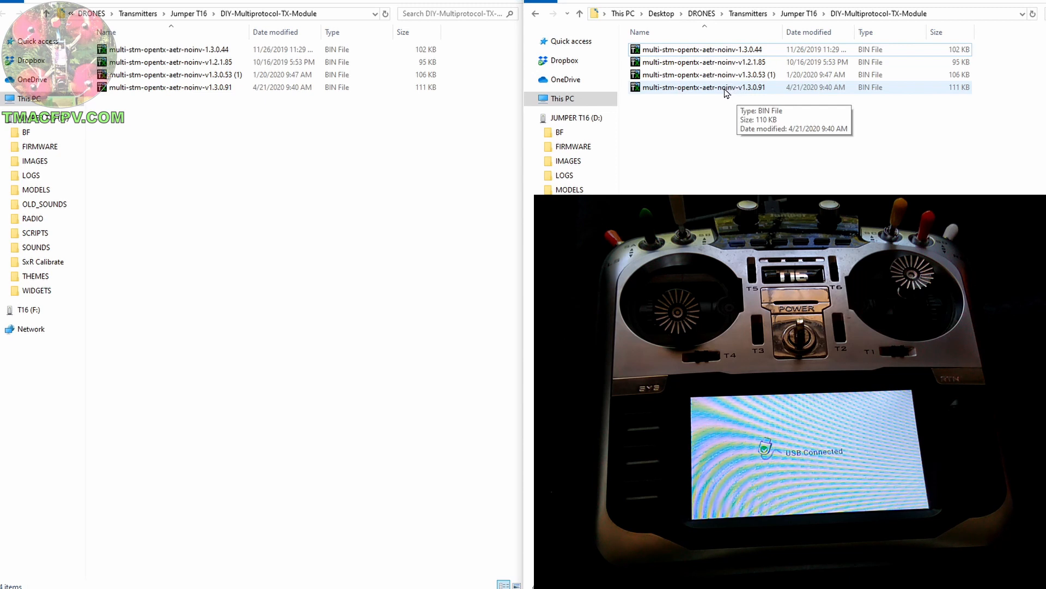
pyautogui.moveTo(845, 32)
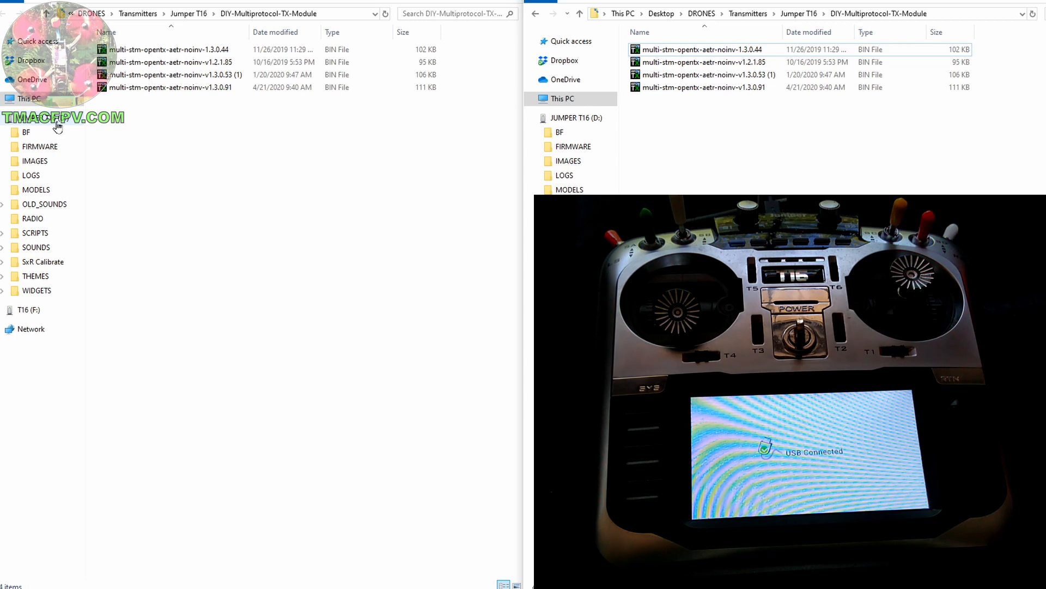
pyautogui.moveTo(48, 149)
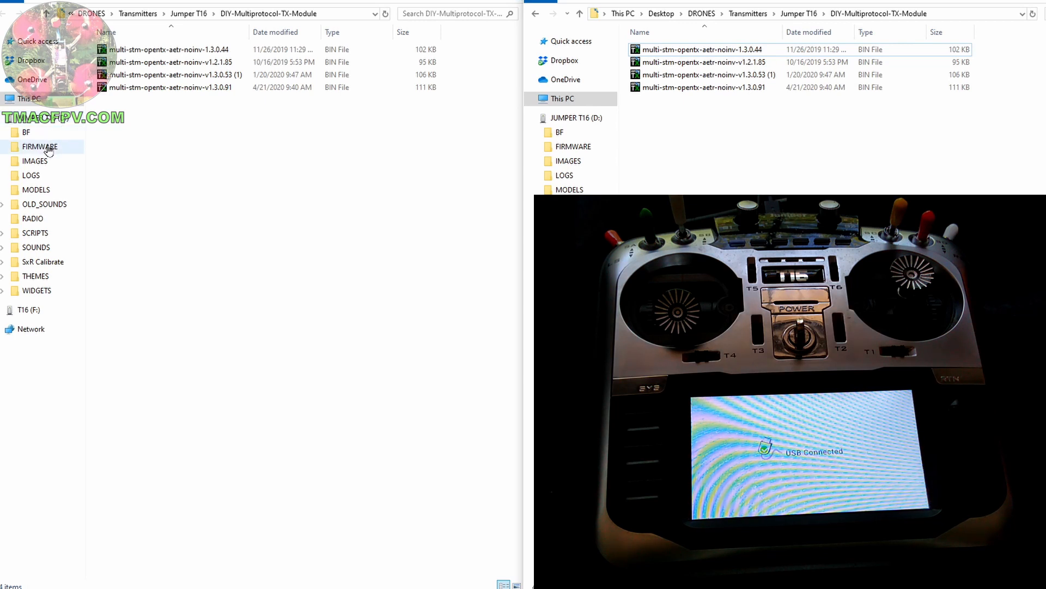
pyautogui.moveTo(5, 122)
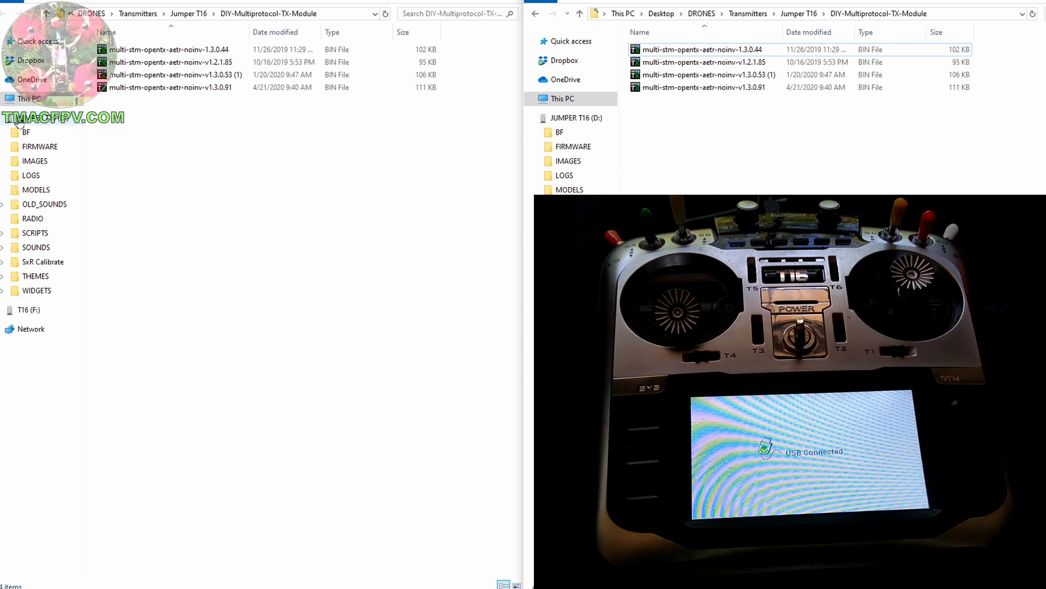
# Copy multi-stm-opentx-aetr-noinv-v1.3.0.91 into the FIRMWARE folder on the JUMPER T16 (D:) drive
pyautogui.click(41, 146)
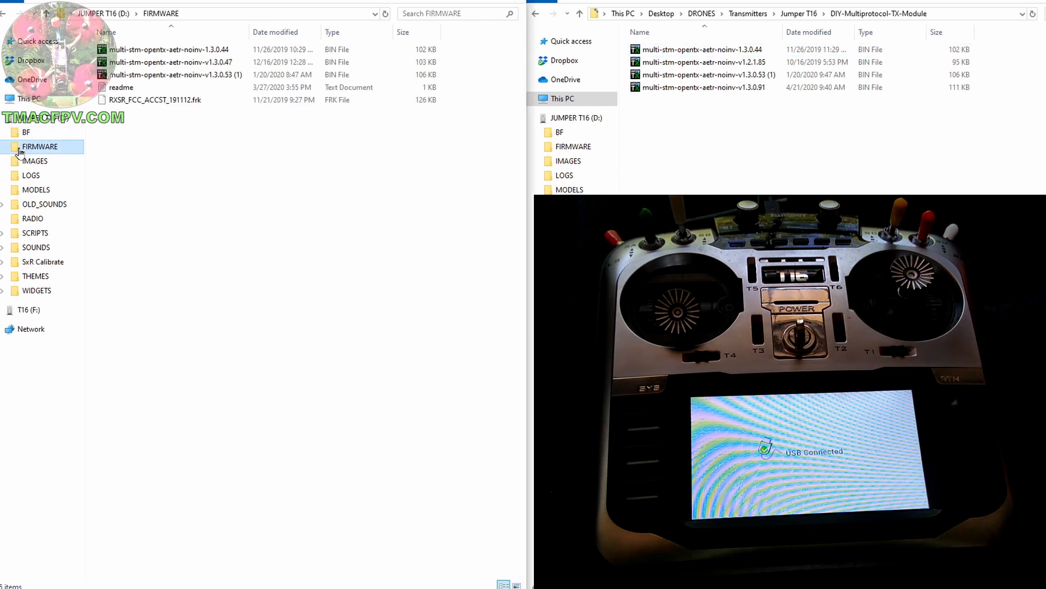
pyautogui.click(166, 49)
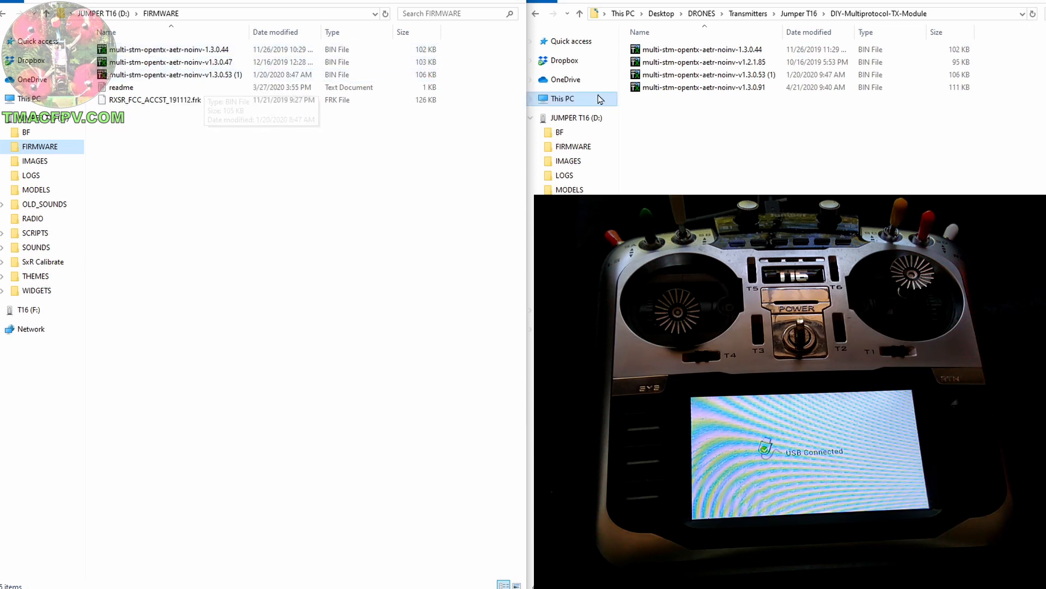
pyautogui.click(701, 87)
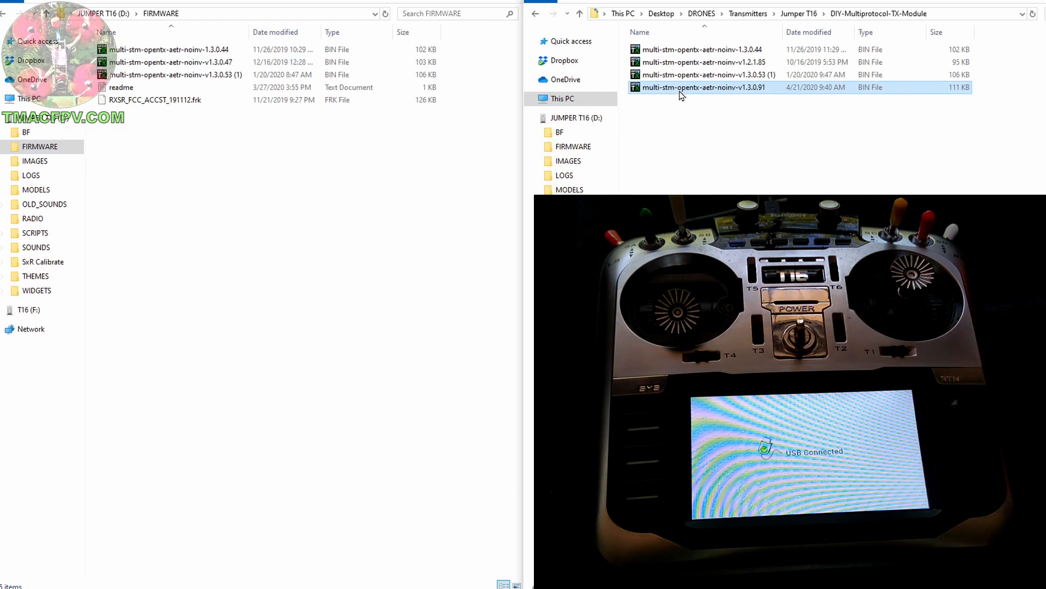
pyautogui.rightClick(701, 88)
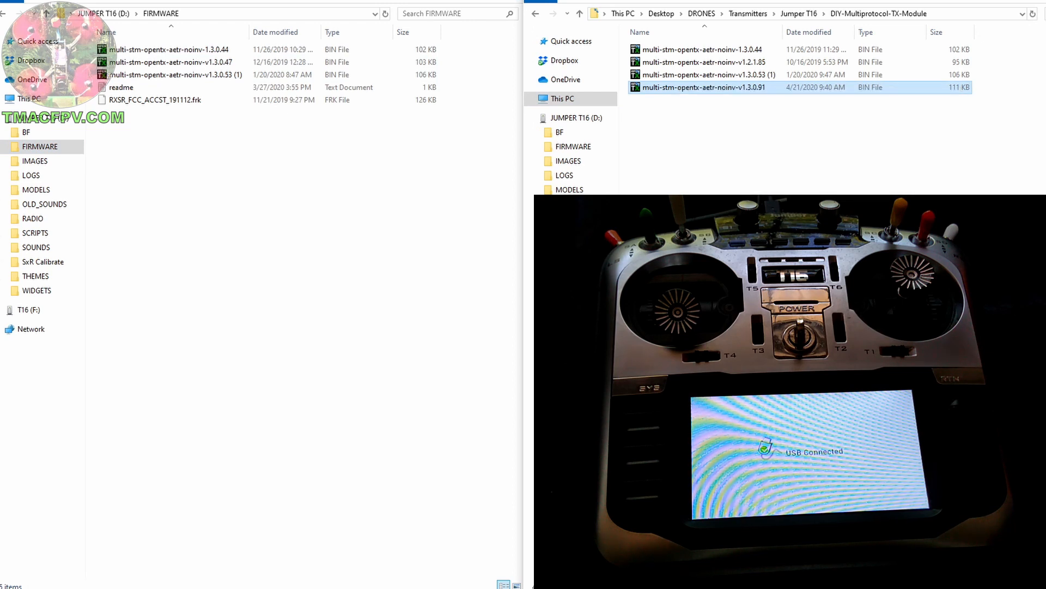
pyautogui.click(40, 146)
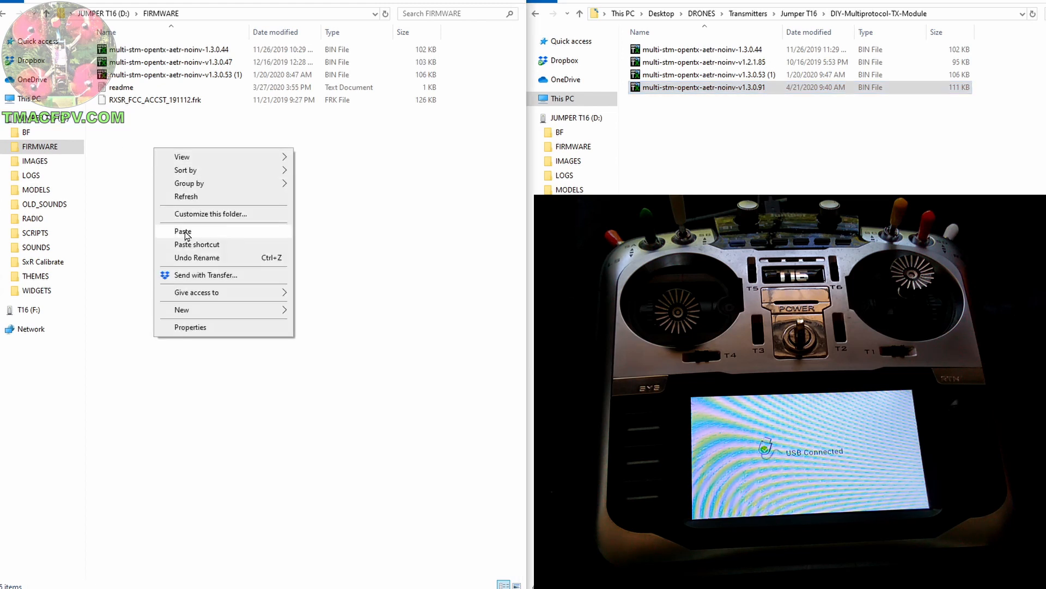
pyautogui.click(182, 231)
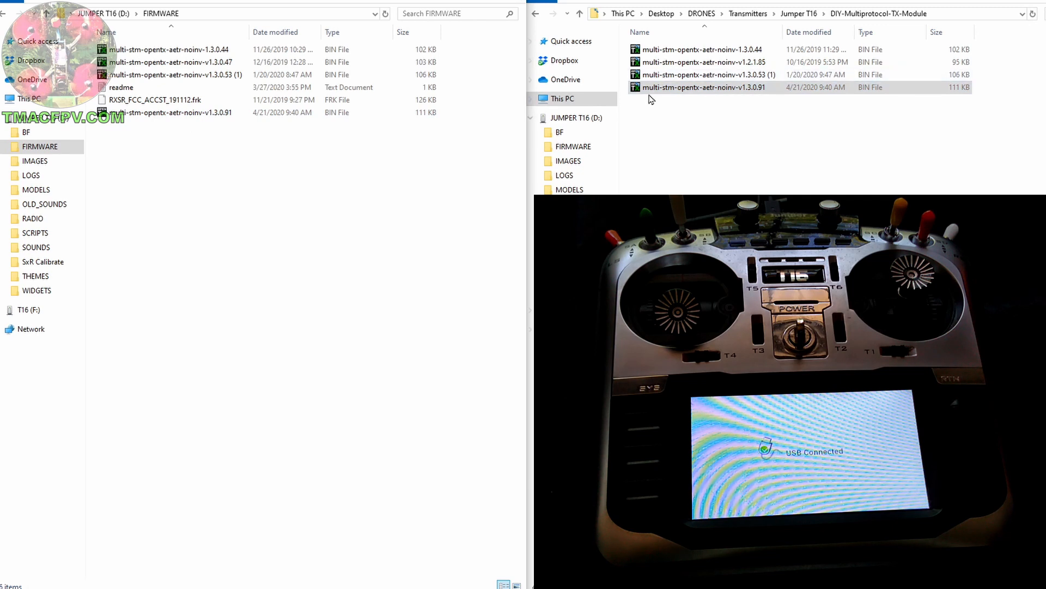
pyautogui.click(704, 87)
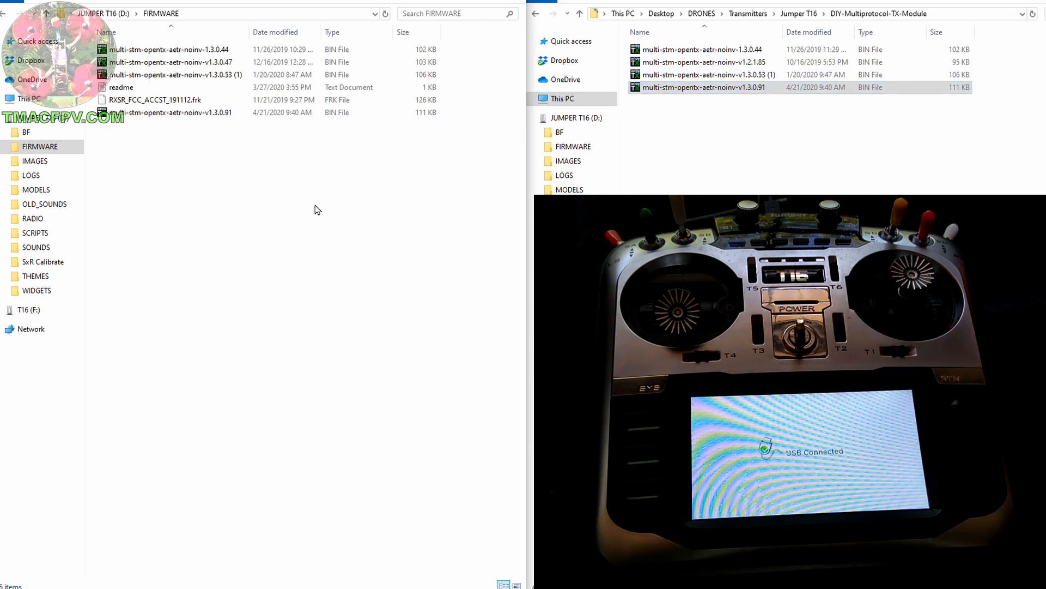
pyautogui.moveTo(171, 112)
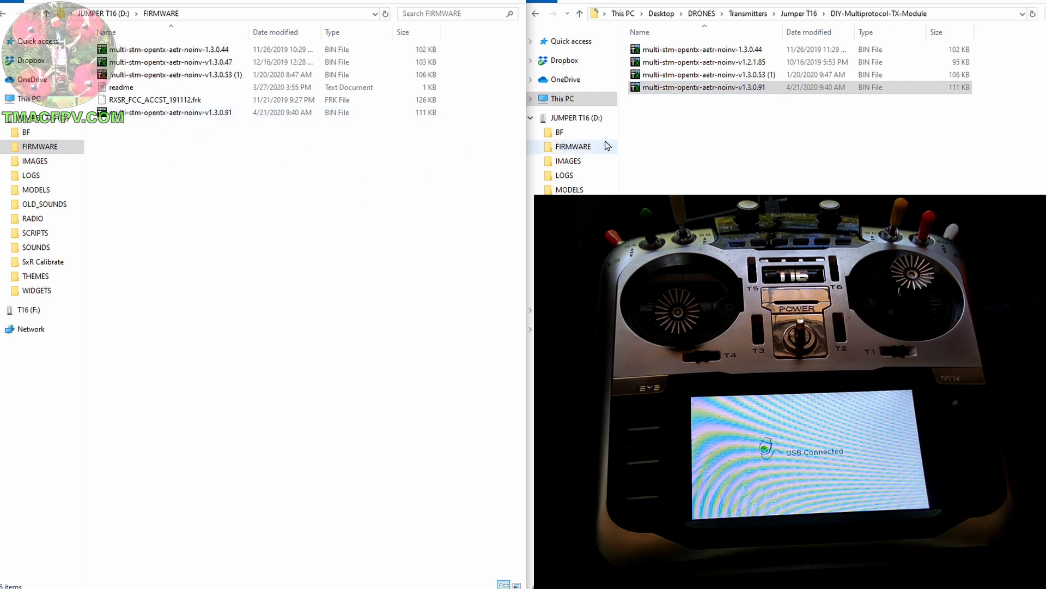
pyautogui.click(700, 87)
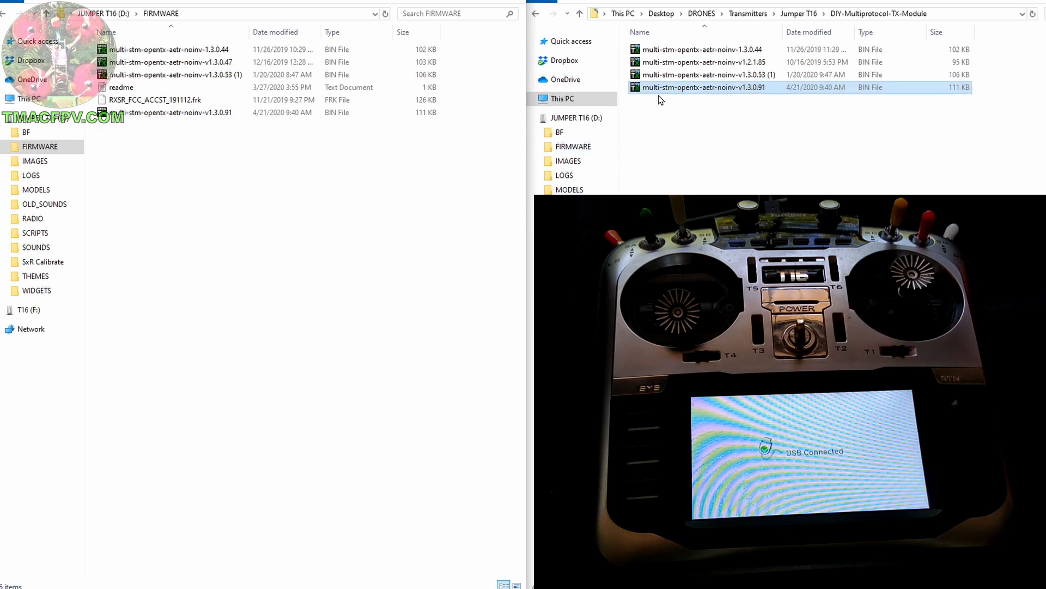
pyautogui.click(192, 125)
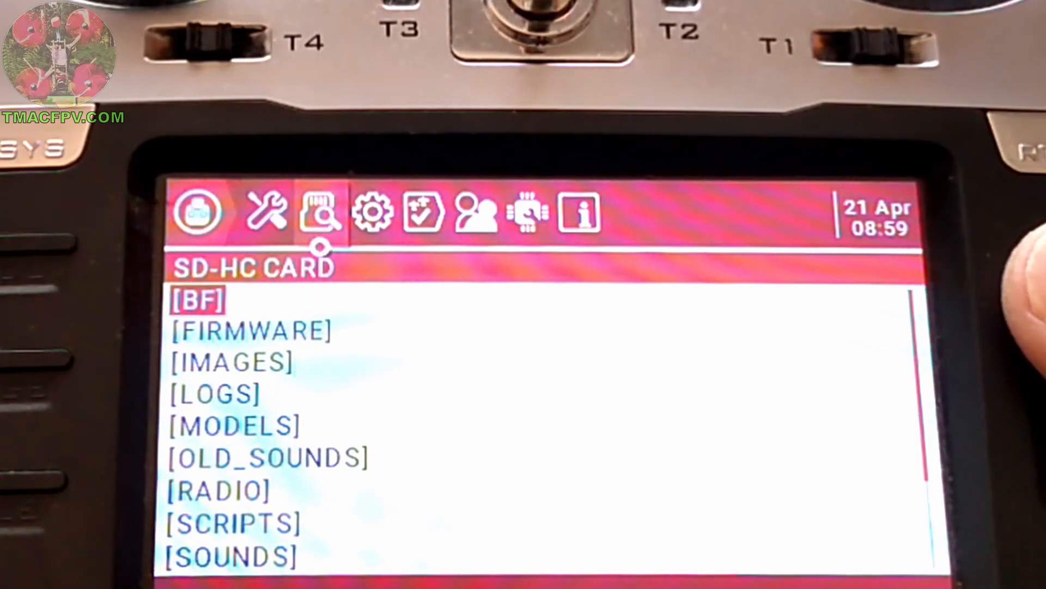
# From the SD card FIRMWARE folder, flash multi-stm-opentx-aetr-noinv-v1.3.0.91.bin with Flash Internal Multi
pyautogui.press('Down')
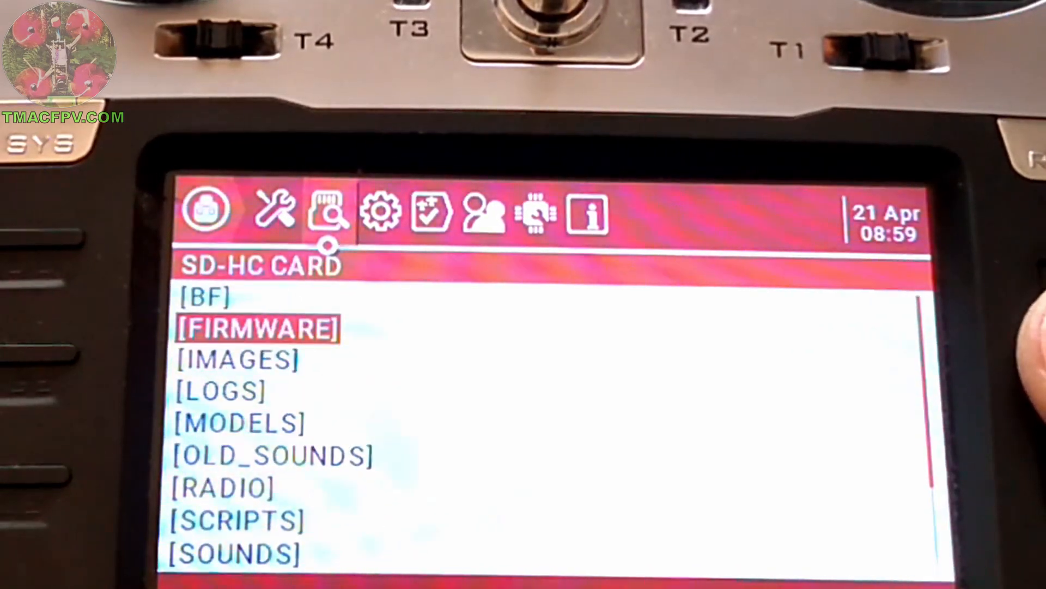
pyautogui.click(257, 330)
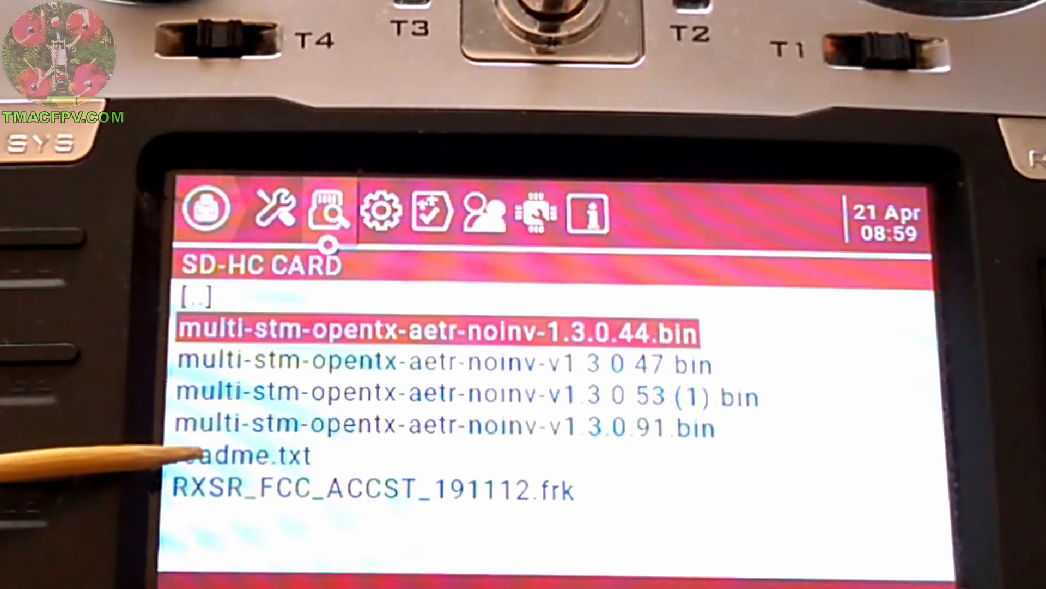
pyautogui.moveTo(194, 287)
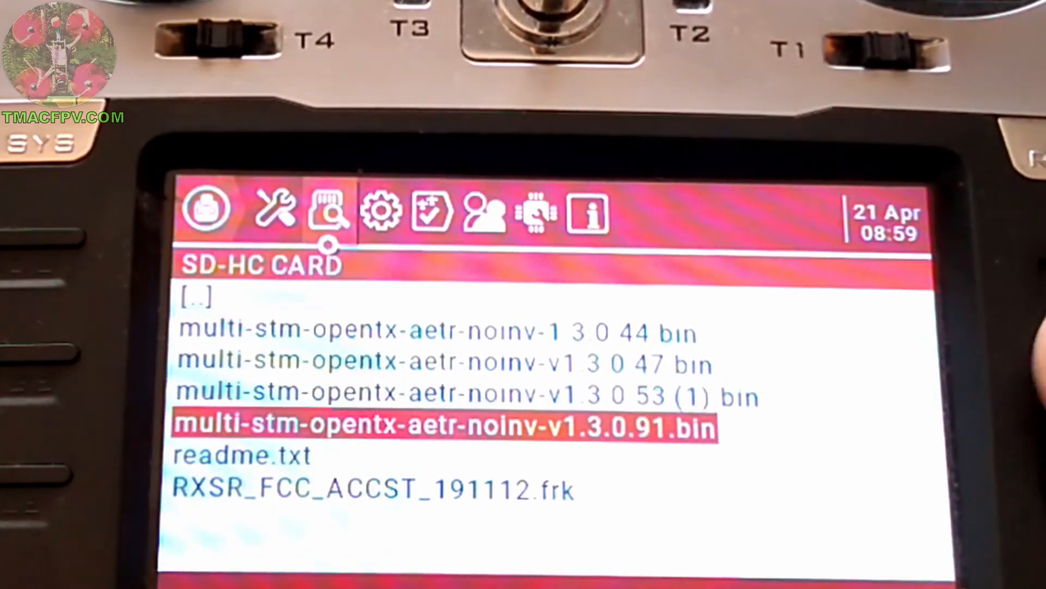
pyautogui.click(443, 425)
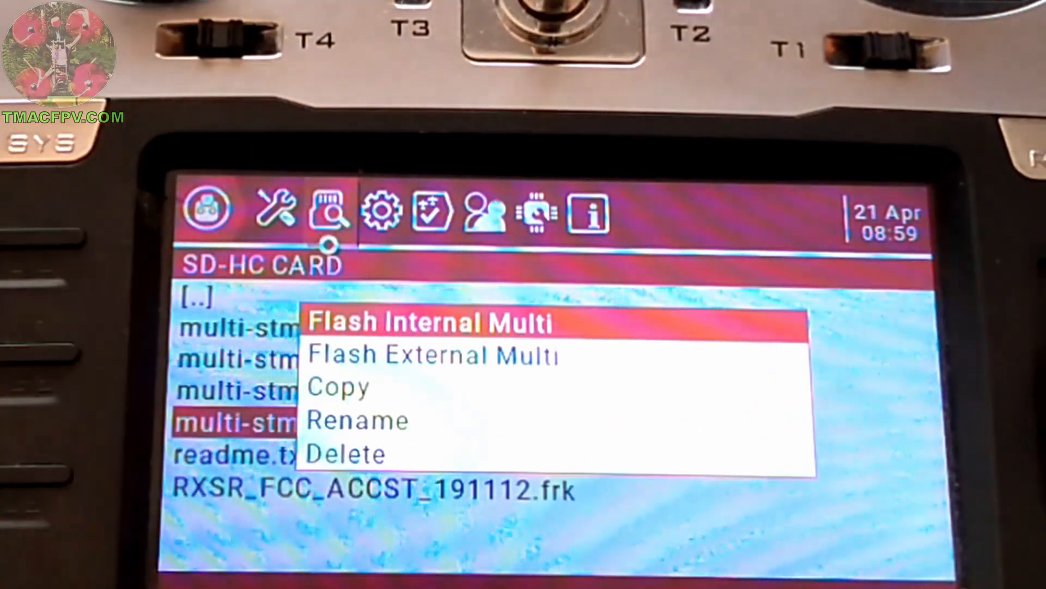
pyautogui.click(431, 322)
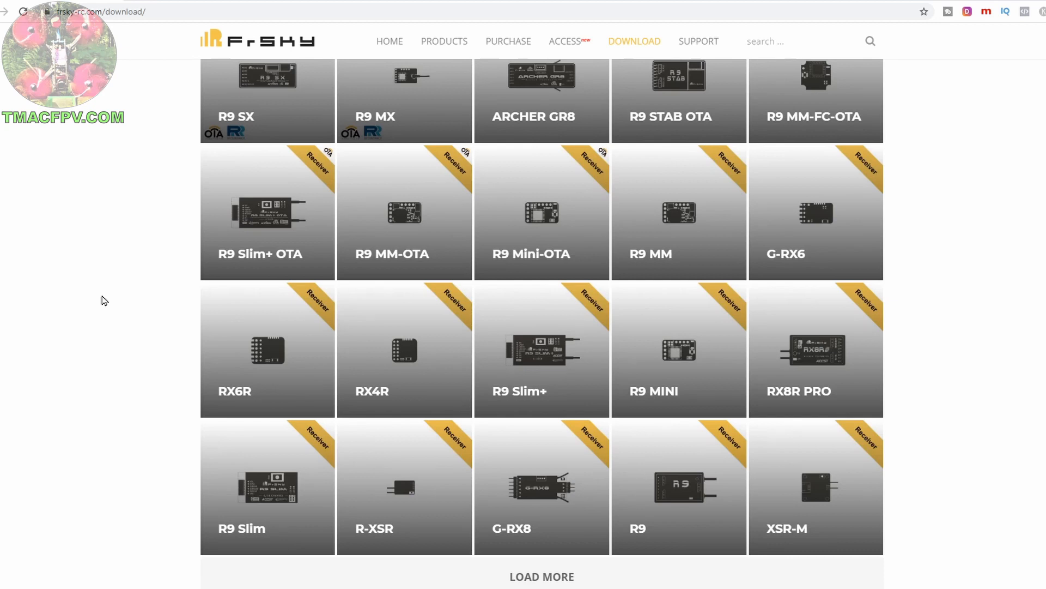
pyautogui.moveTo(147, 380)
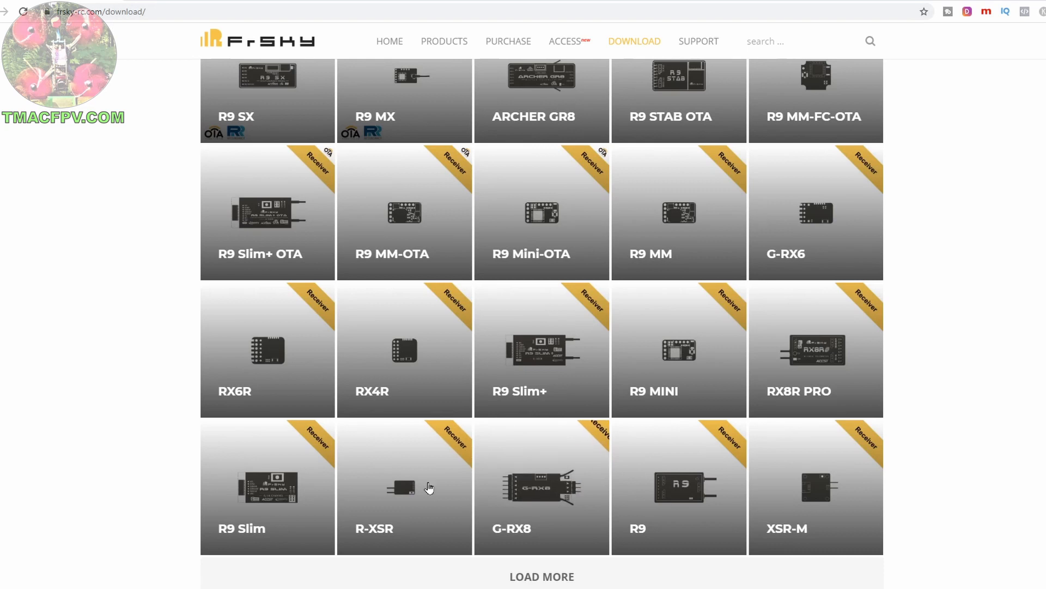
# On FrSky's R-XSR page, download the ACCST D16 v2.1.0 firmware
pyautogui.click(404, 487)
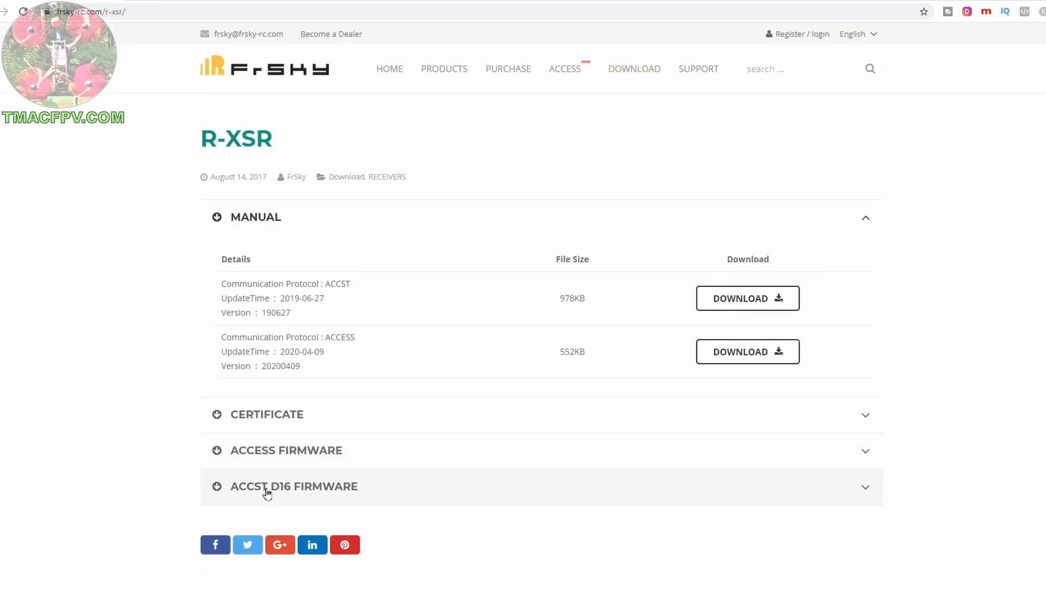
pyautogui.moveTo(248, 464)
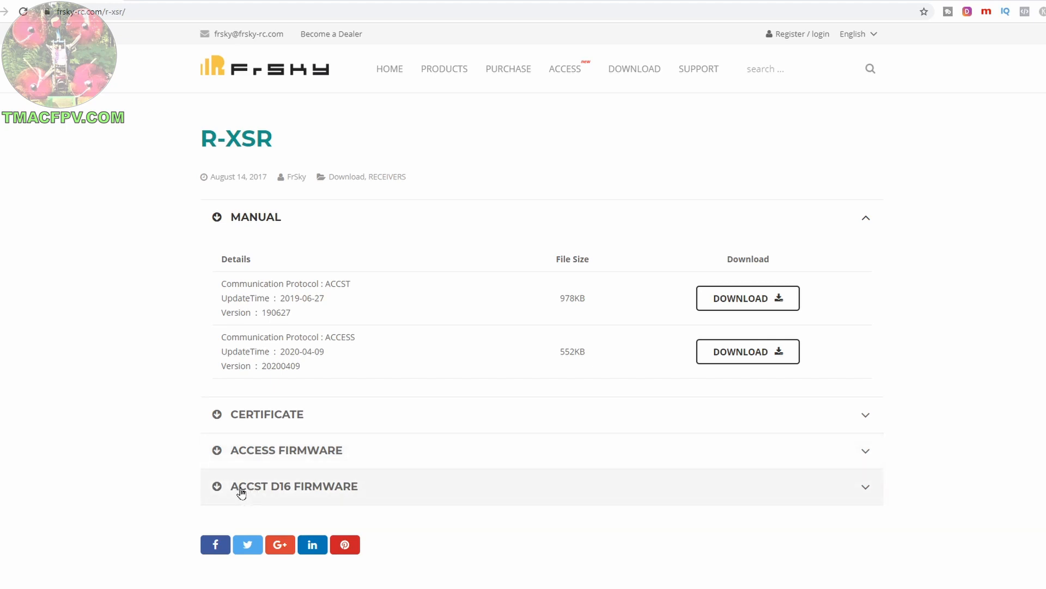
pyautogui.click(293, 486)
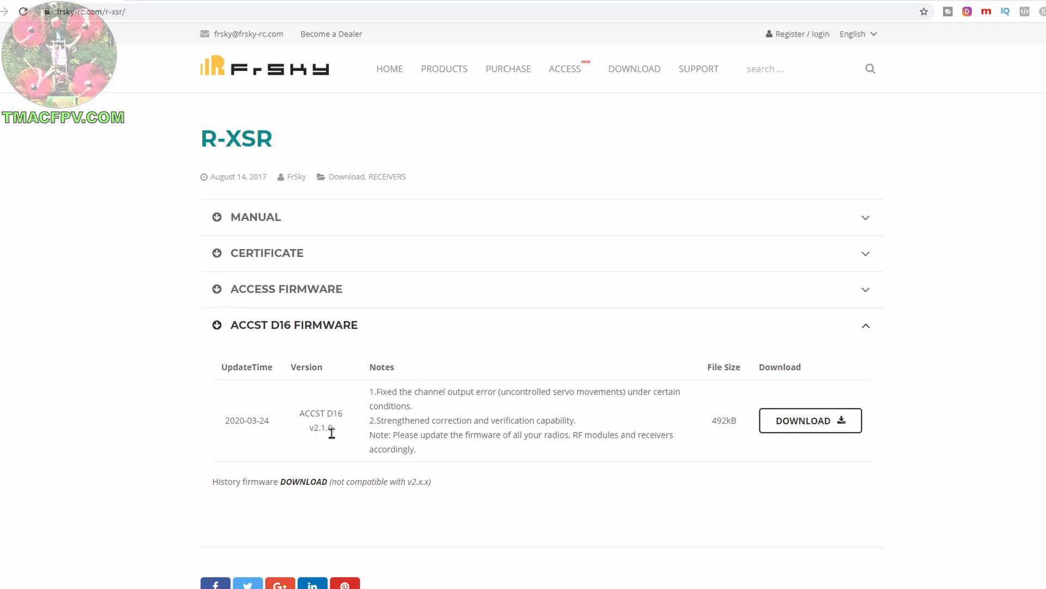
pyautogui.click(810, 421)
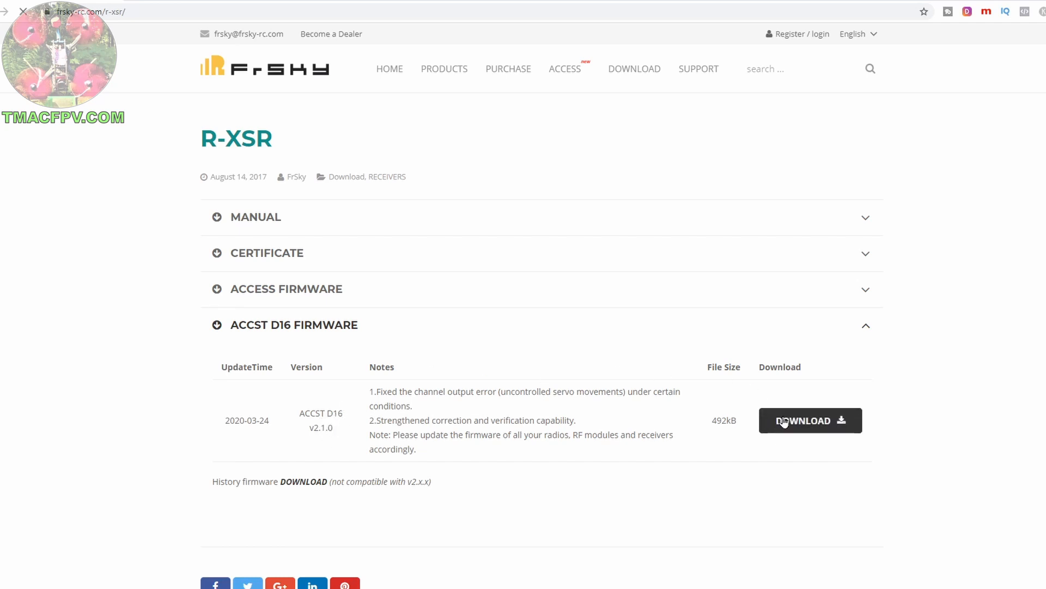
pyautogui.click(810, 421)
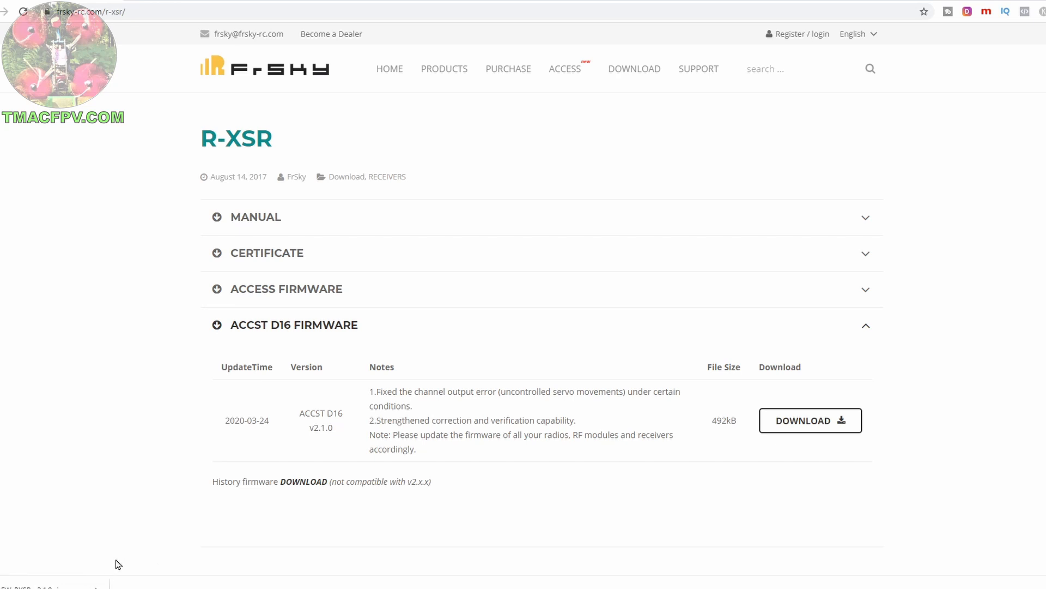
pyautogui.moveTo(158, 509)
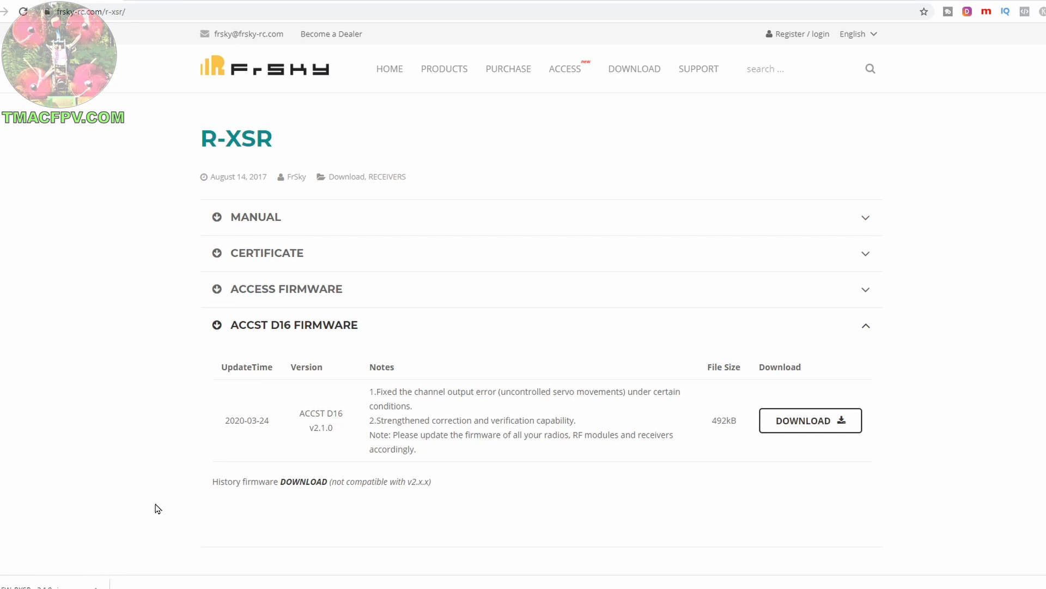
# Extract the R-XSR v2.1.0 zip into its own FW-RXSR-v2.1.0 folder
pyautogui.rightClick(137, 66)
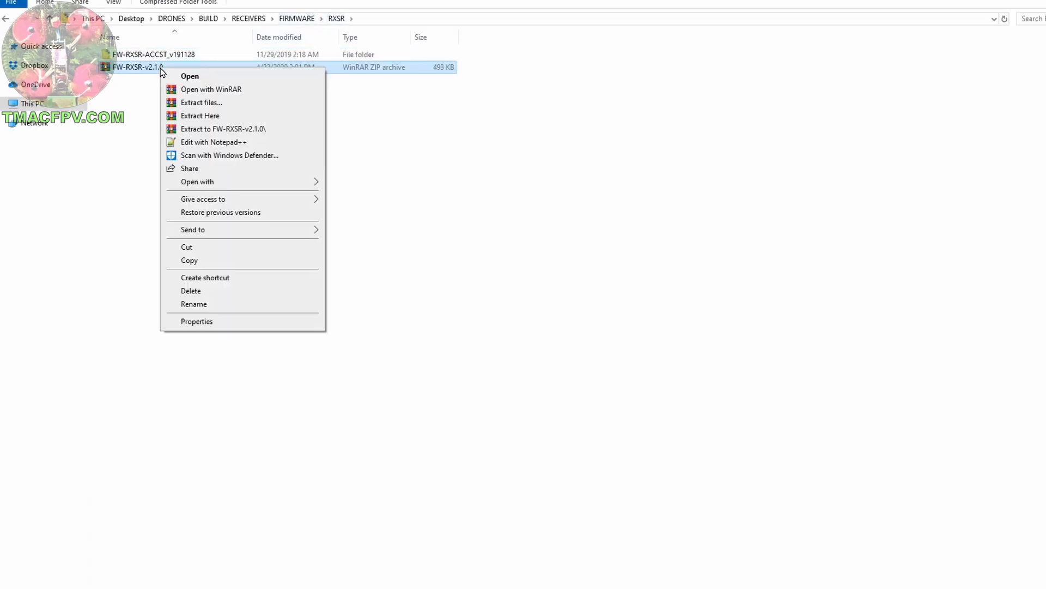
pyautogui.click(199, 116)
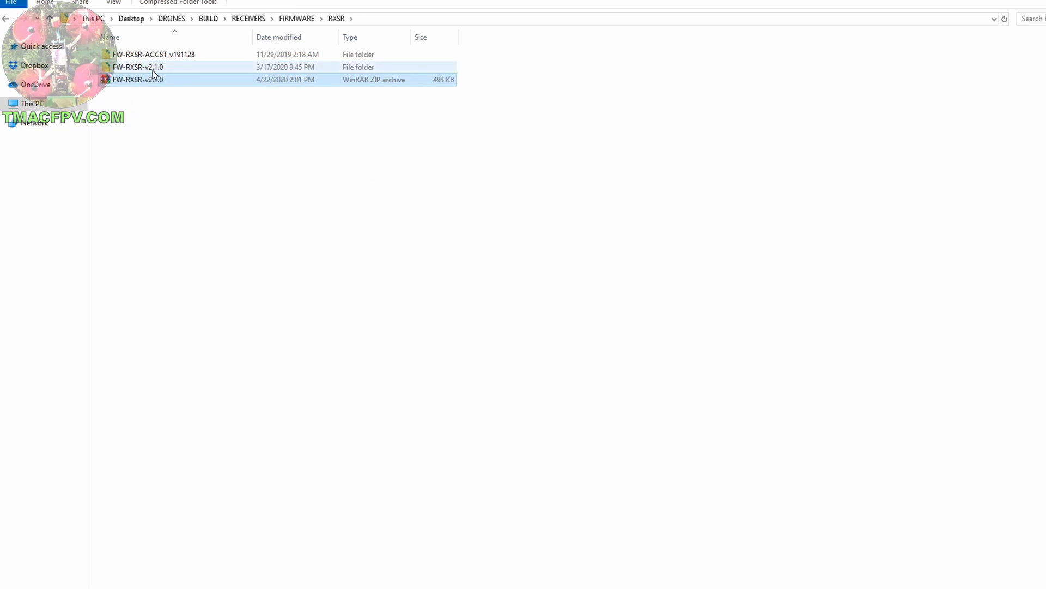
pyautogui.rightClick(137, 79)
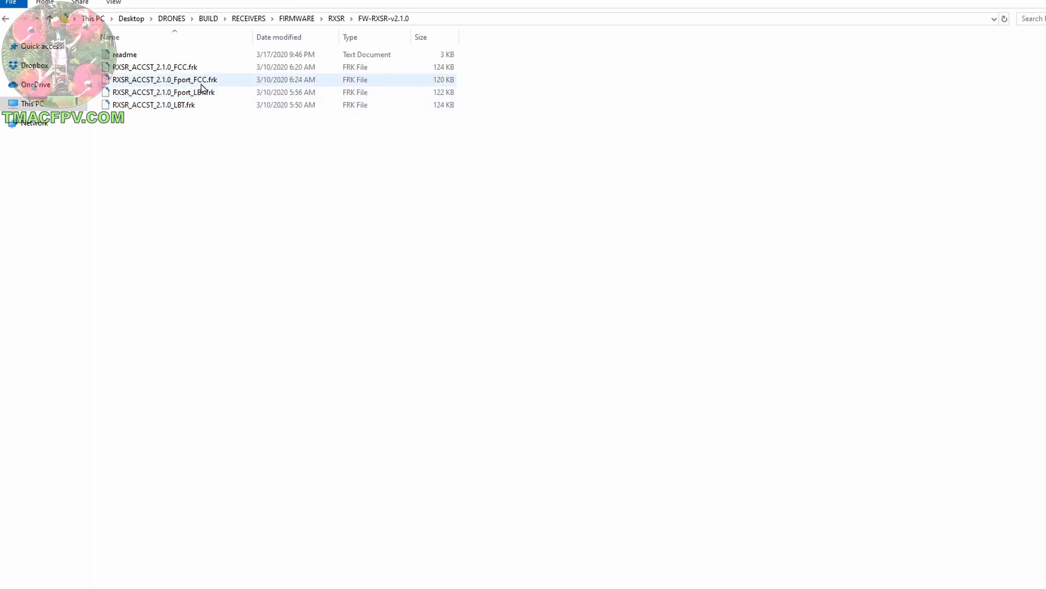
pyautogui.click(157, 67)
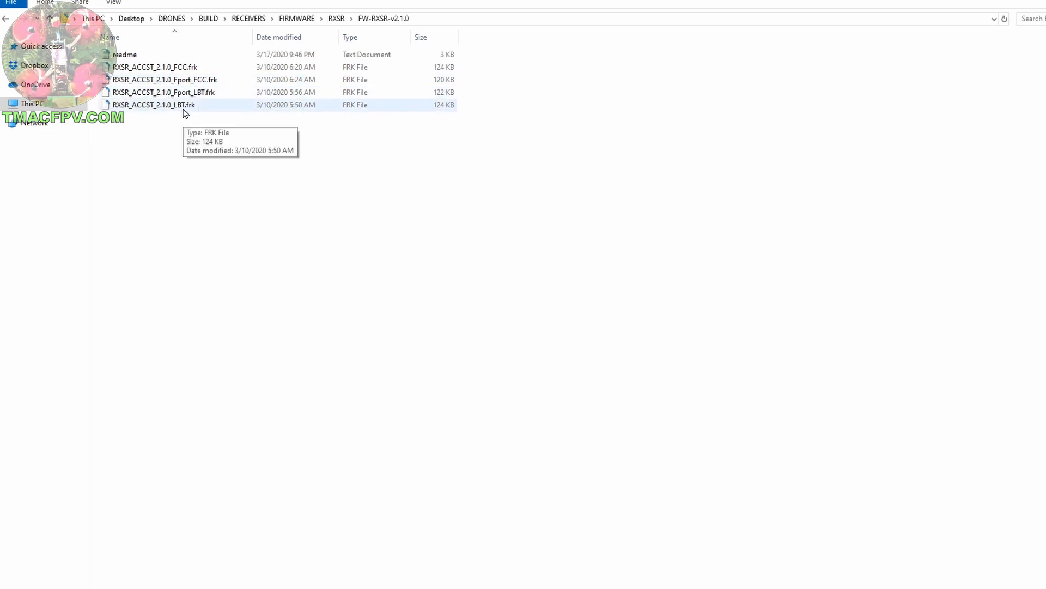
# Select RXSR_ACCST_2.1.0_FCC.frk and bring up its context menu
pyautogui.click(155, 66)
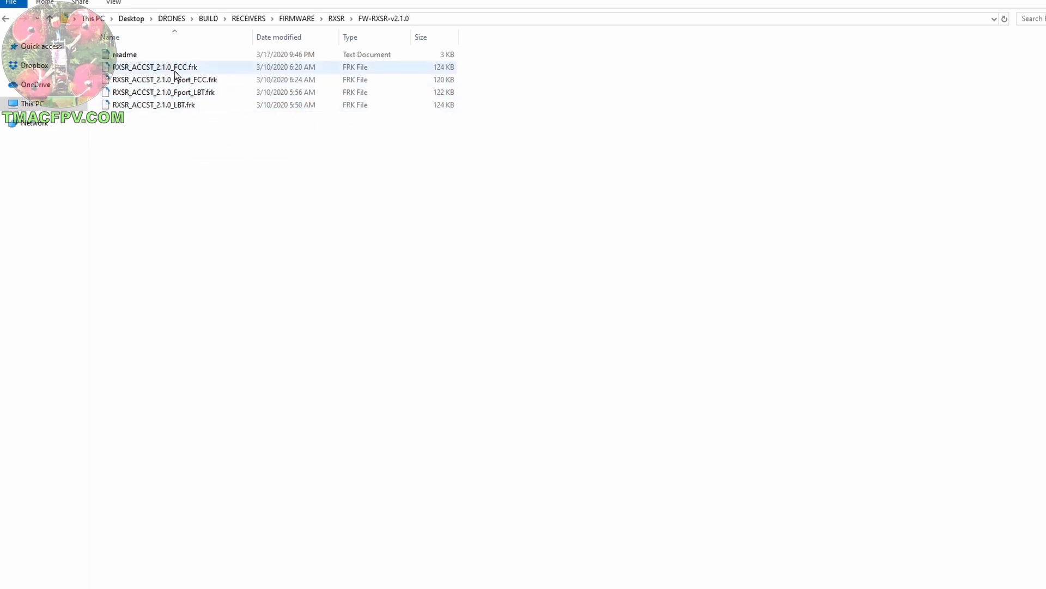
pyautogui.moveTo(177, 70)
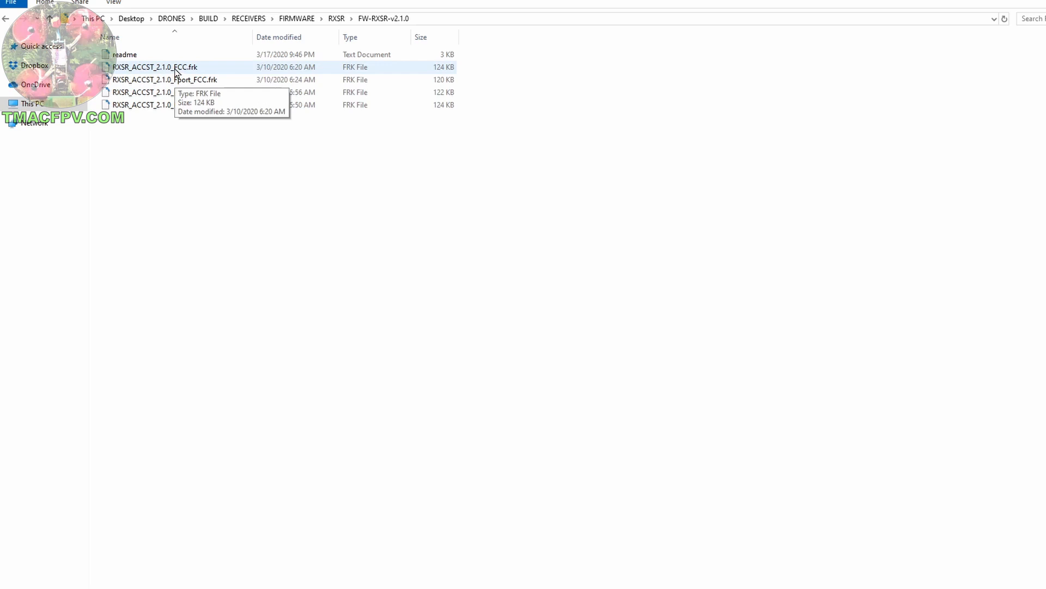
pyautogui.rightClick(175, 67)
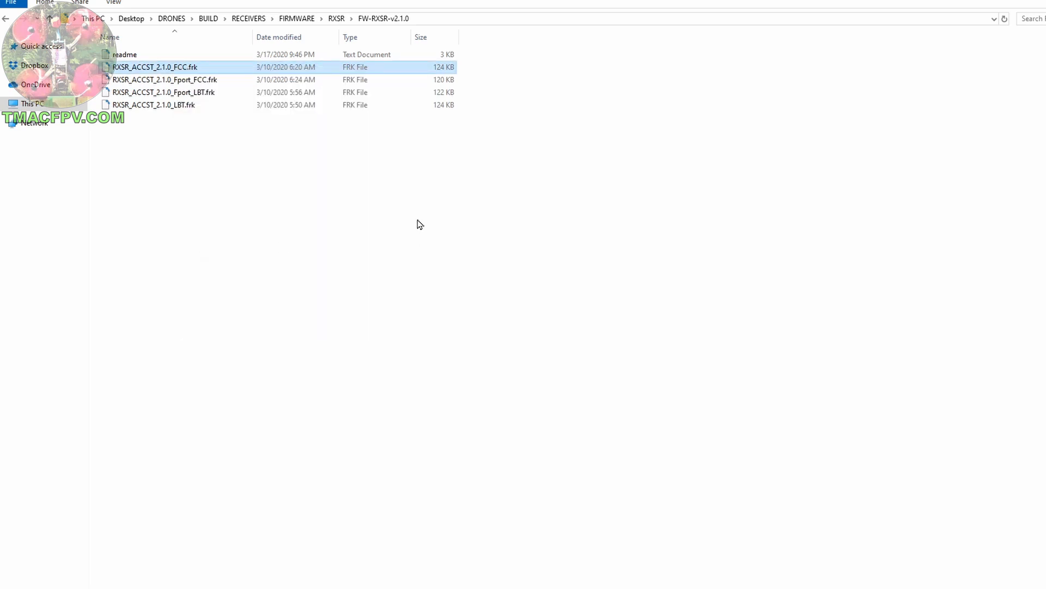
pyautogui.moveTo(539, 361)
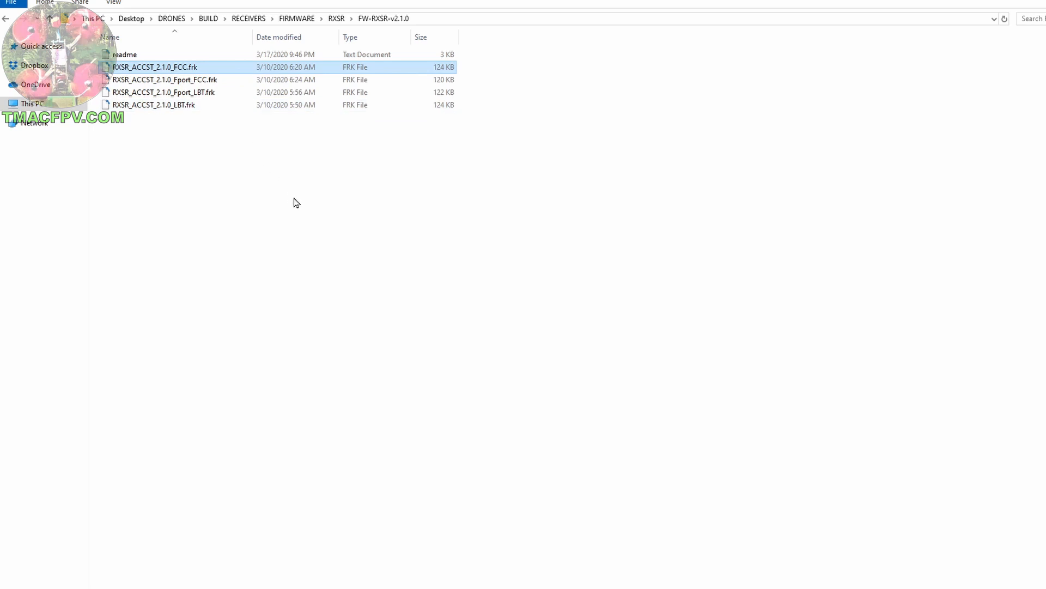
pyautogui.moveTo(301, 230)
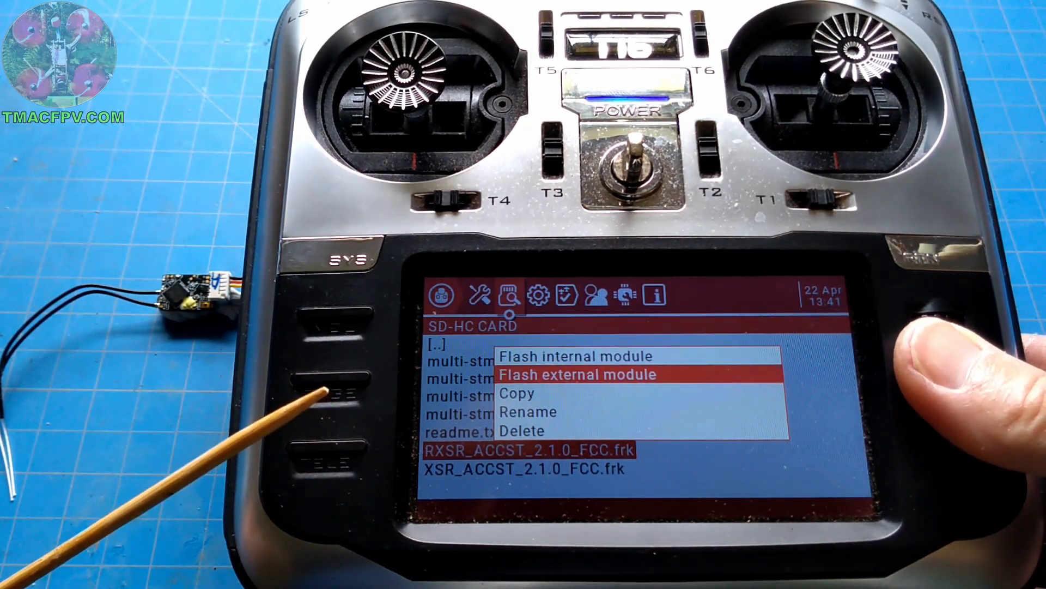
# Flash RXSR_ACCST_2.1.0_FCC.frk to the receiver as external module and acknowledge Flash successful
pyautogui.click(577, 374)
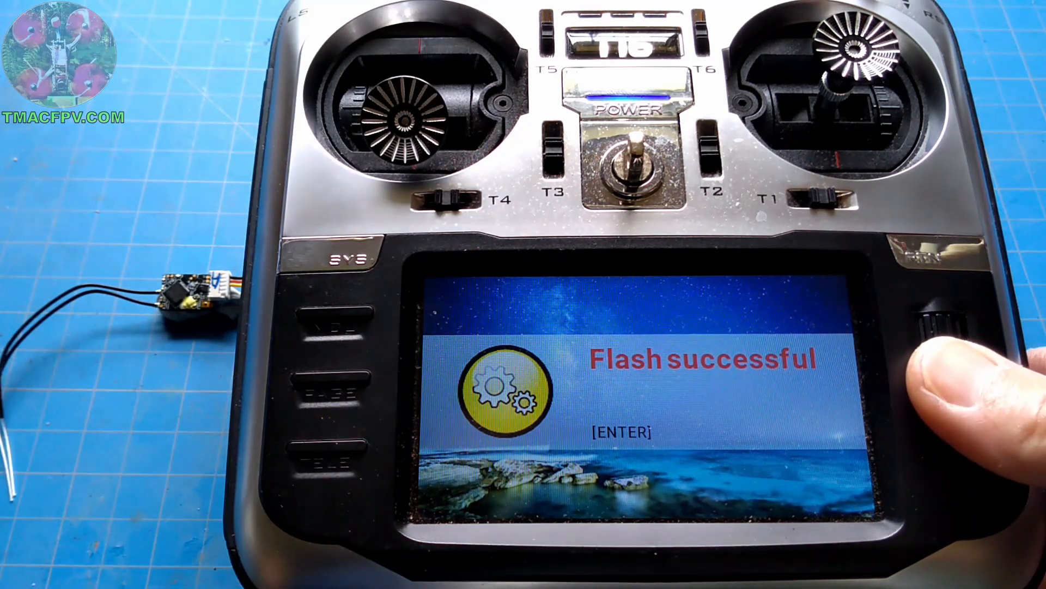
pyautogui.press('enter')
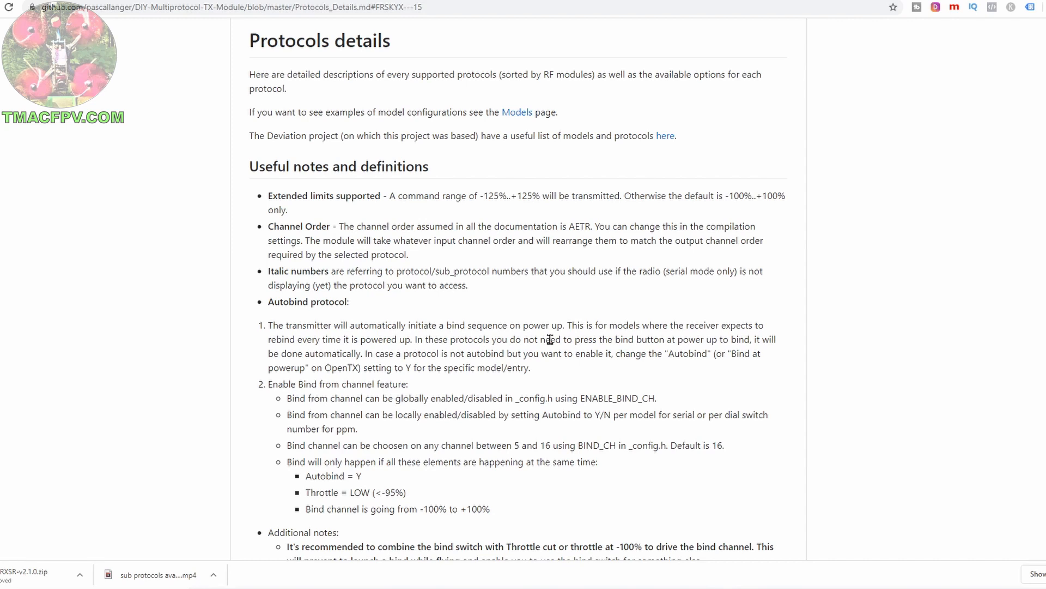
pyautogui.moveTo(105, 22)
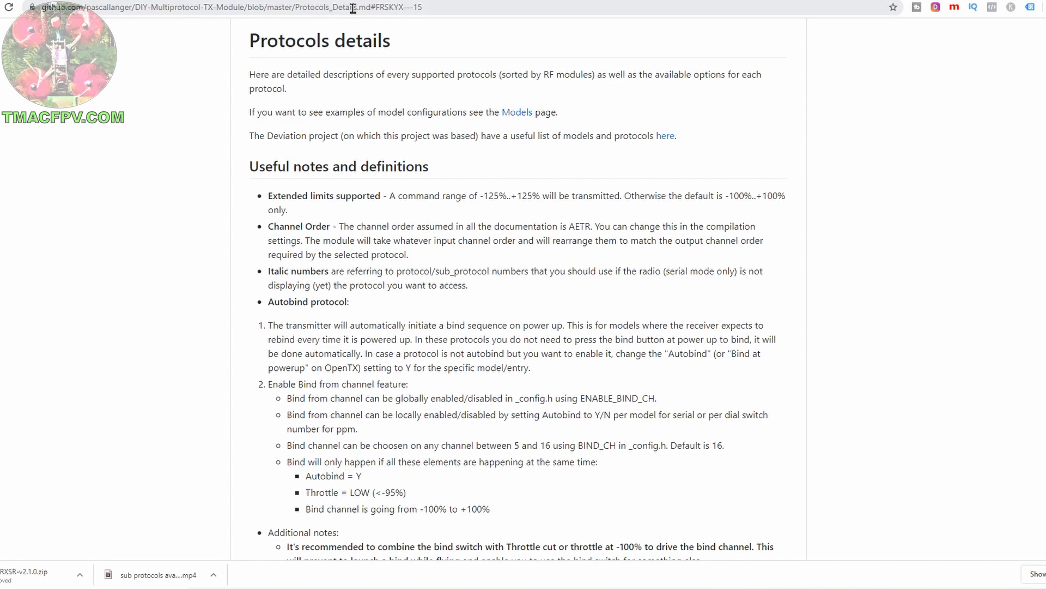
pyautogui.moveTo(266, 44)
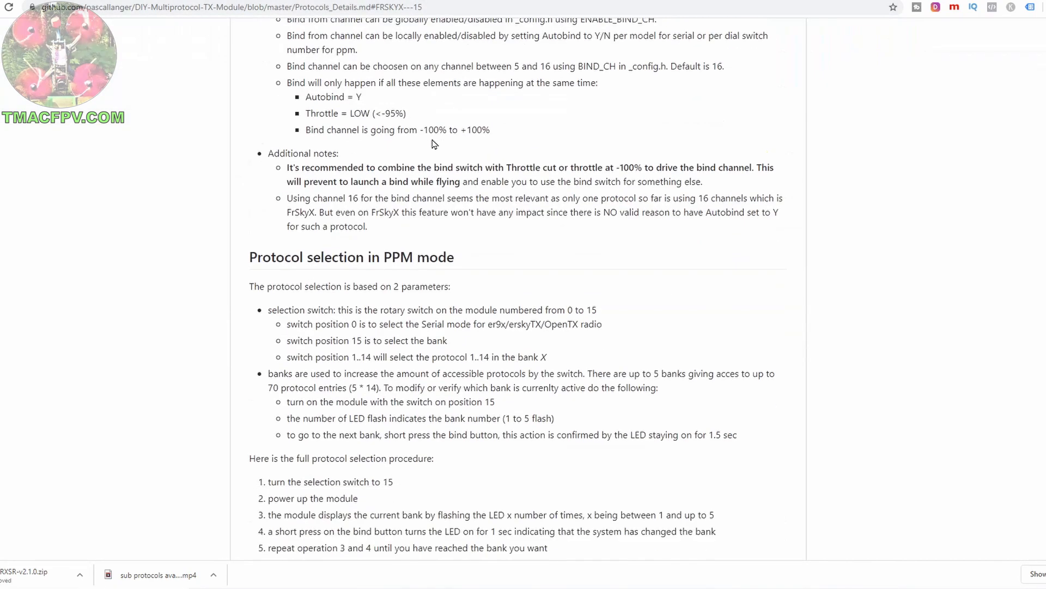
# Scroll from the Available Protocol Table of Contents heading down to the FrskyX, FrskyX2 and Hubsan rows
pyautogui.scroll(-3)
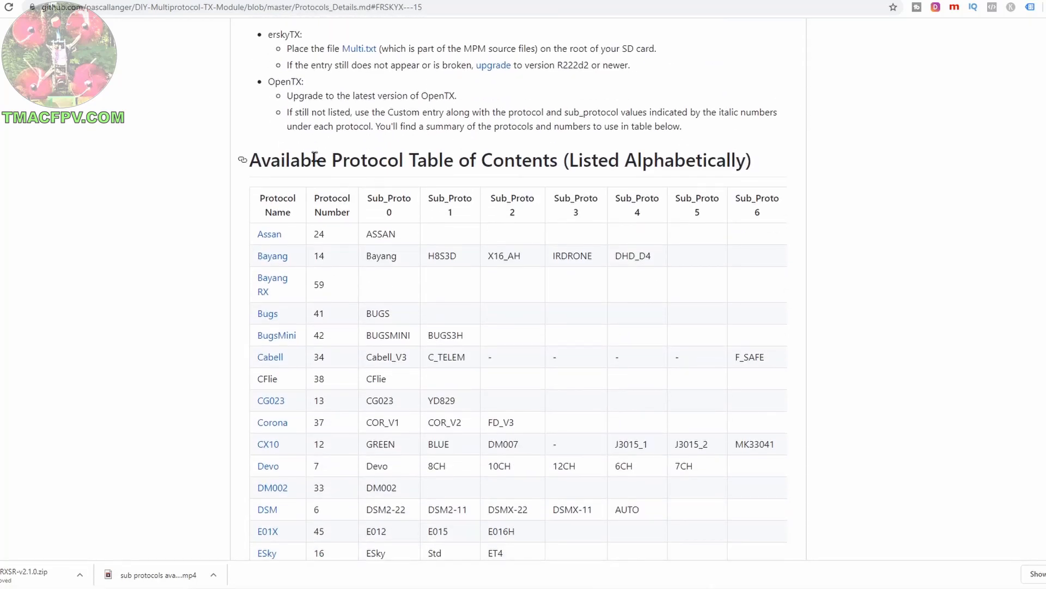
pyautogui.moveTo(250, 159); pyautogui.dragTo(557, 159)
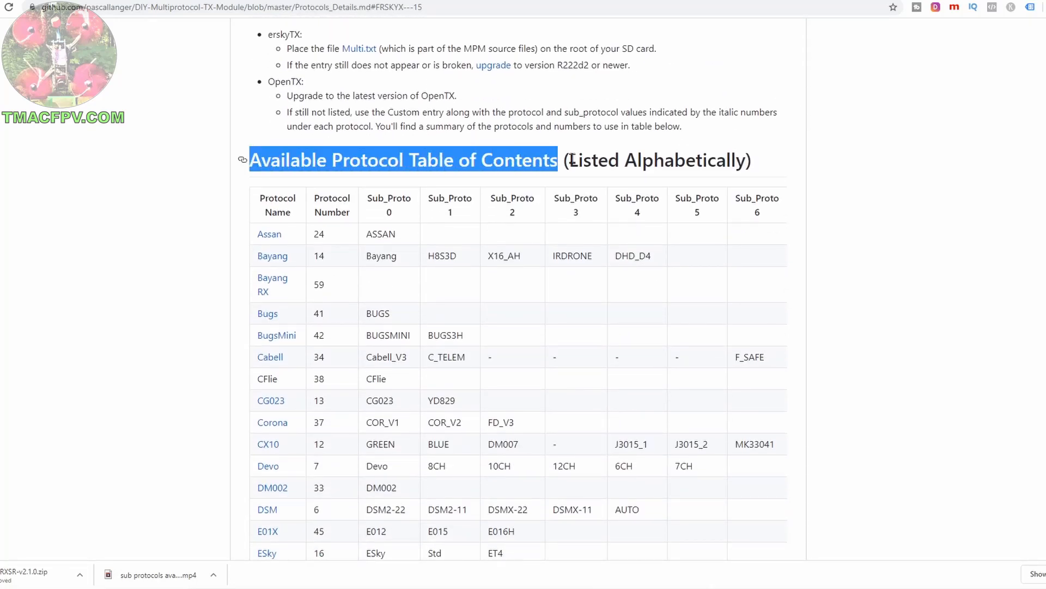
pyautogui.scroll(-3)
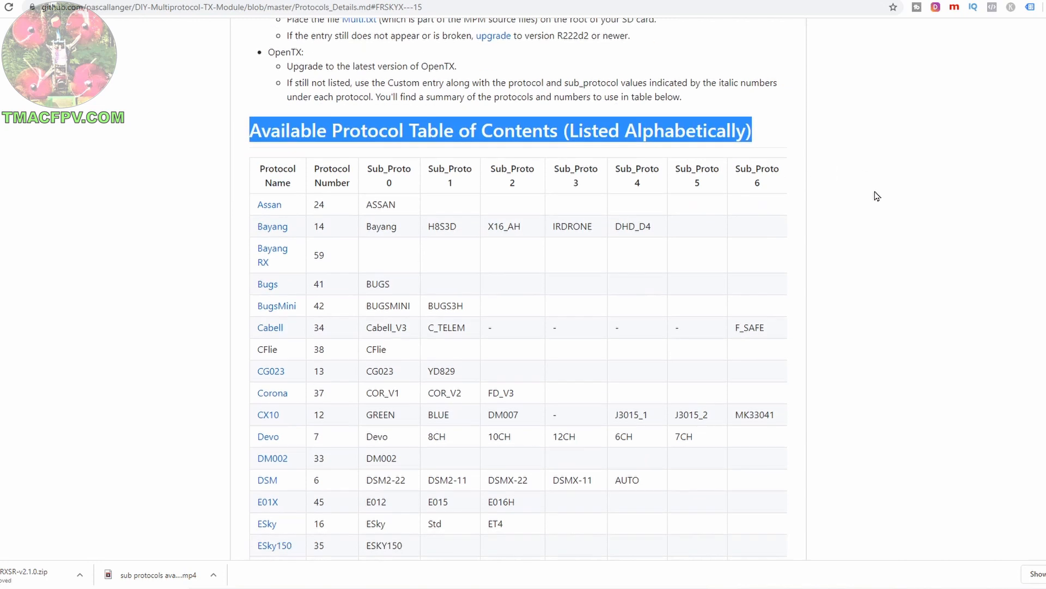
pyautogui.scroll(-3)
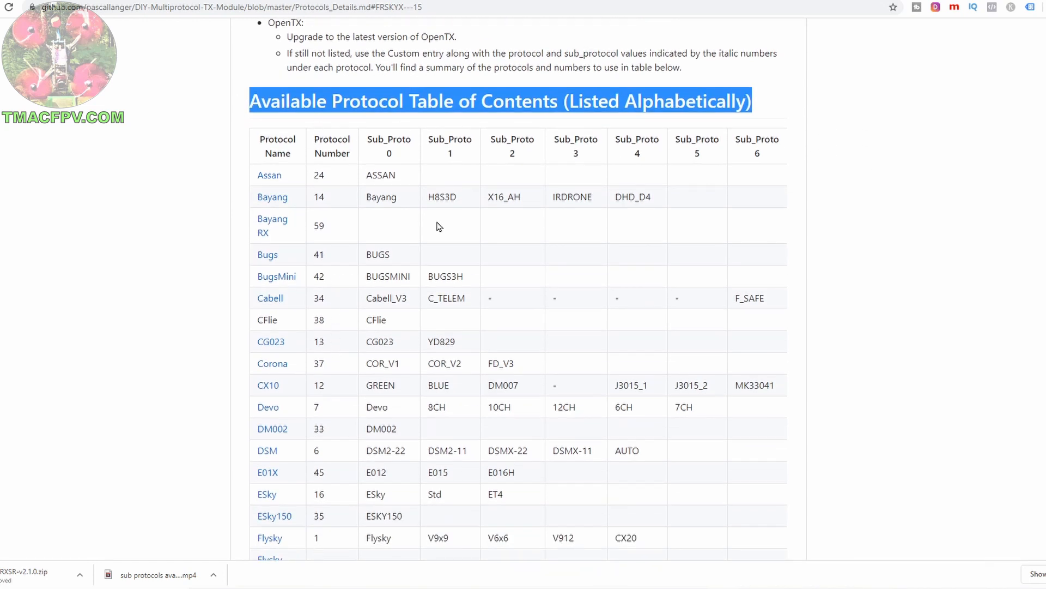
pyautogui.scroll(-3)
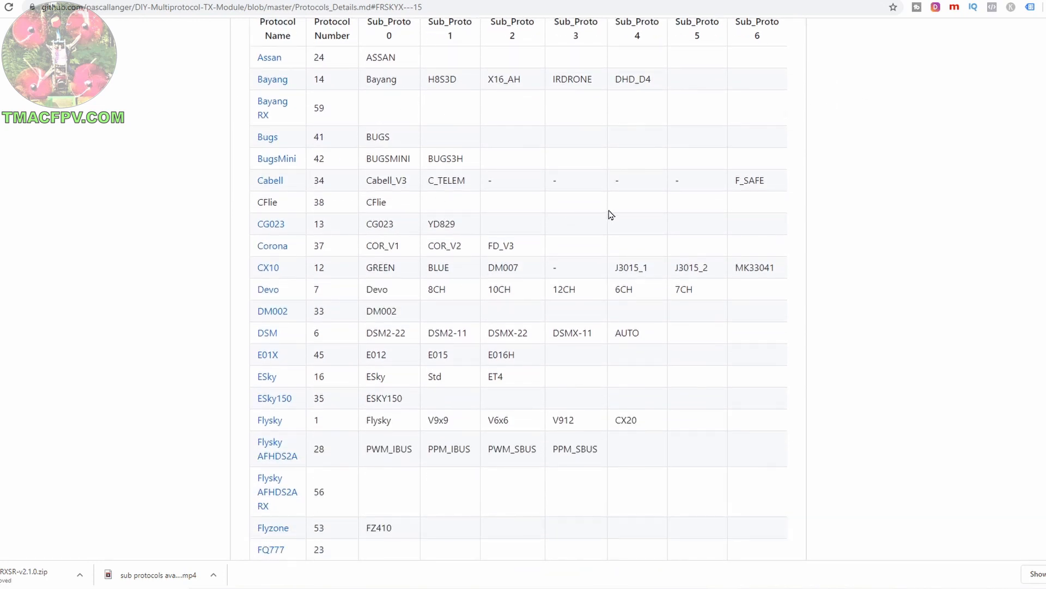
pyautogui.moveTo(665, 182)
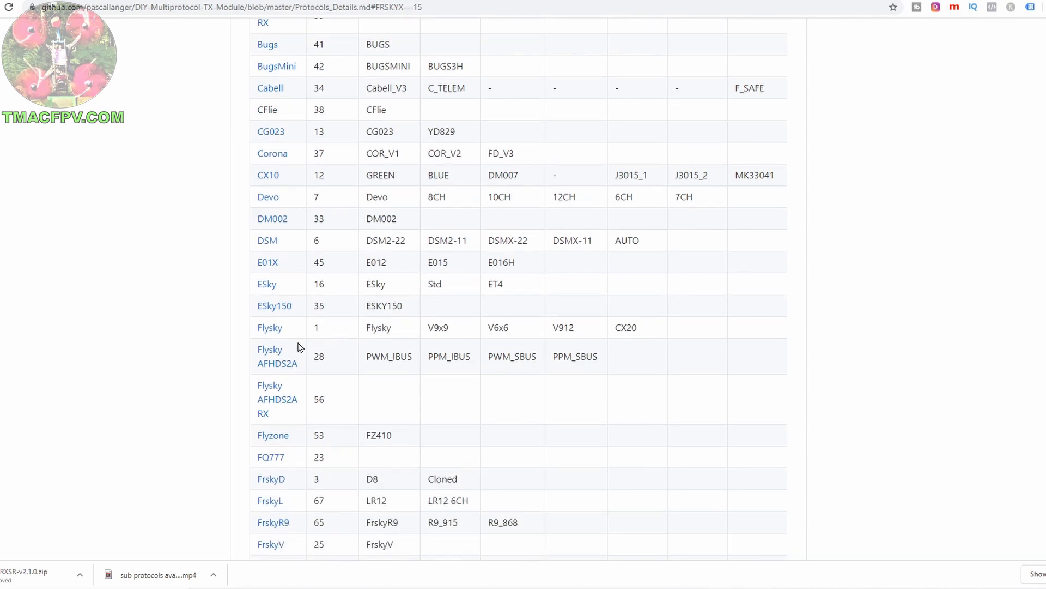
pyautogui.scroll(-3)
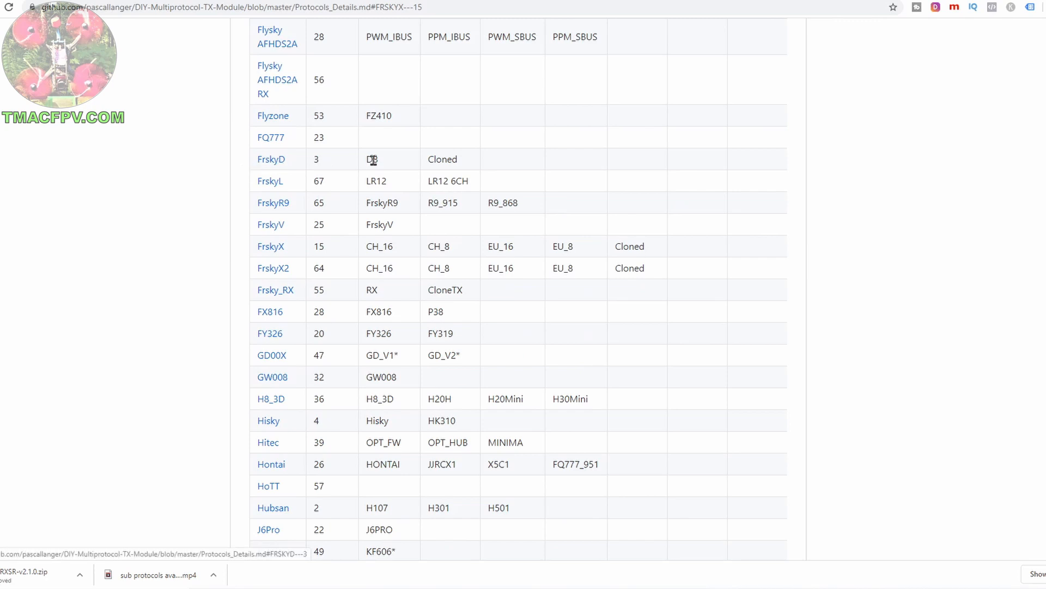
pyautogui.moveTo(281, 191)
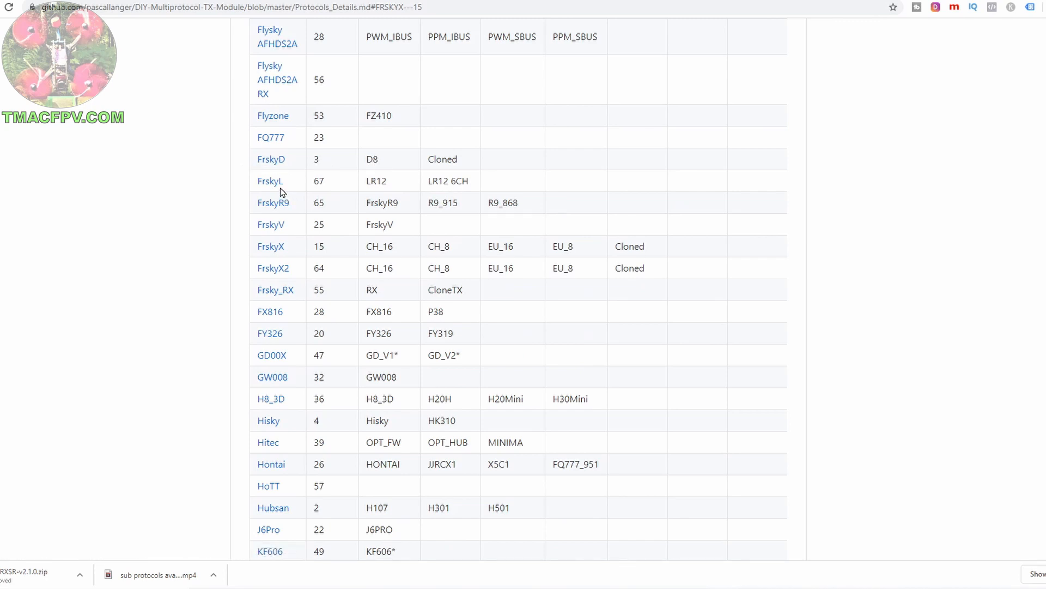
pyautogui.moveTo(391, 192)
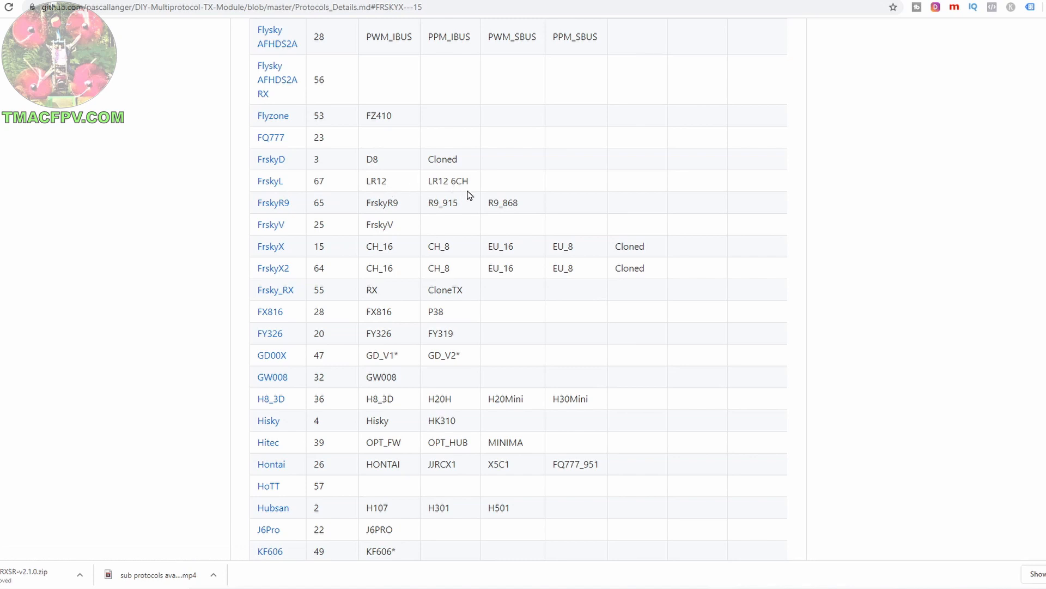
pyautogui.moveTo(270, 224)
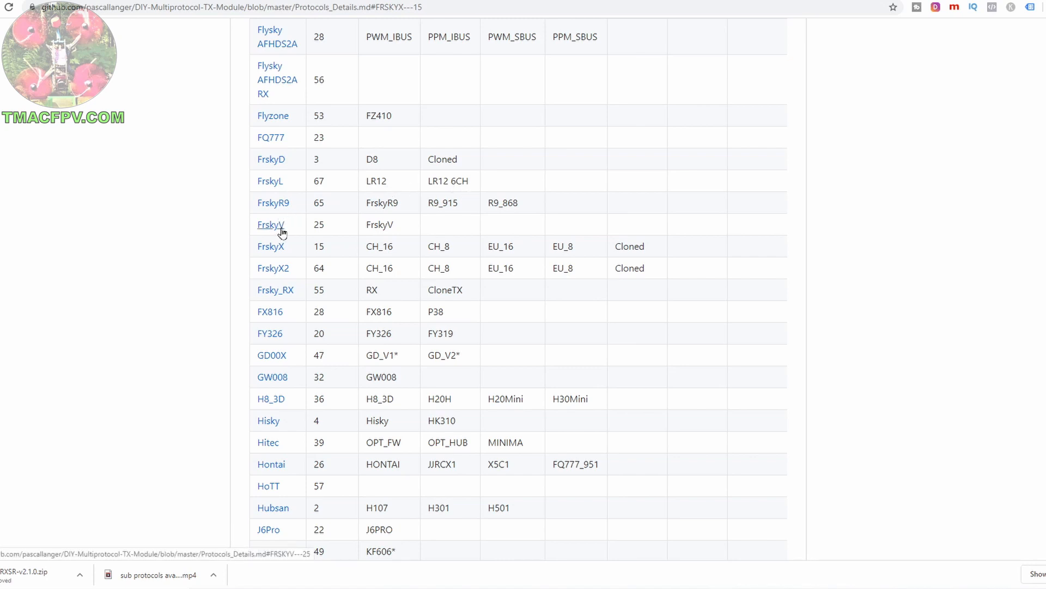
# Jump from the table to the FrskyV description covering V8R4, V8R7 and V8FR receivers
pyautogui.click(270, 225)
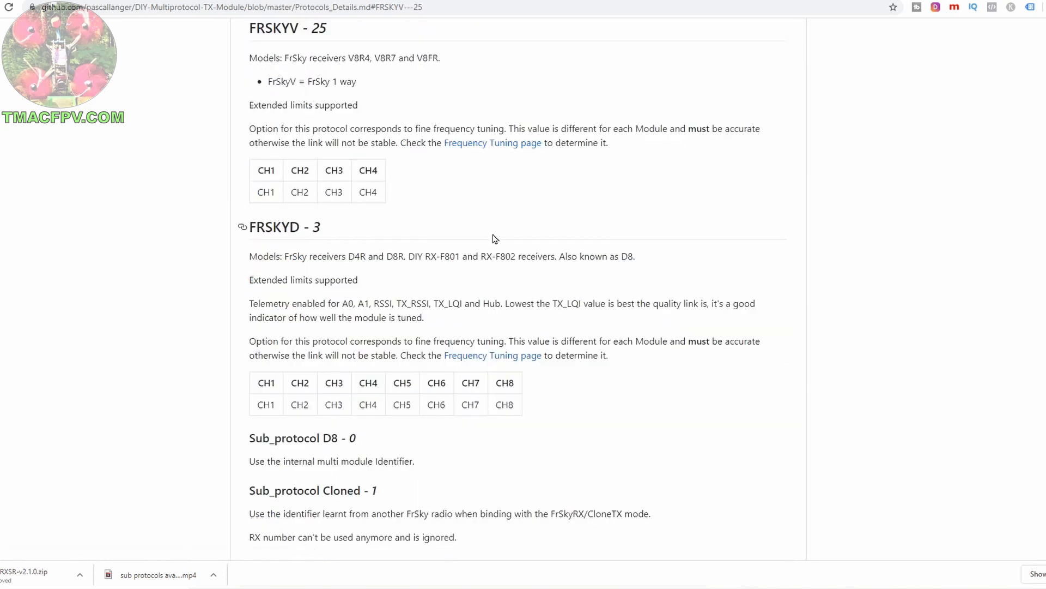
pyautogui.moveTo(436, 70)
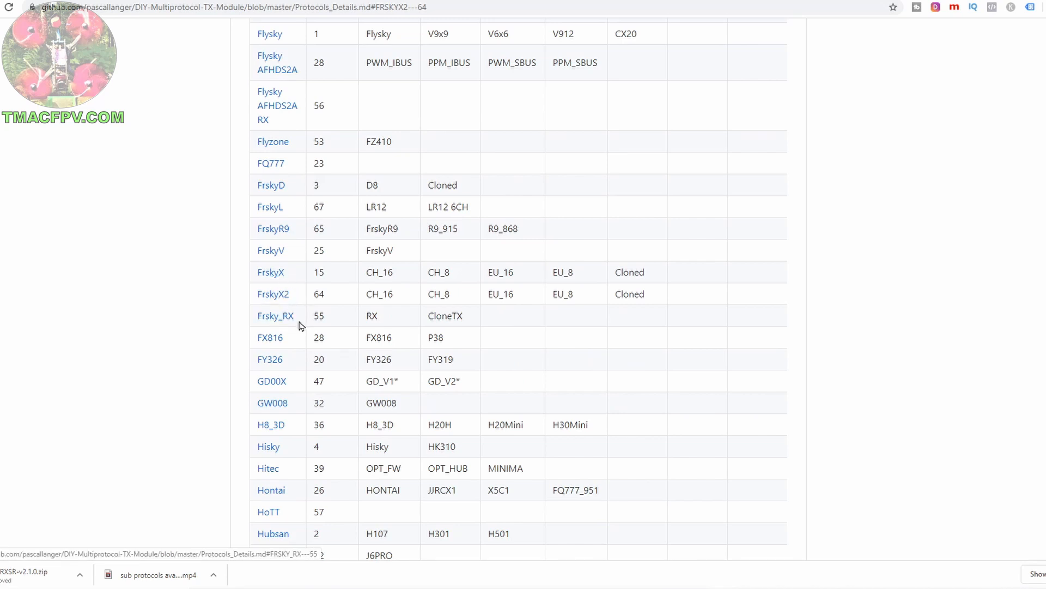
pyautogui.moveTo(269, 272)
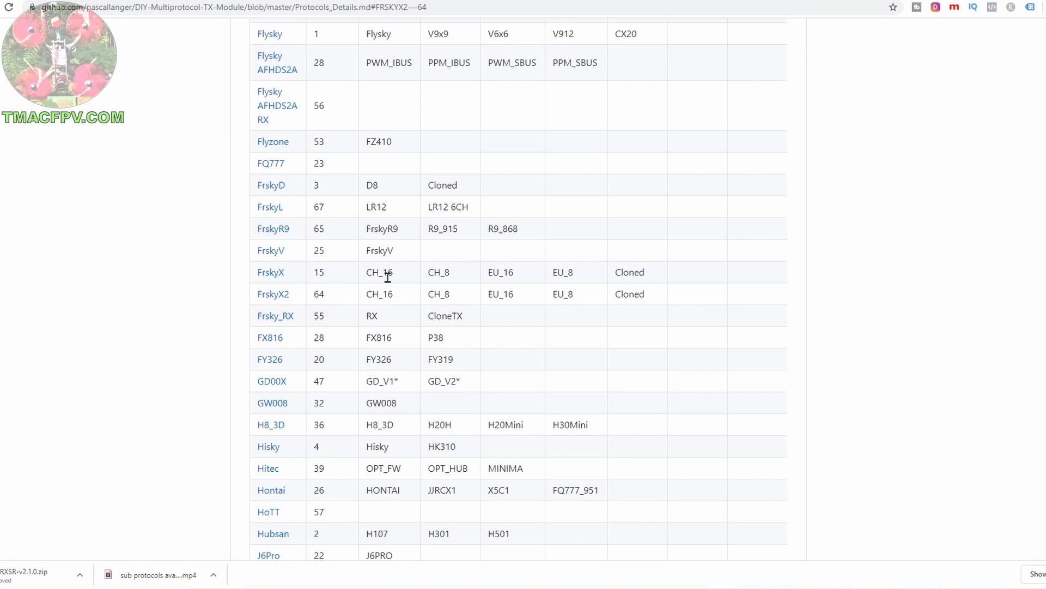
pyautogui.moveTo(504, 284)
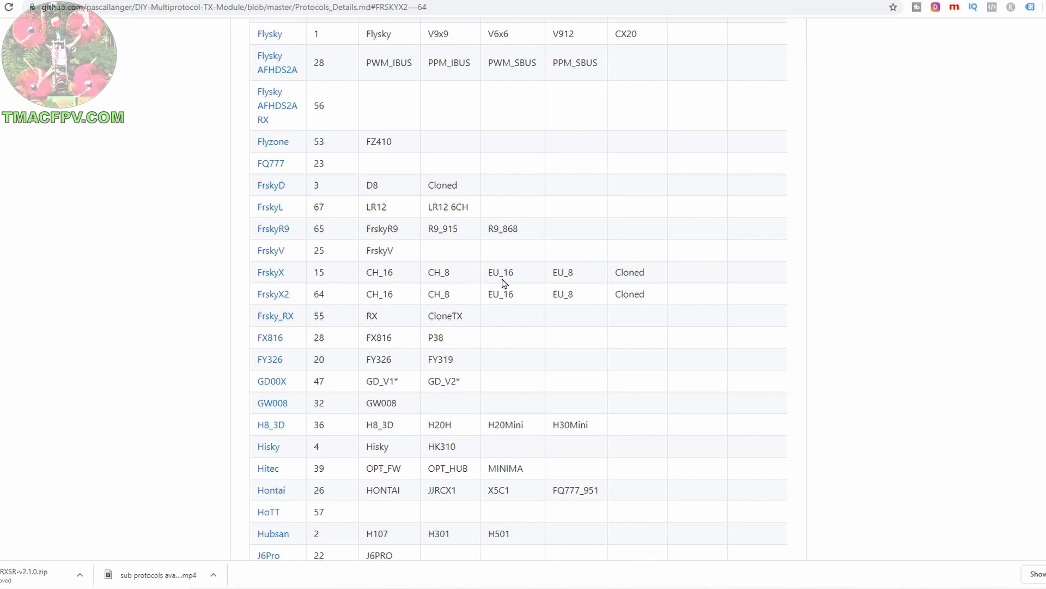
pyautogui.moveTo(640, 267)
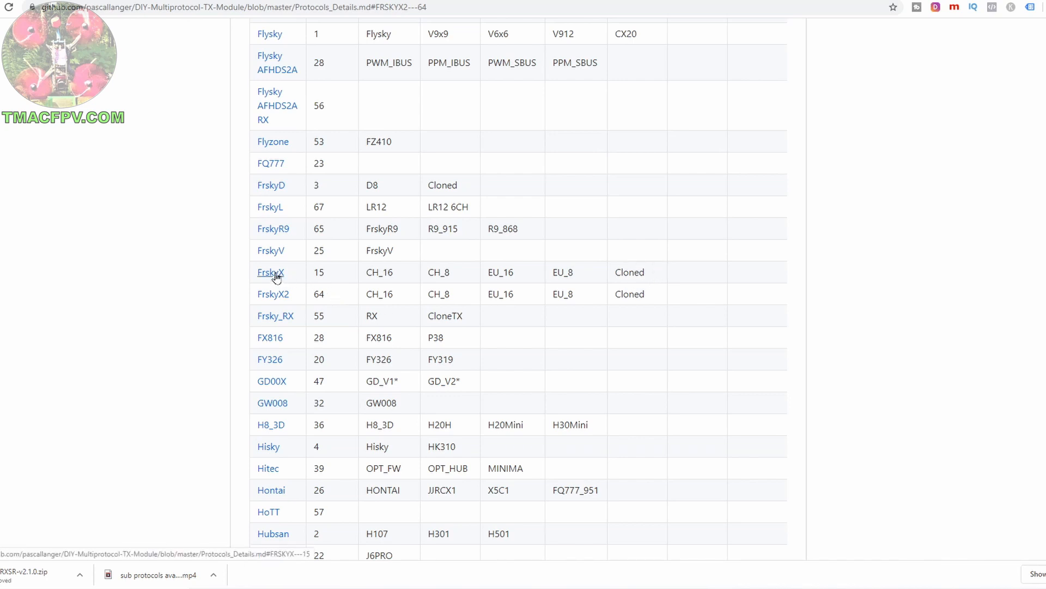
pyautogui.click(270, 271)
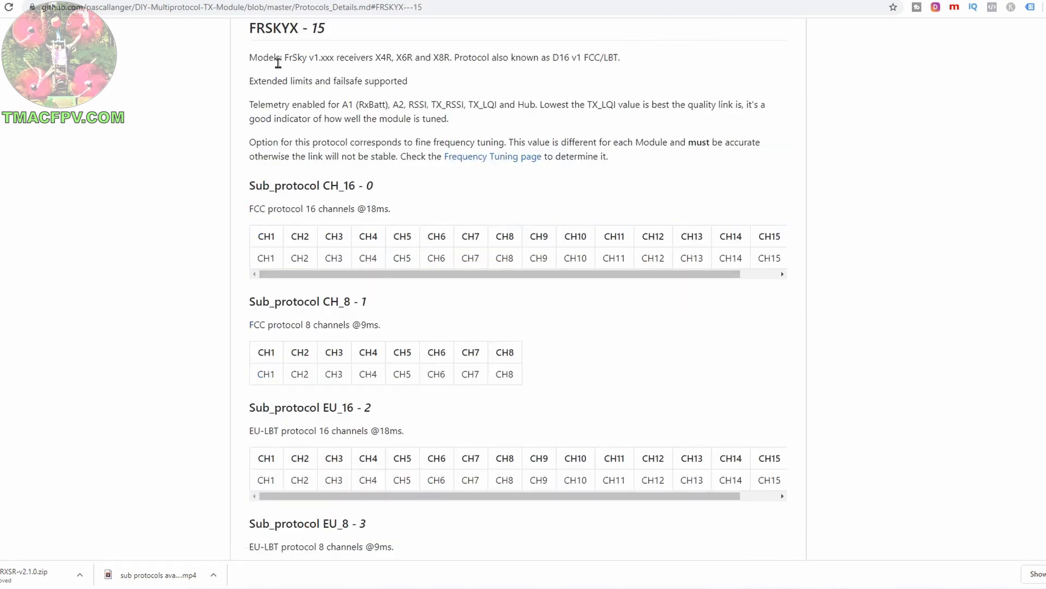
pyautogui.moveTo(300, 70)
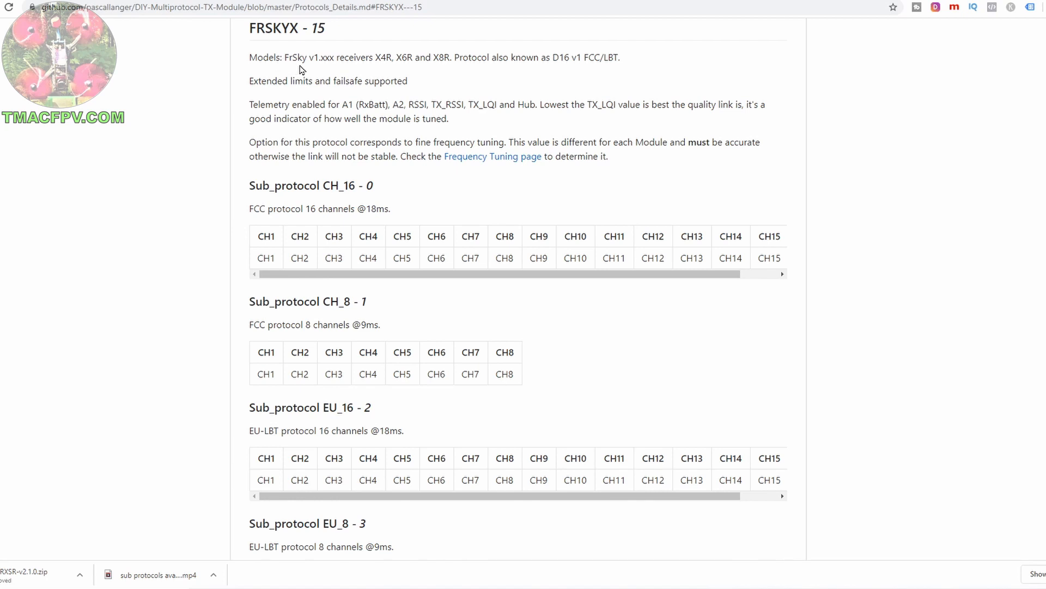
pyautogui.moveTo(361, 74)
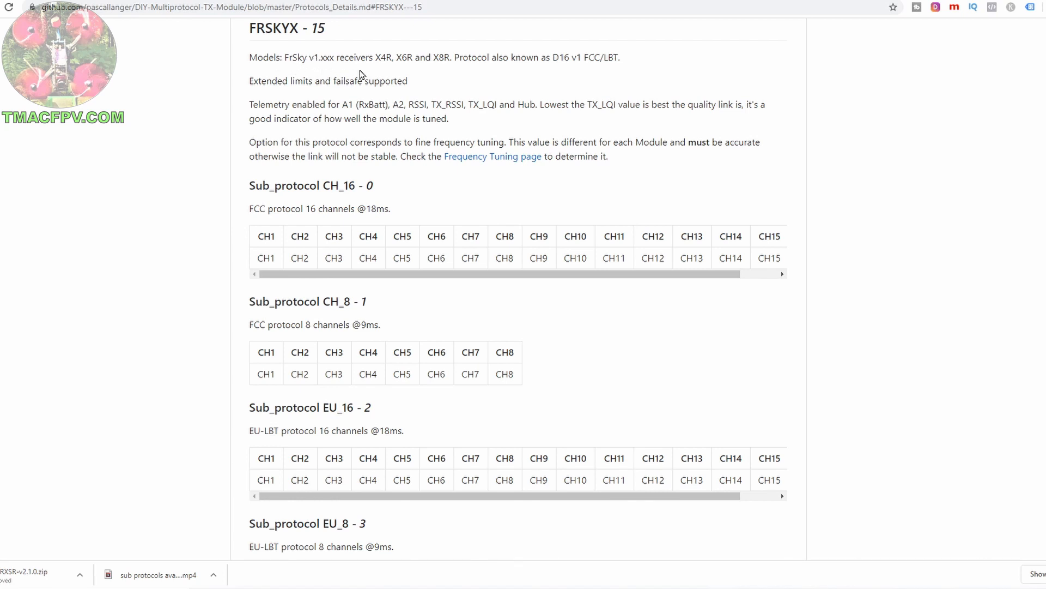
pyautogui.moveTo(559, 69)
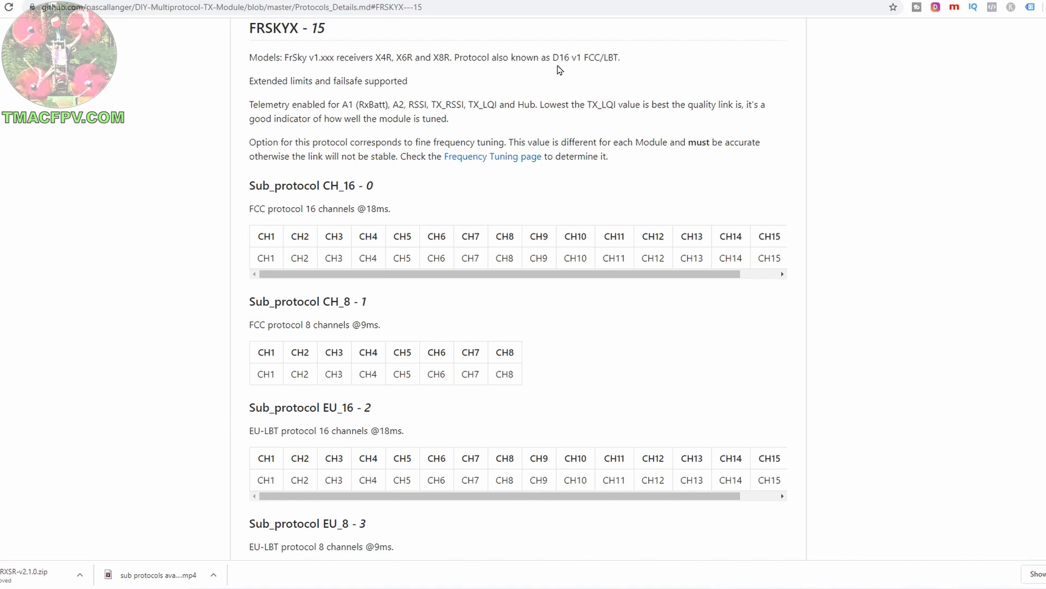
pyautogui.moveTo(582, 70)
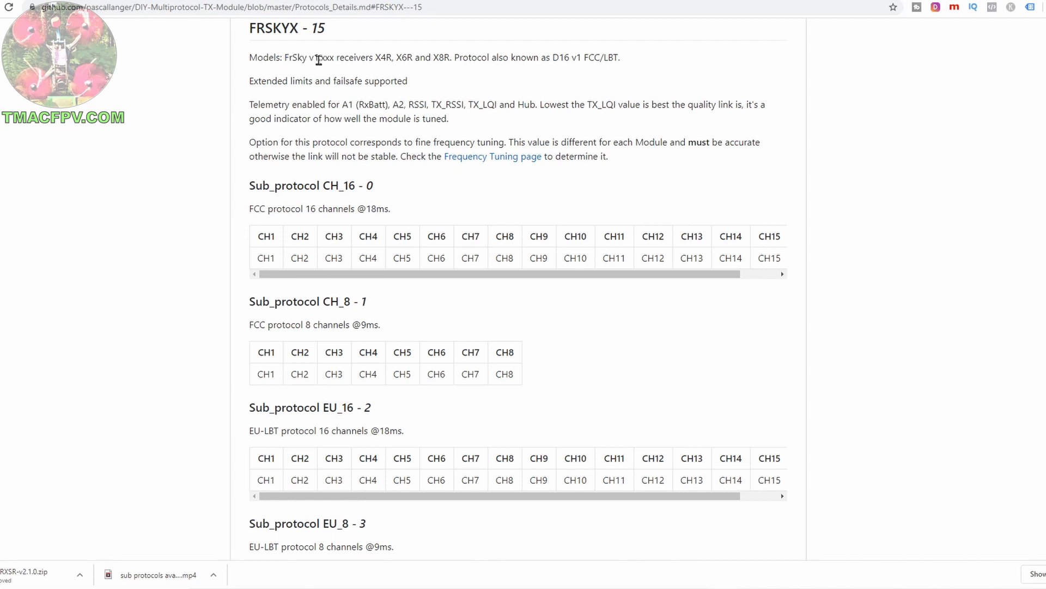
pyautogui.doubleClick(314, 58)
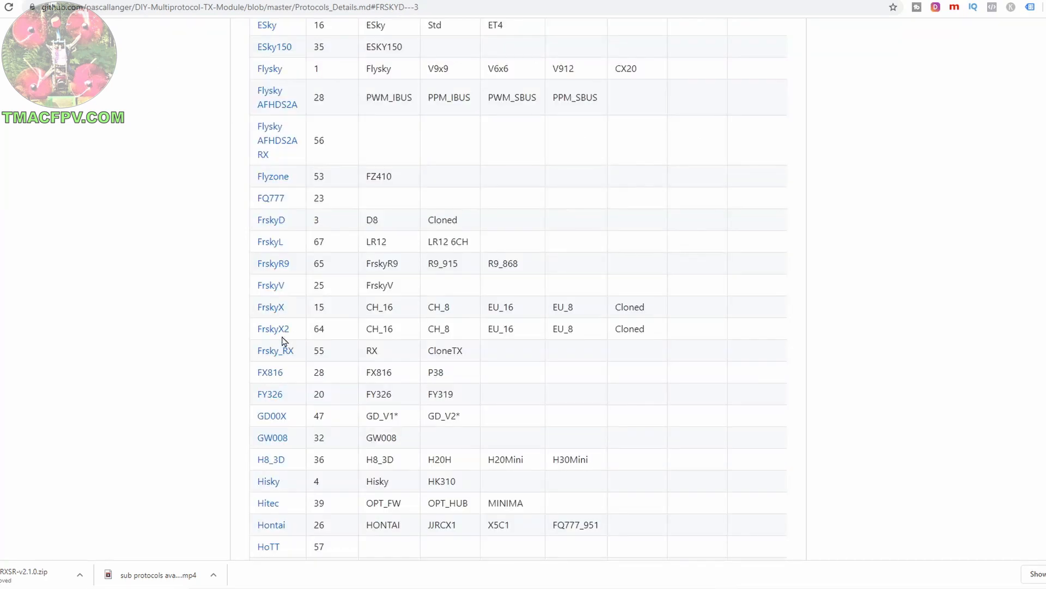
pyautogui.moveTo(509, 332)
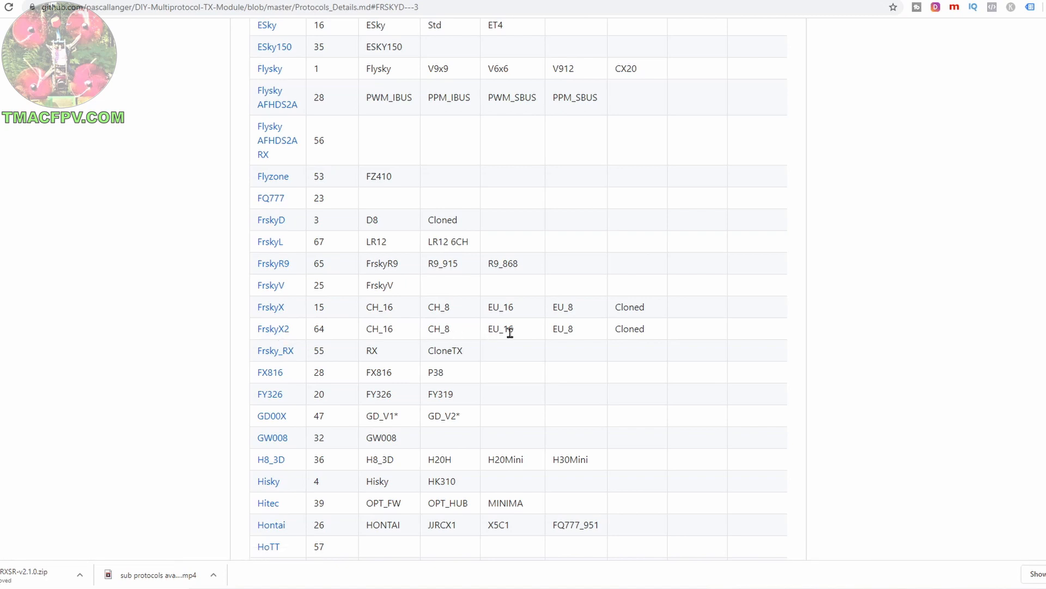
pyautogui.moveTo(570, 341)
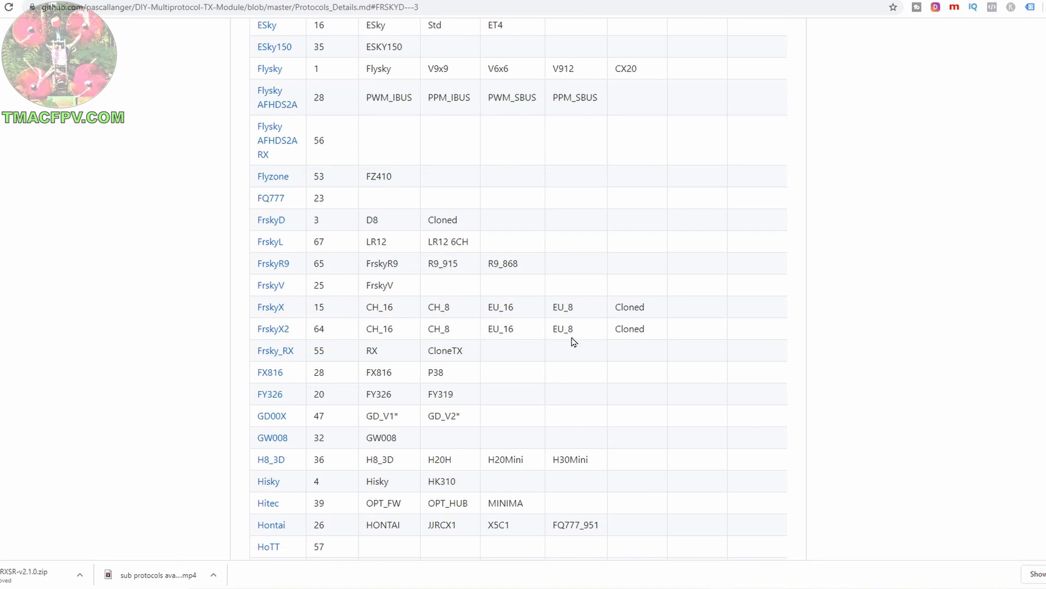
# Read the FRSKYX2 entry and highlight its 'D16 v2.1.0 FCC/LBT' difference from FrskyX
pyautogui.click(273, 329)
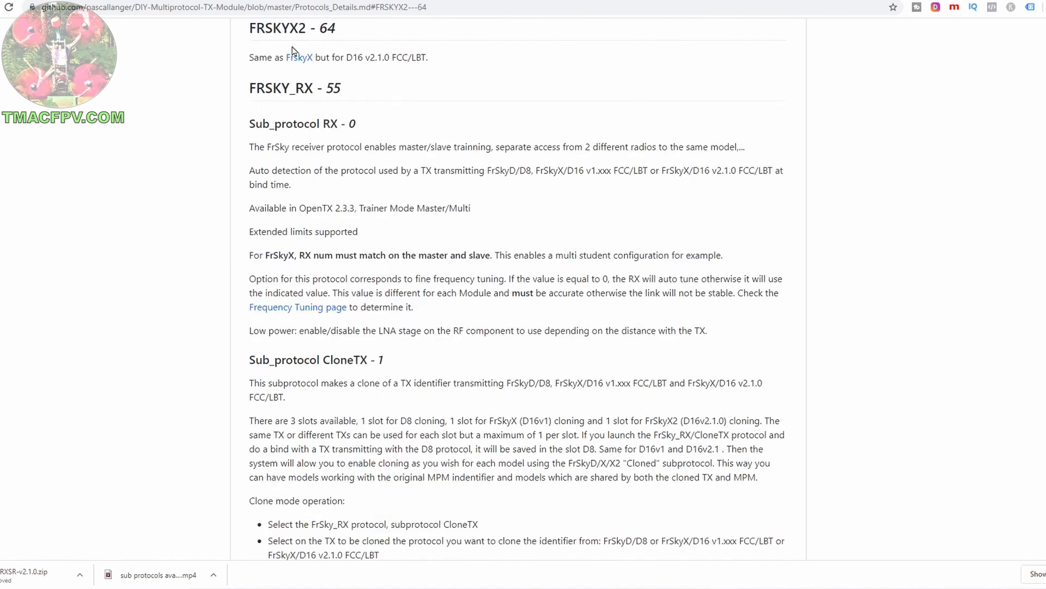
pyautogui.moveTo(258, 71)
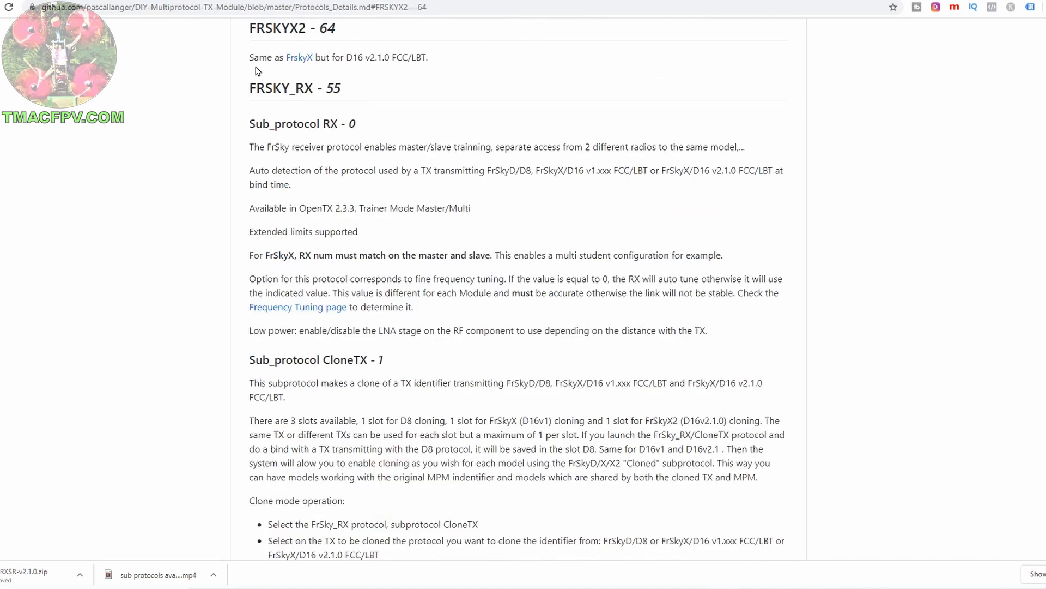
pyautogui.moveTo(317, 63)
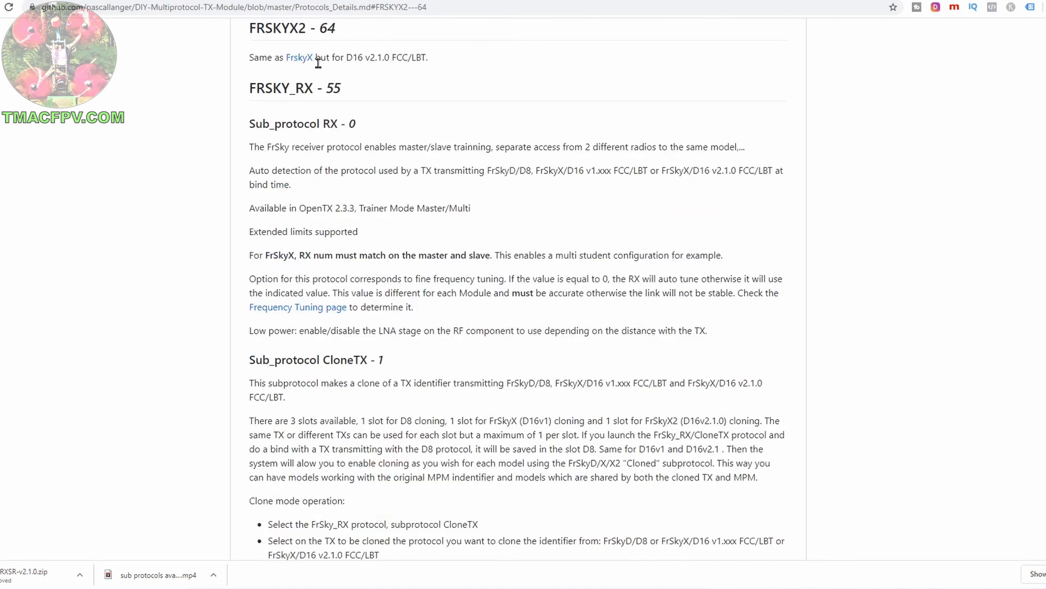
pyautogui.moveTo(315, 57); pyautogui.dragTo(429, 57)
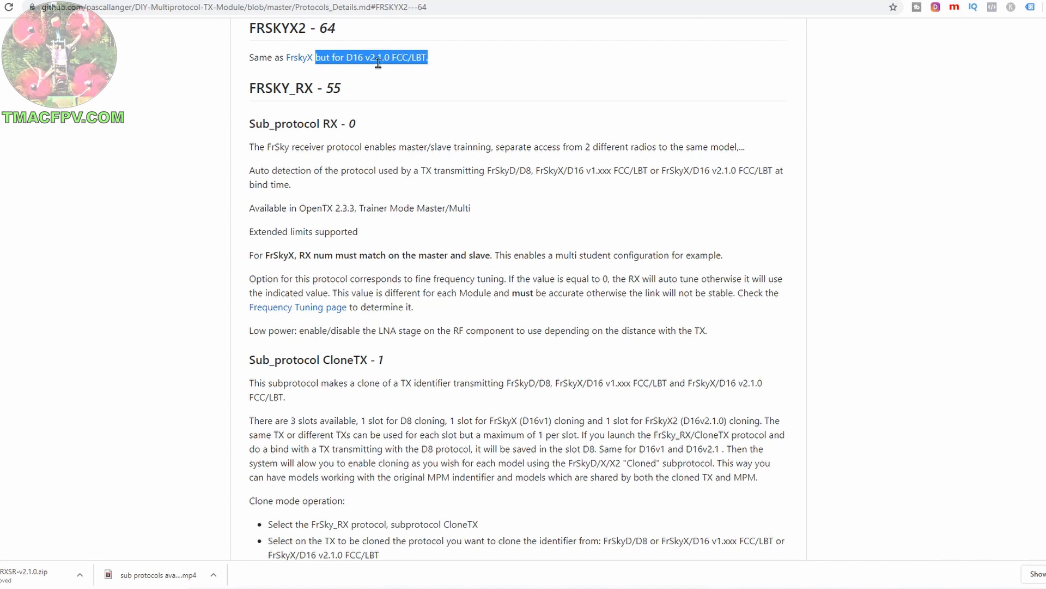
pyautogui.click(420, 70)
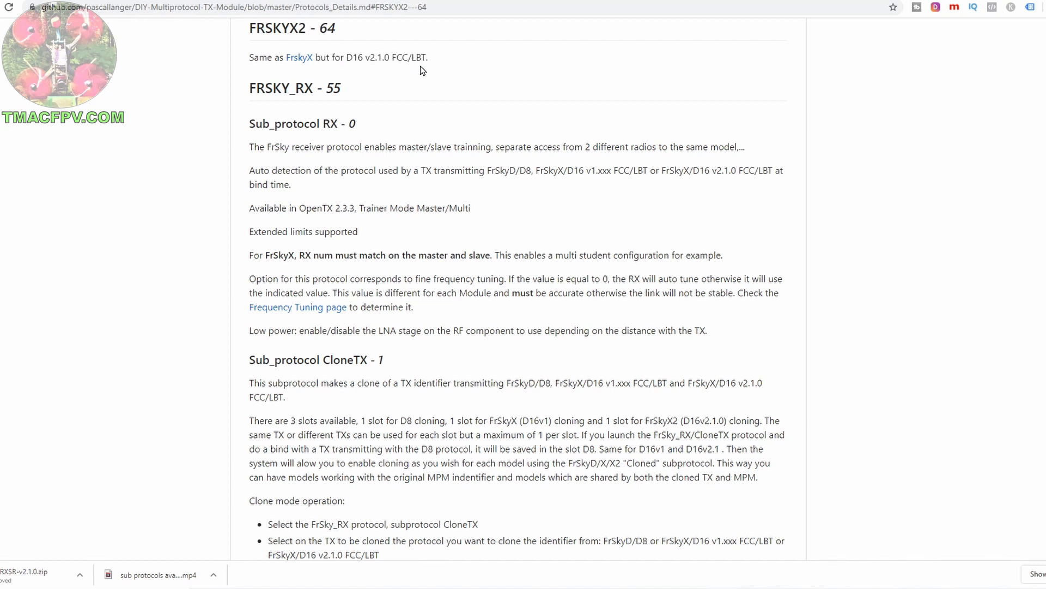
pyautogui.doubleClick(352, 57)
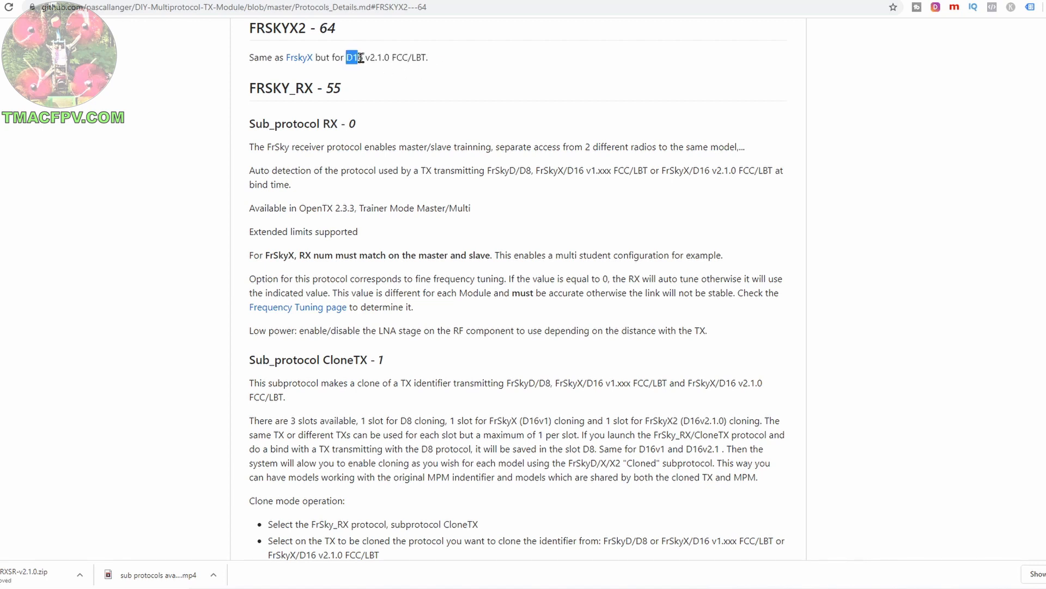
pyautogui.moveTo(347, 57); pyautogui.dragTo(389, 57)
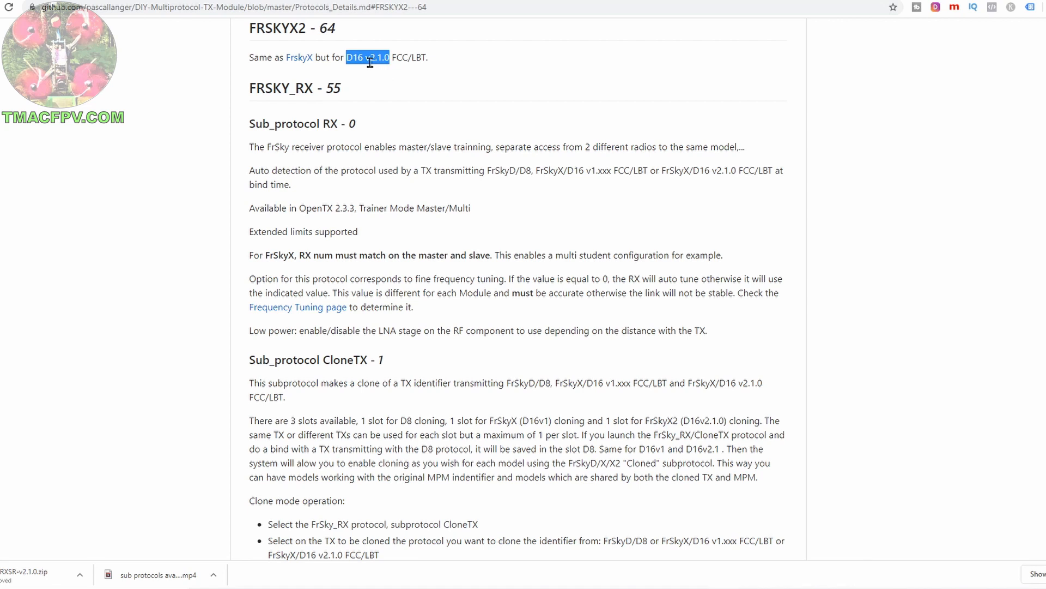
pyautogui.moveTo(295, 46)
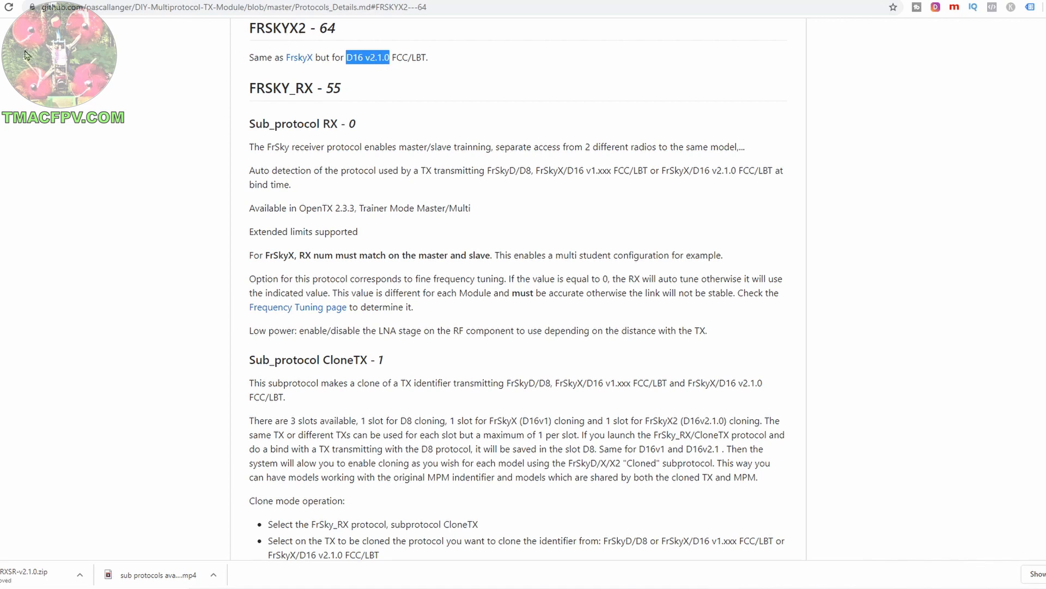
pyautogui.moveTo(367, 73)
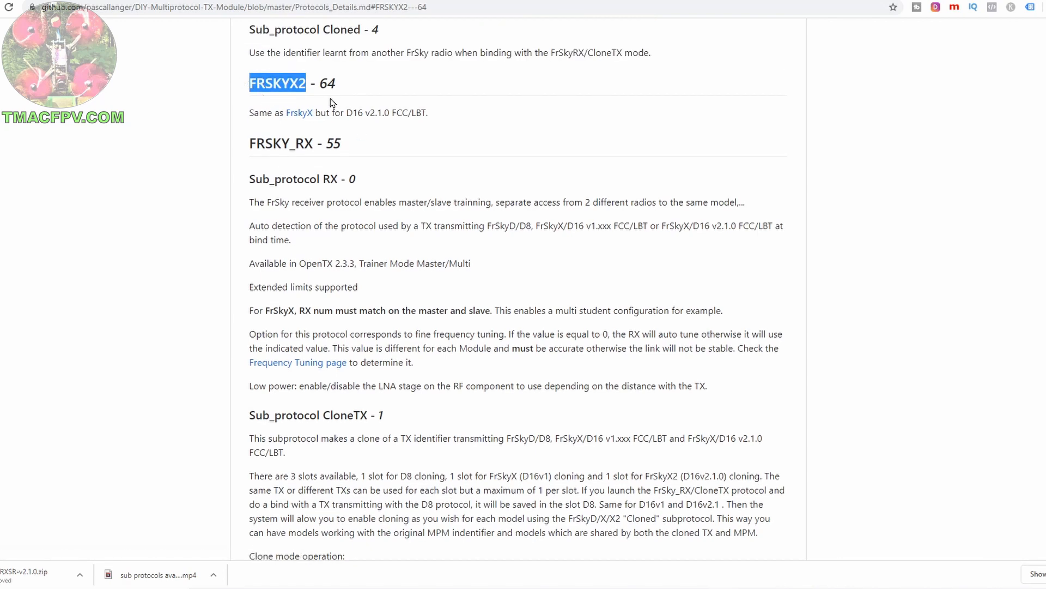
pyautogui.click(166, 574)
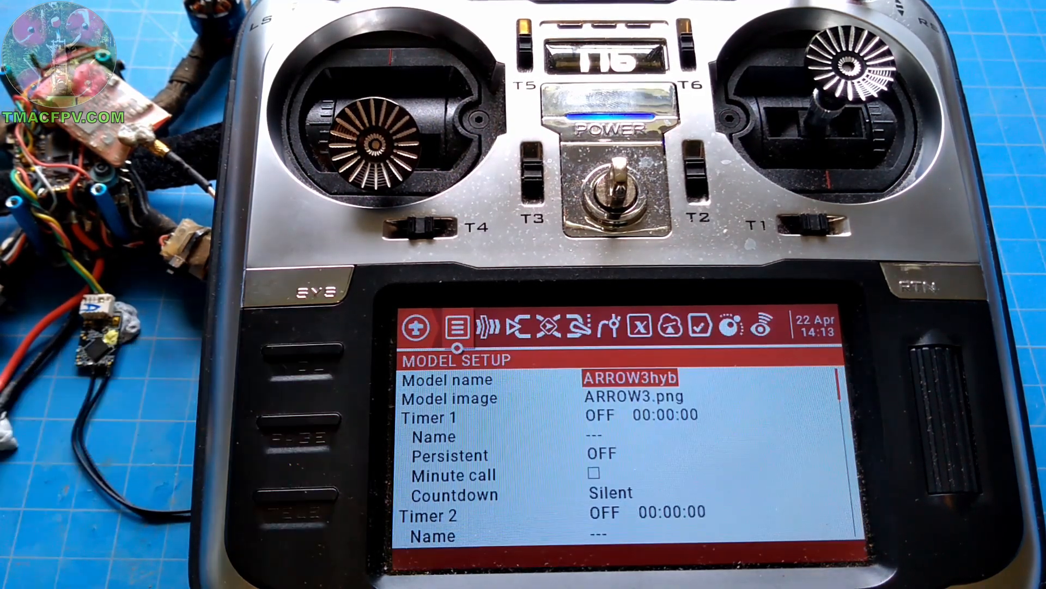
# Scroll the T16 Model Setup to Receiver No. 00, Bind and External RF off
pyautogui.scroll(-3)
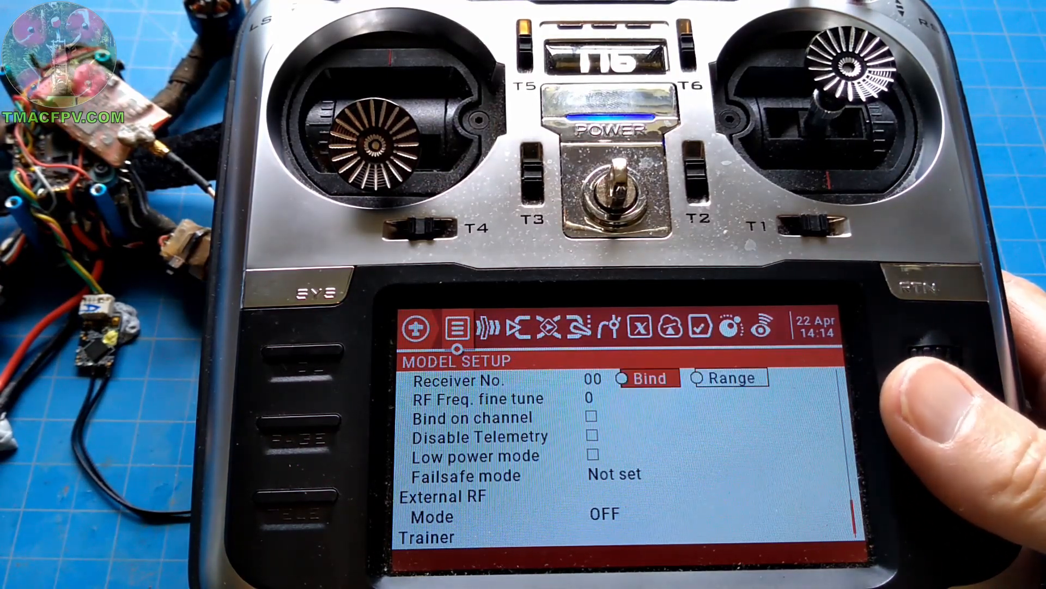